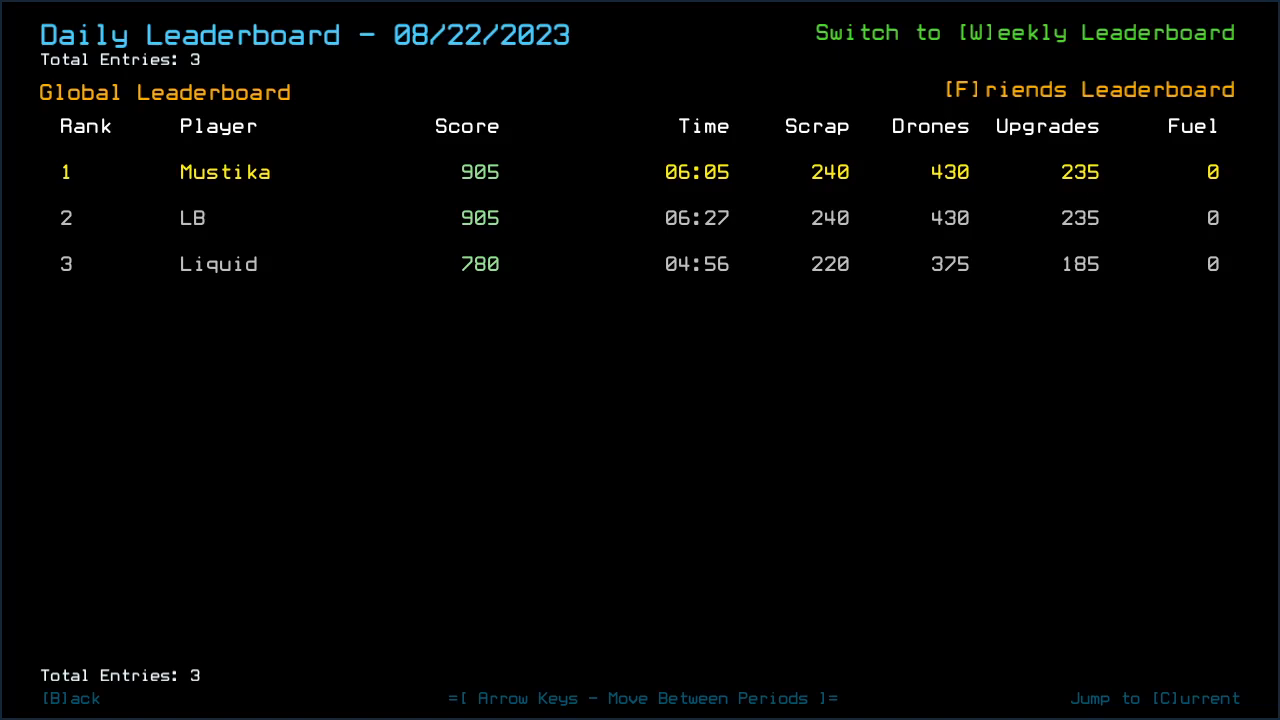
- Flip the leaderboard between the 08/22 period and the empty 08/23 period twice
key(Right)
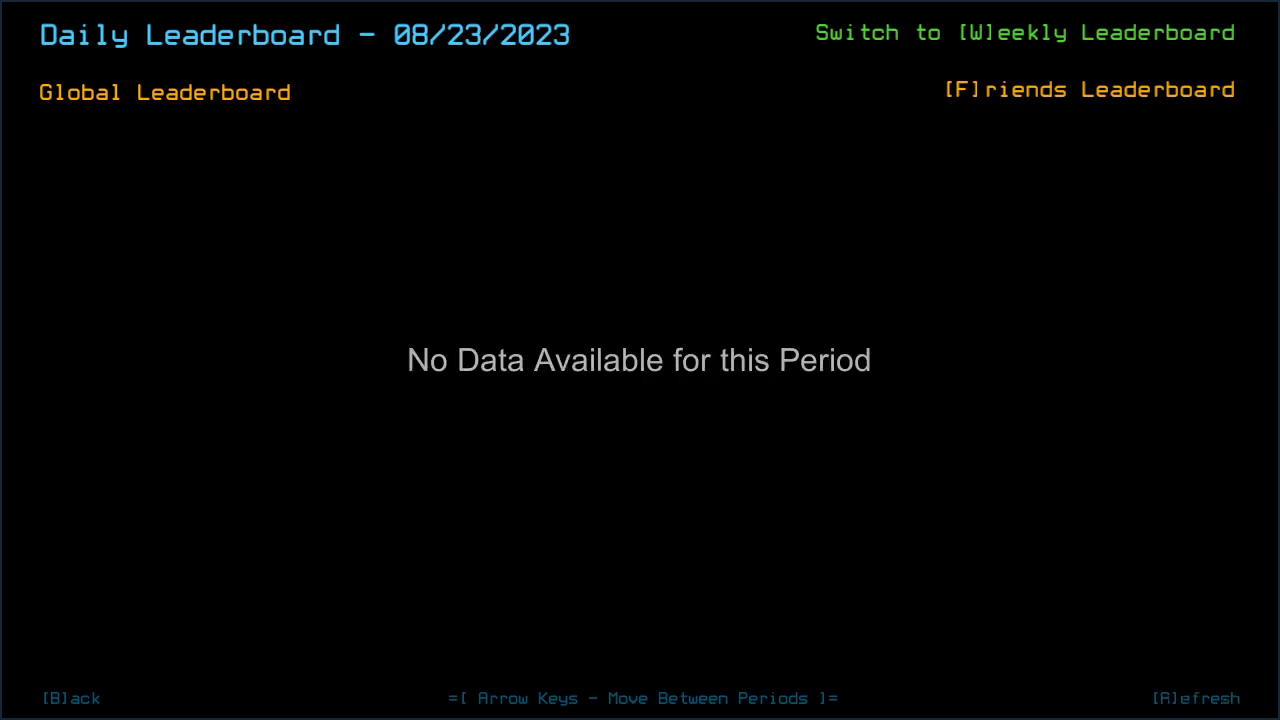
key(Left)
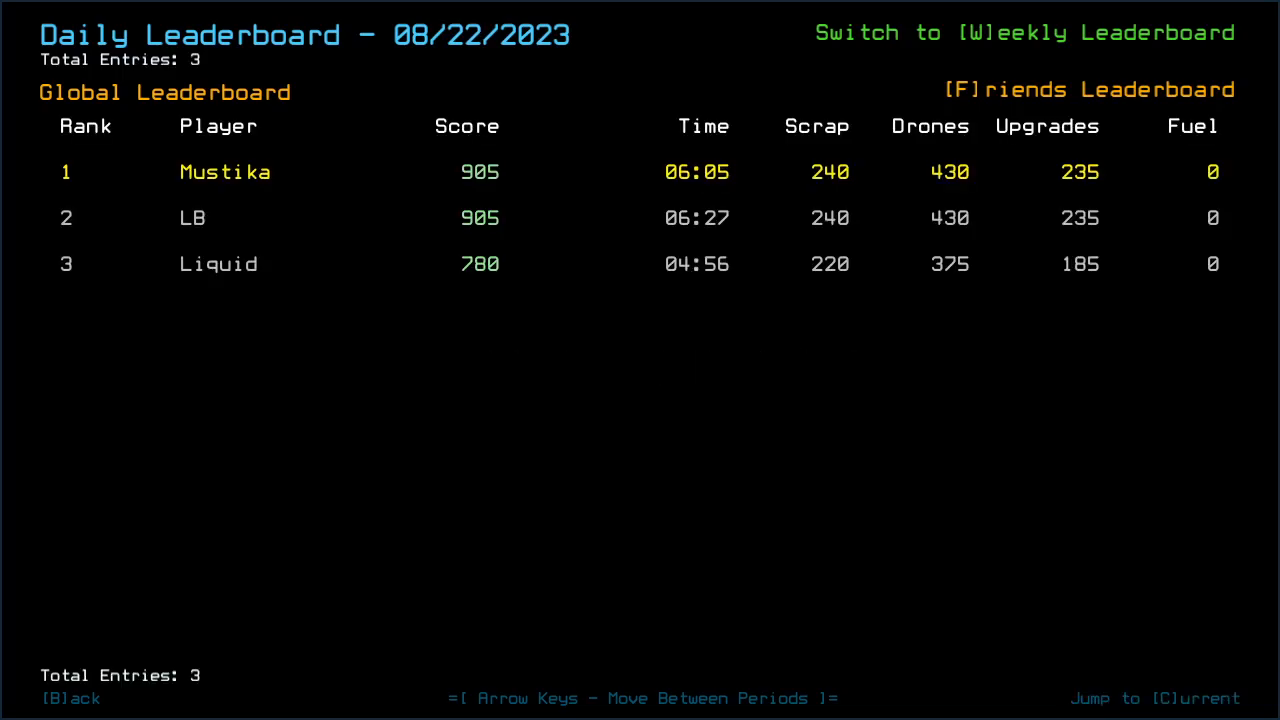
key(Right)
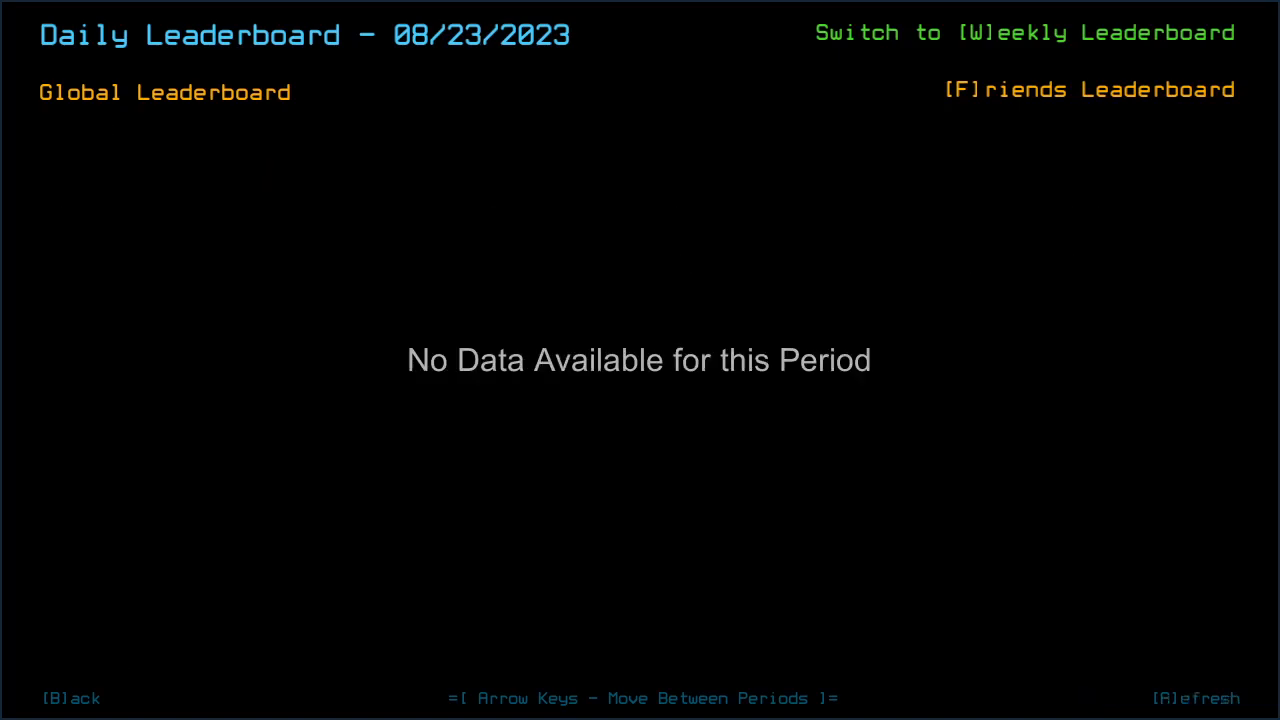
key(Left)
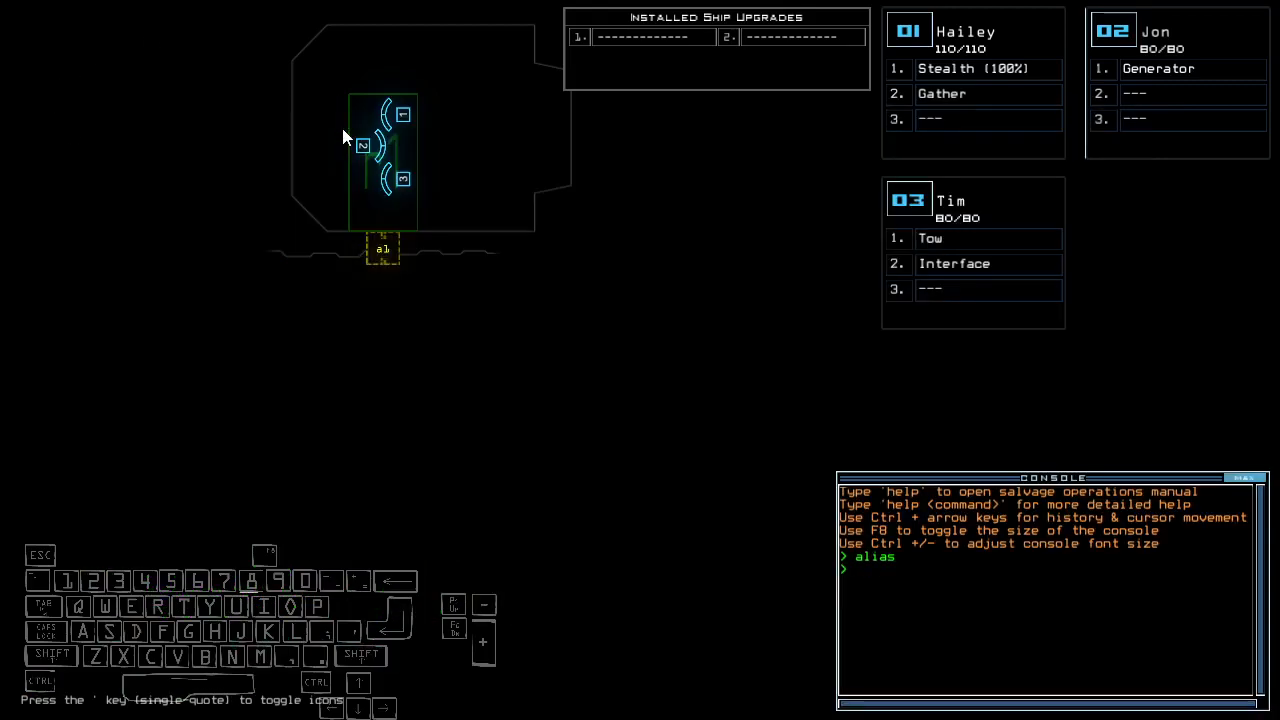
- Run 'ready 3;set 2;status', move the drones toward the airlock and issue 'go'
text(ready 3;set 2;status)
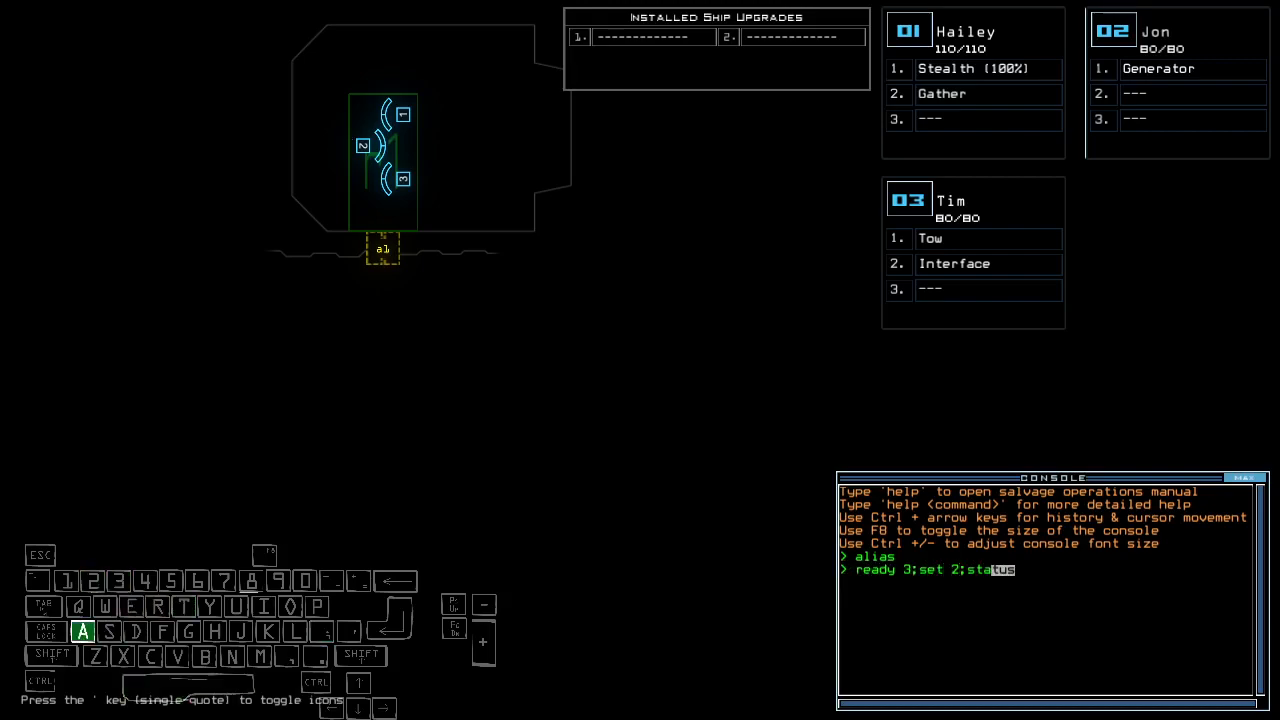
key(enter)
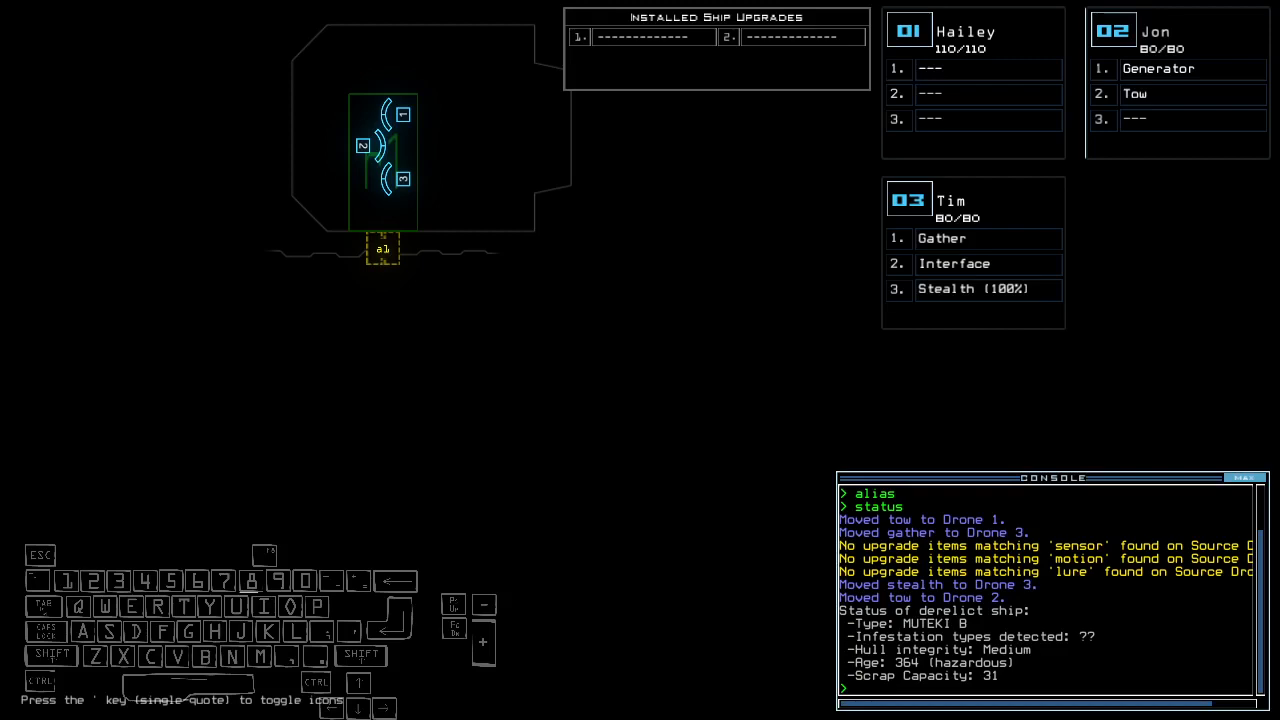
mouse_move(344, 136)
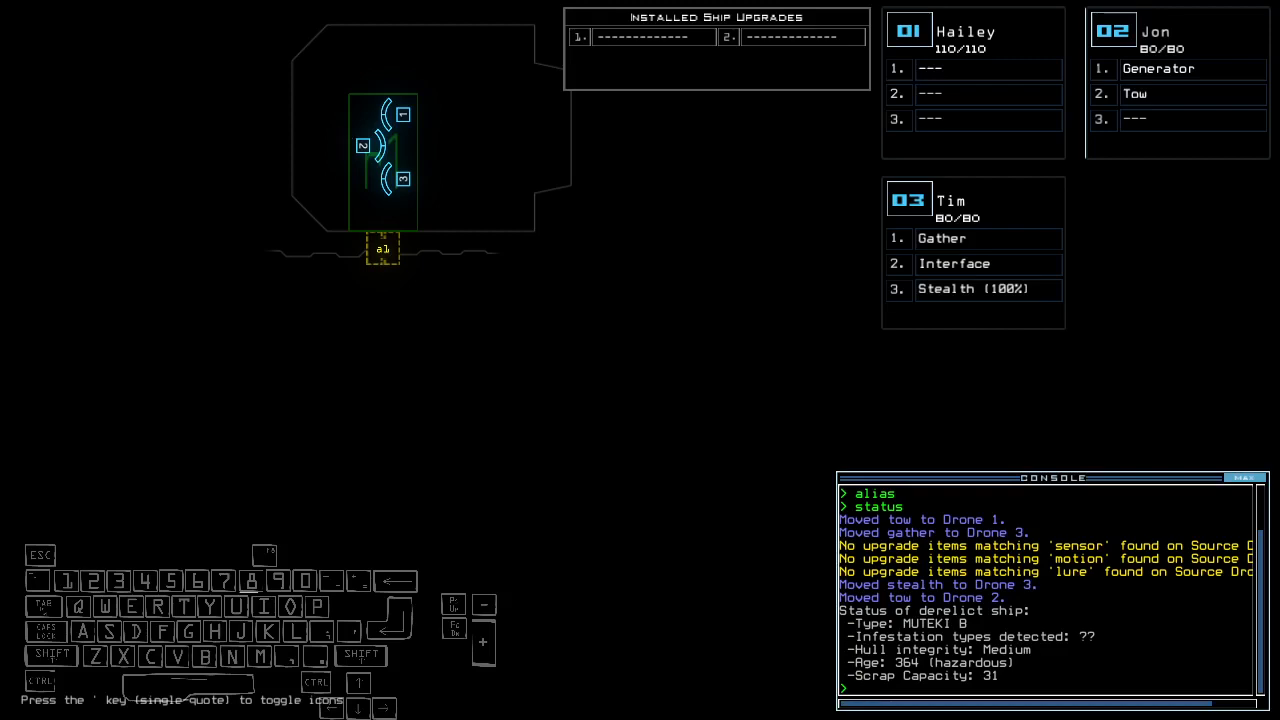
key(3)
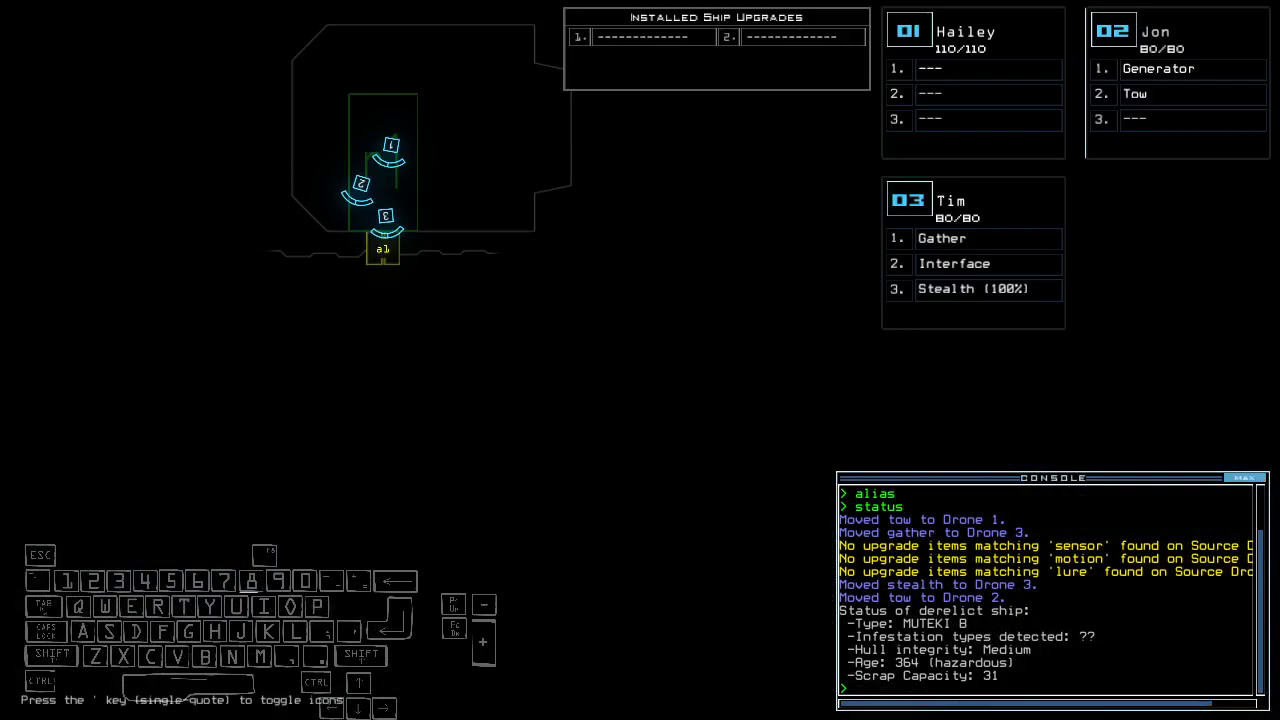
text(go)
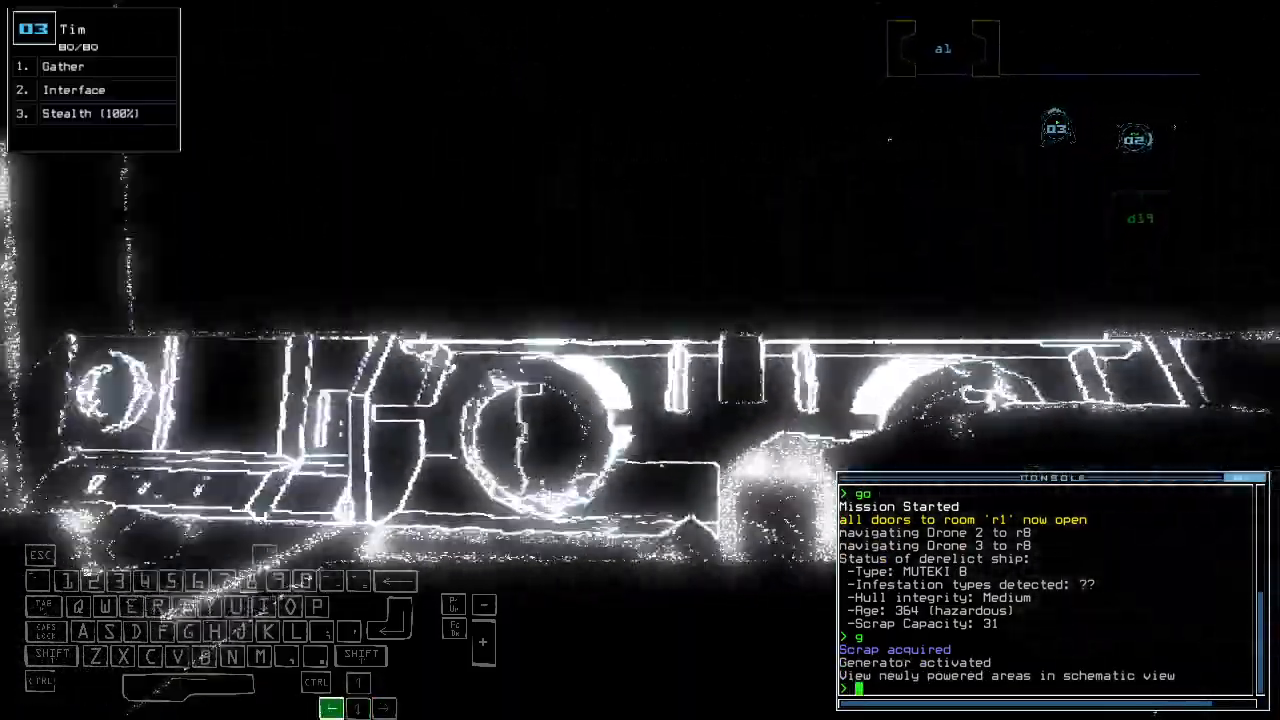
- Run 'ra' then 'st;d11' to seal room r1 and activate drone 3's stealth field
text(ra)
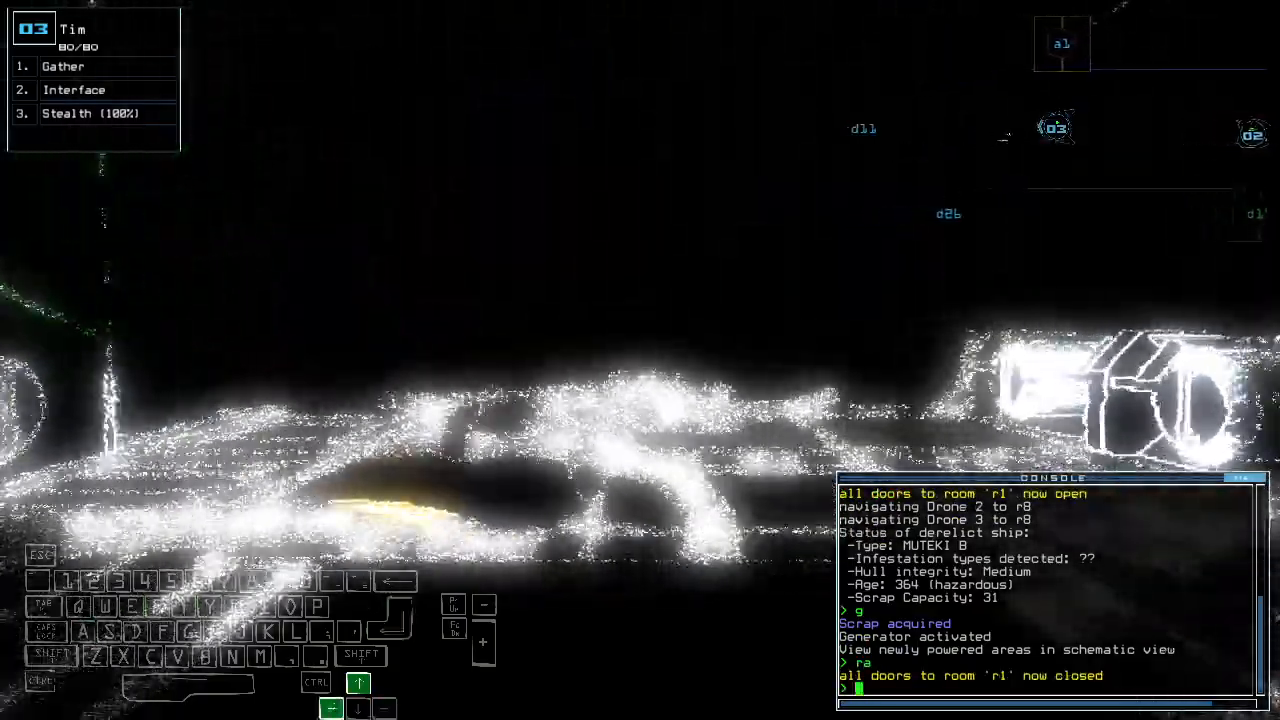
text(st;d11)
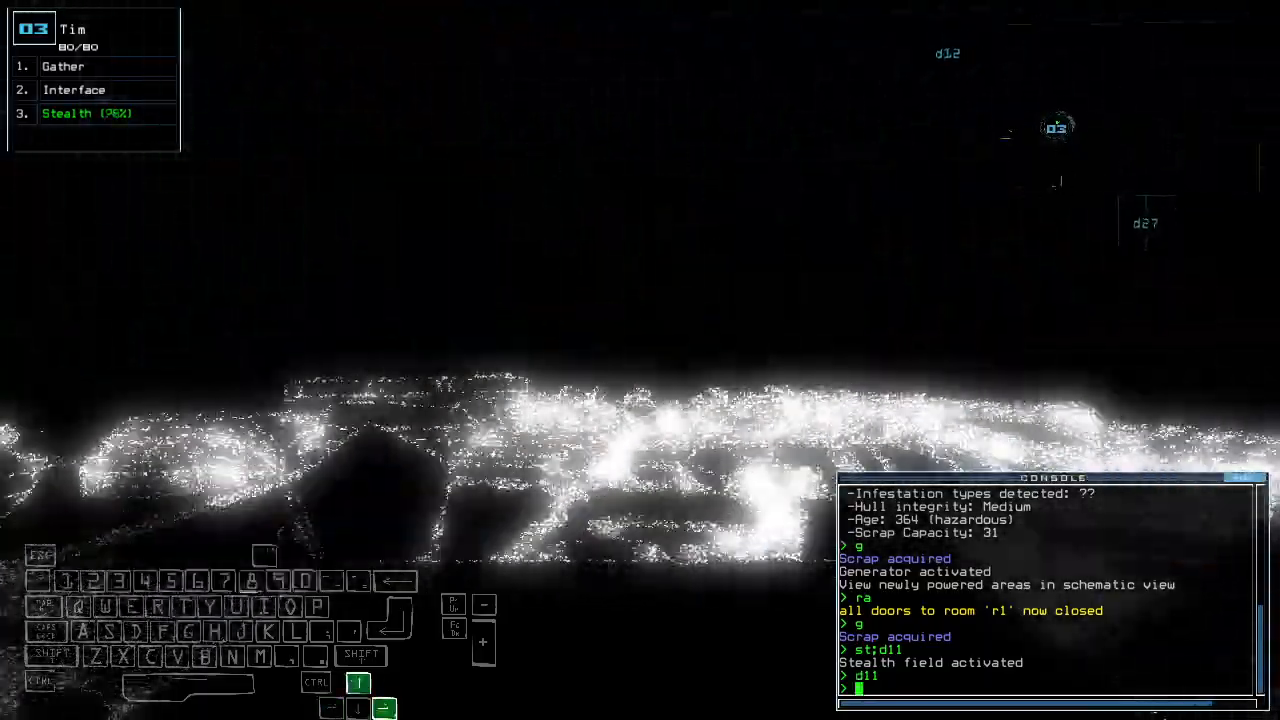
- Open d5, swap upgrades, tow the generator and run 'generator' to power the rooms
text(d5)
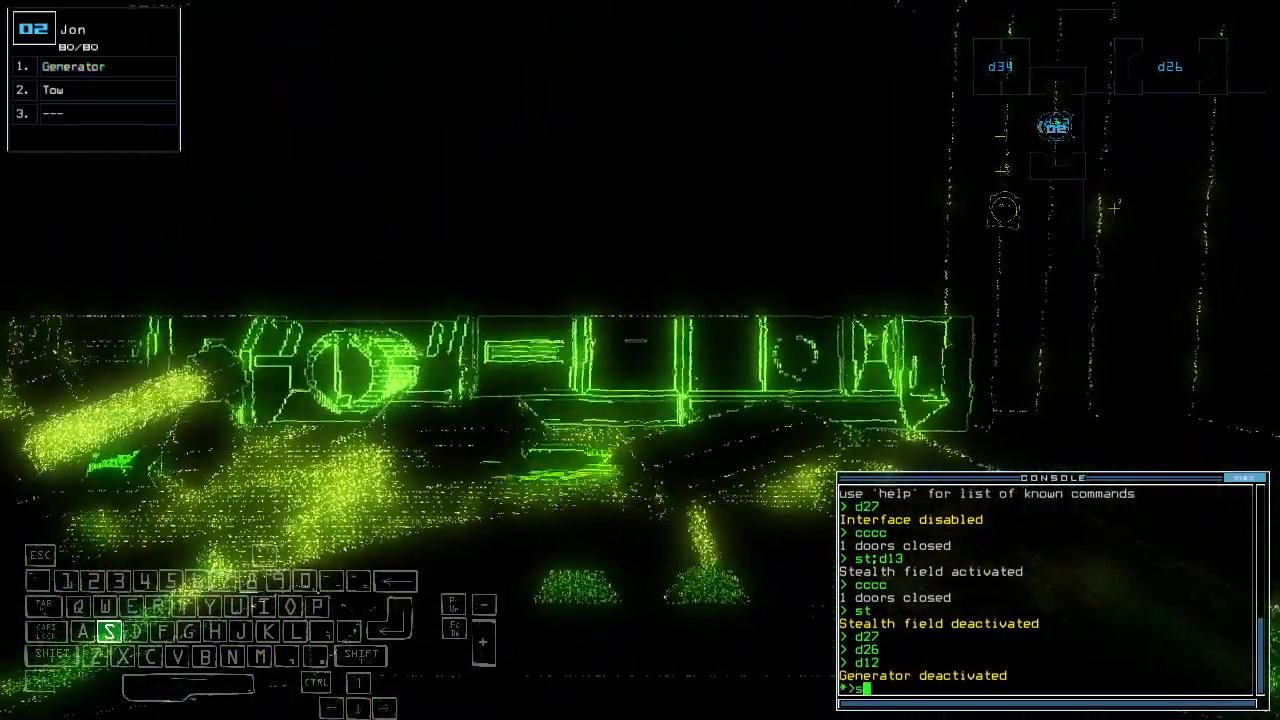
text(swap)
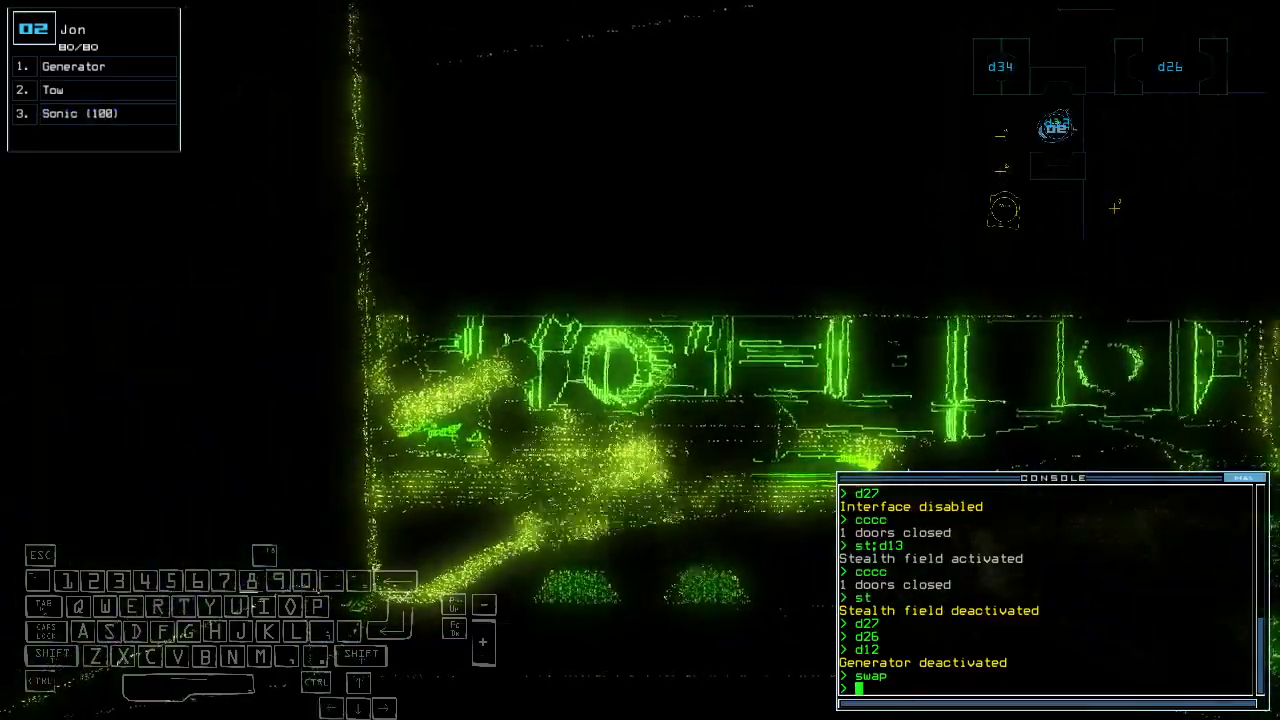
text(tow)
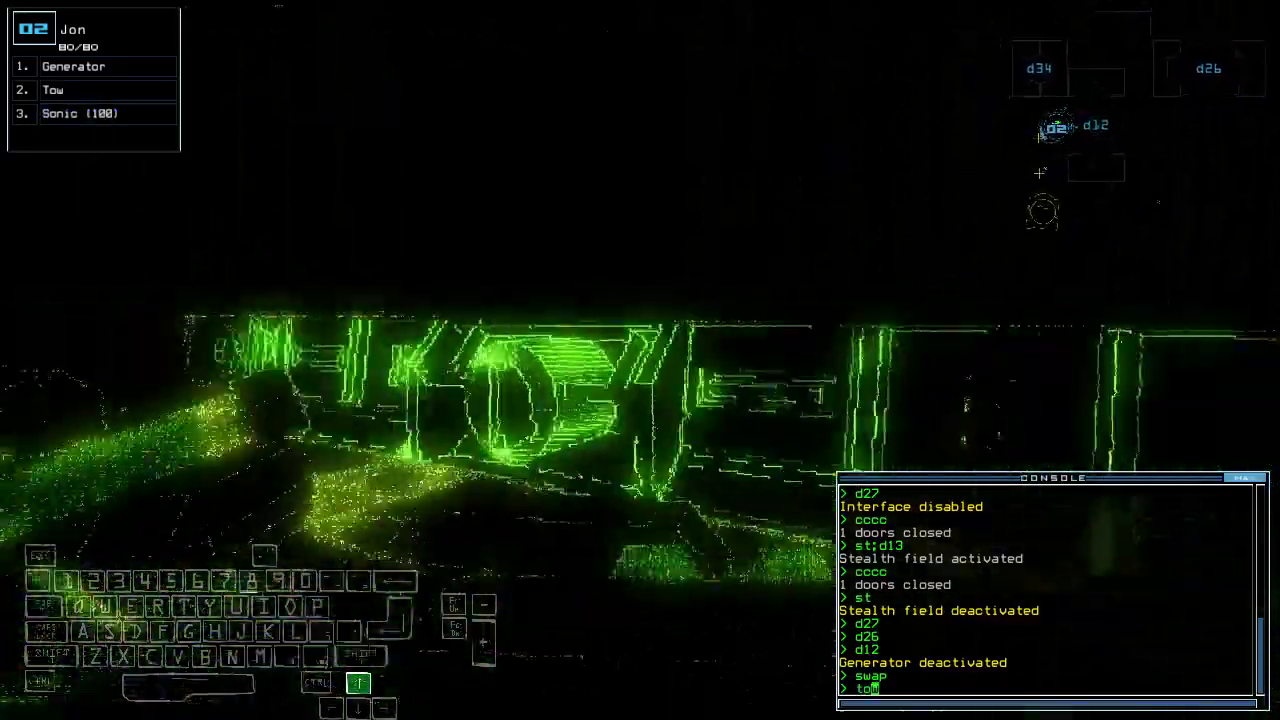
key(enter)
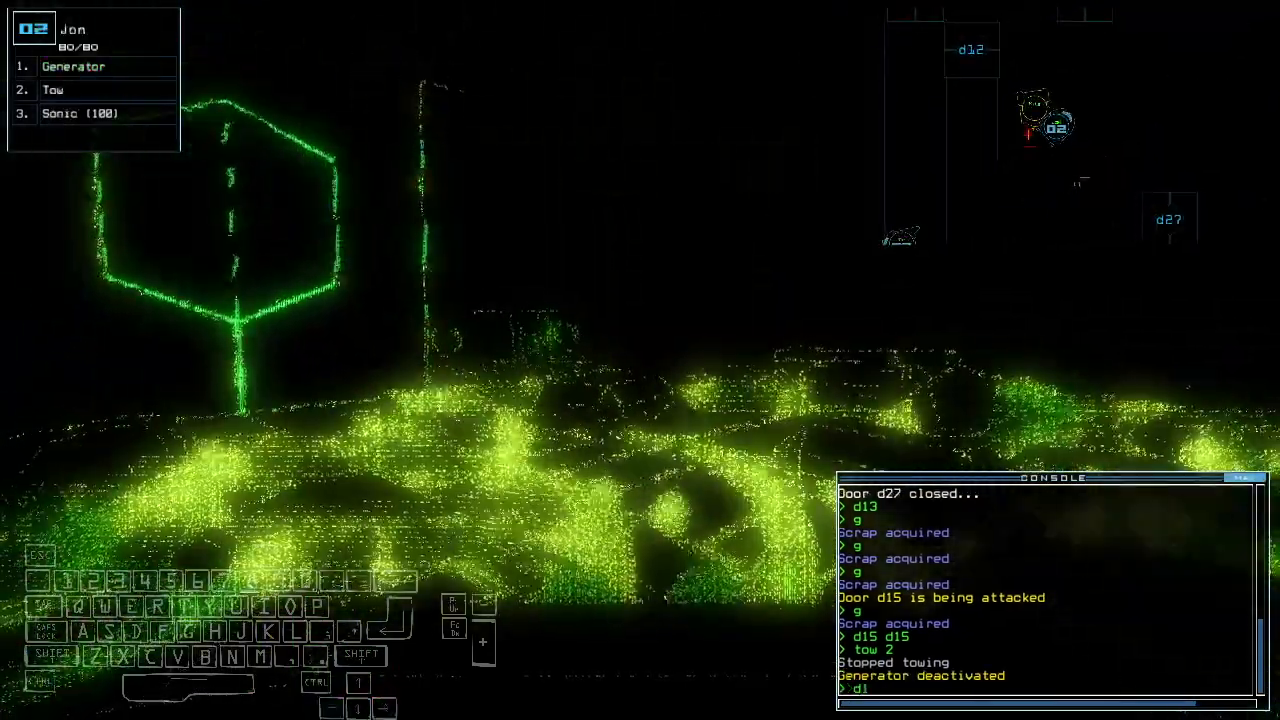
text(generator)
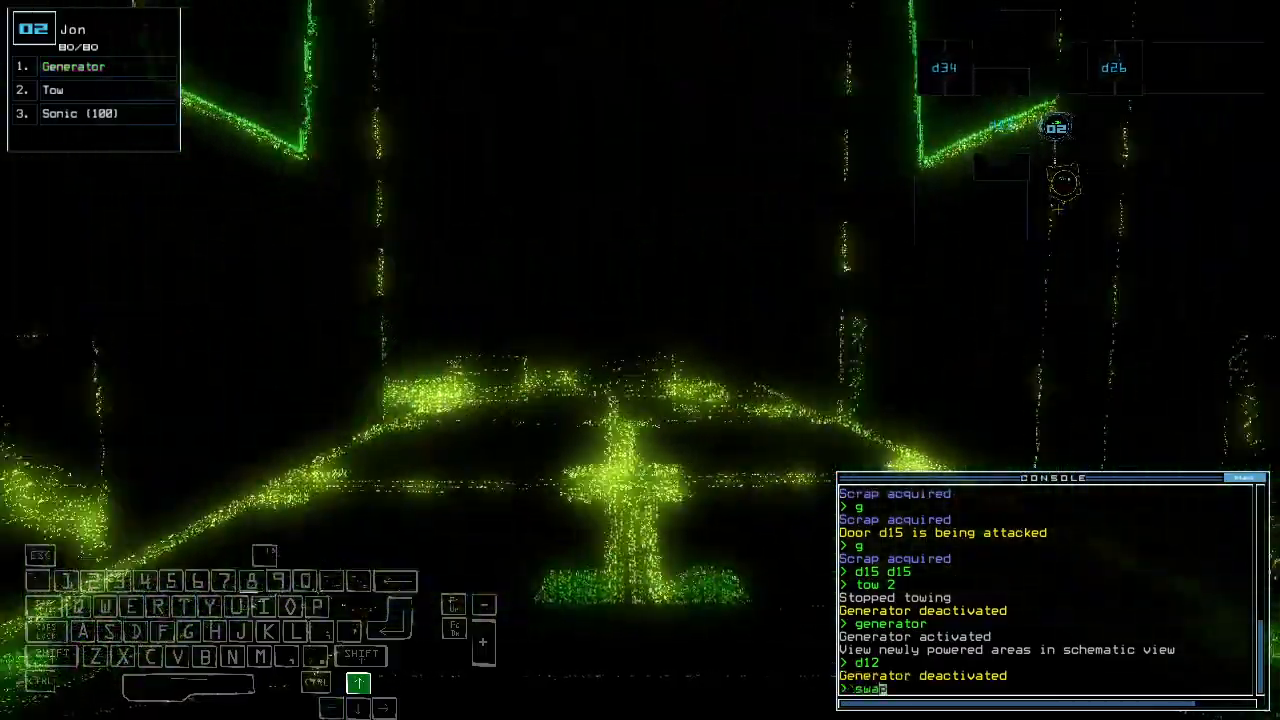
key(enter)
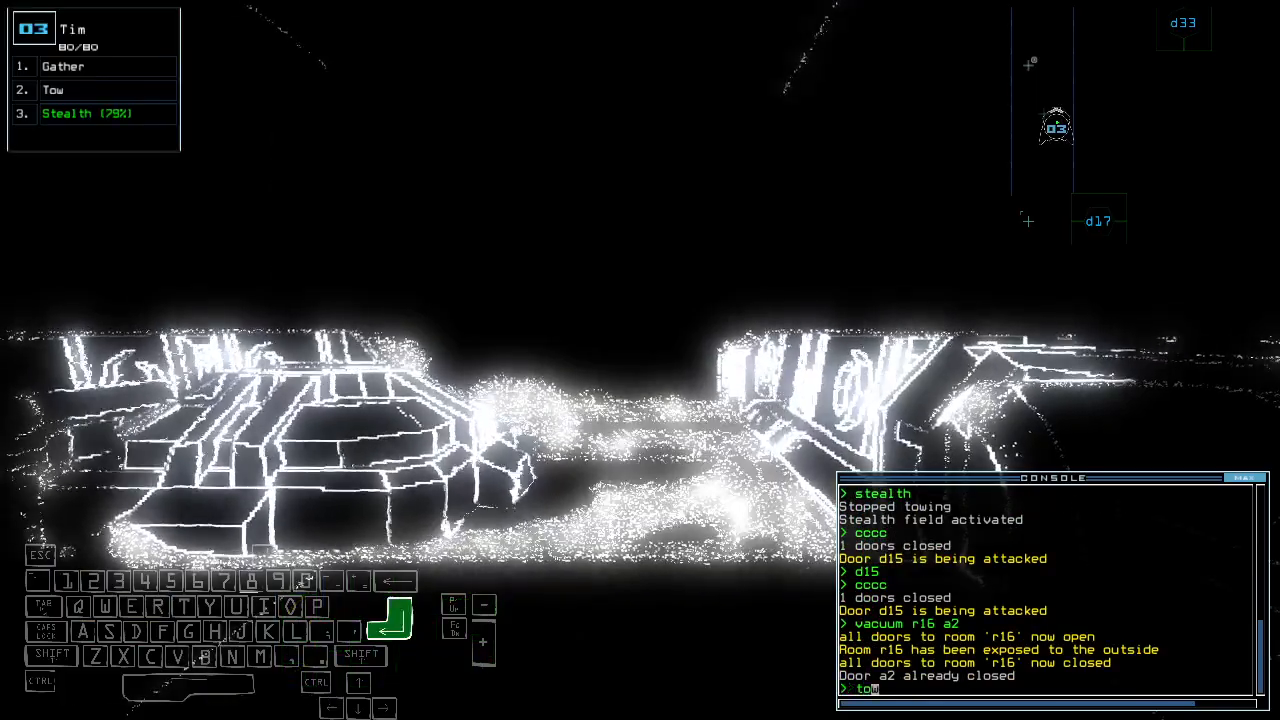
- Run the tow command for drone 3
key(enter)
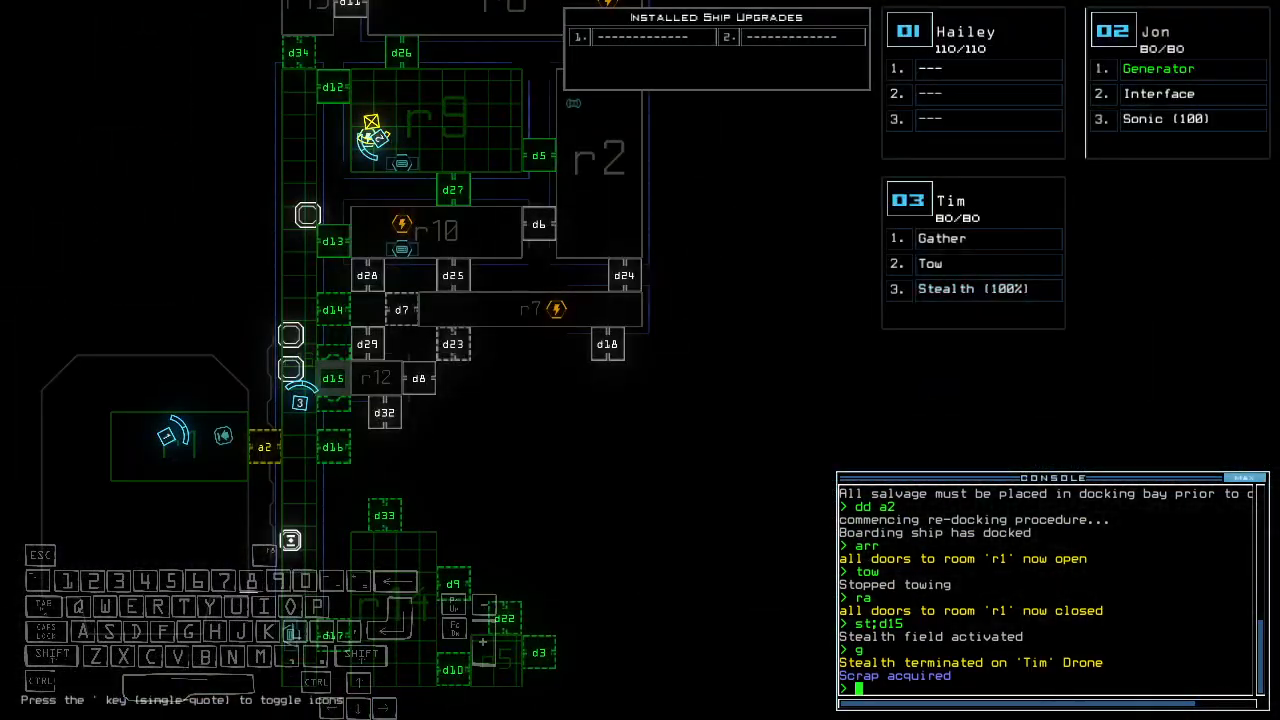
- Enter a door command 'd' in the console
text(d)
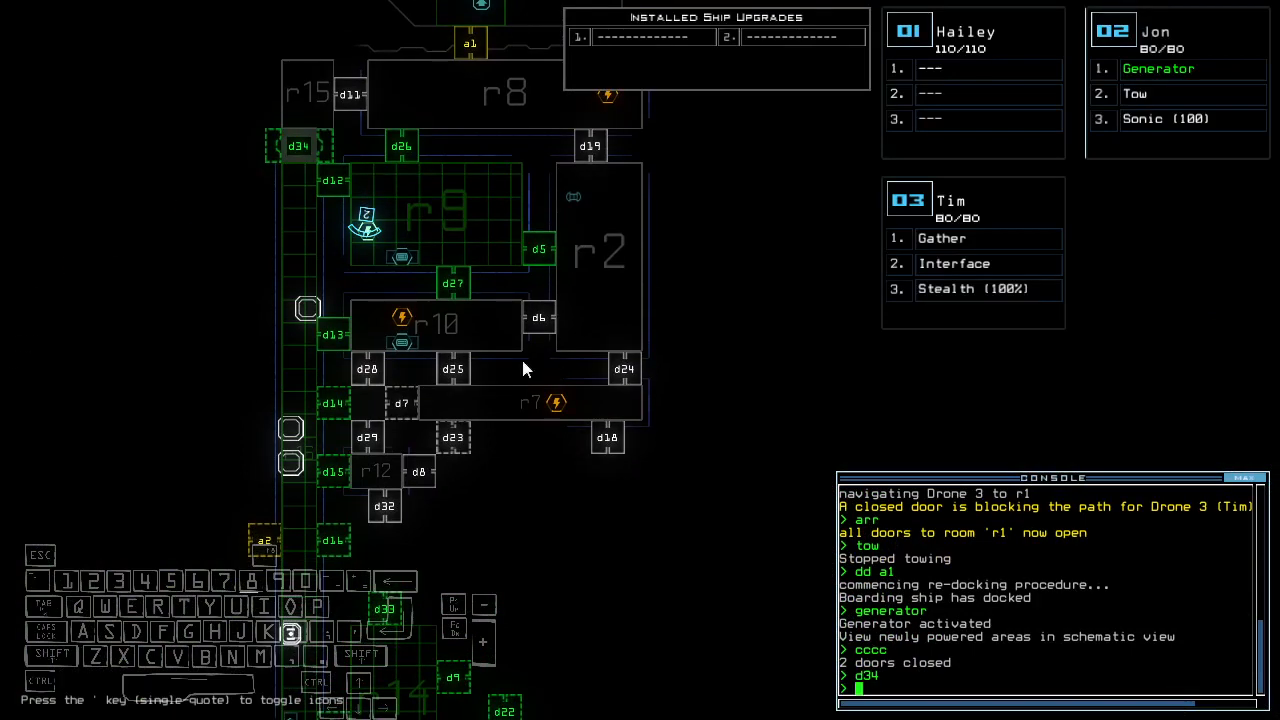
mouse_move(922, 344)
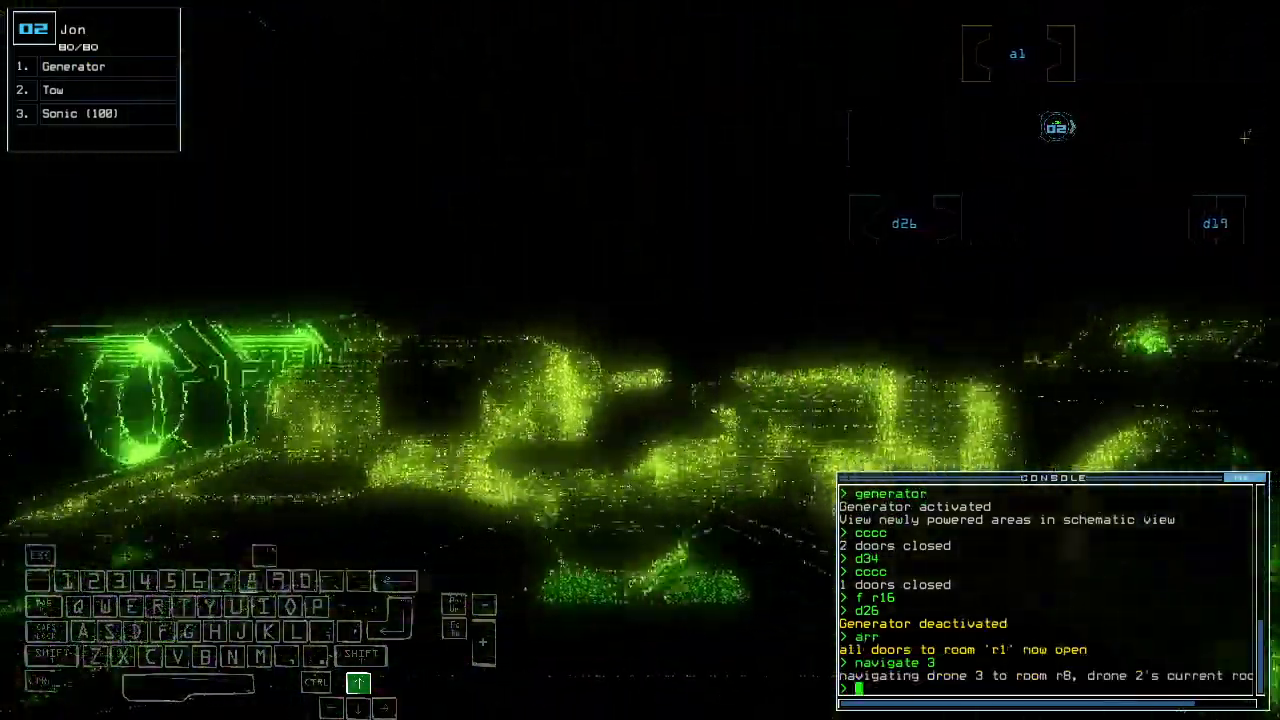
- Toggle the generator and send drone 2 off with 'navigate 2'
text(generator)
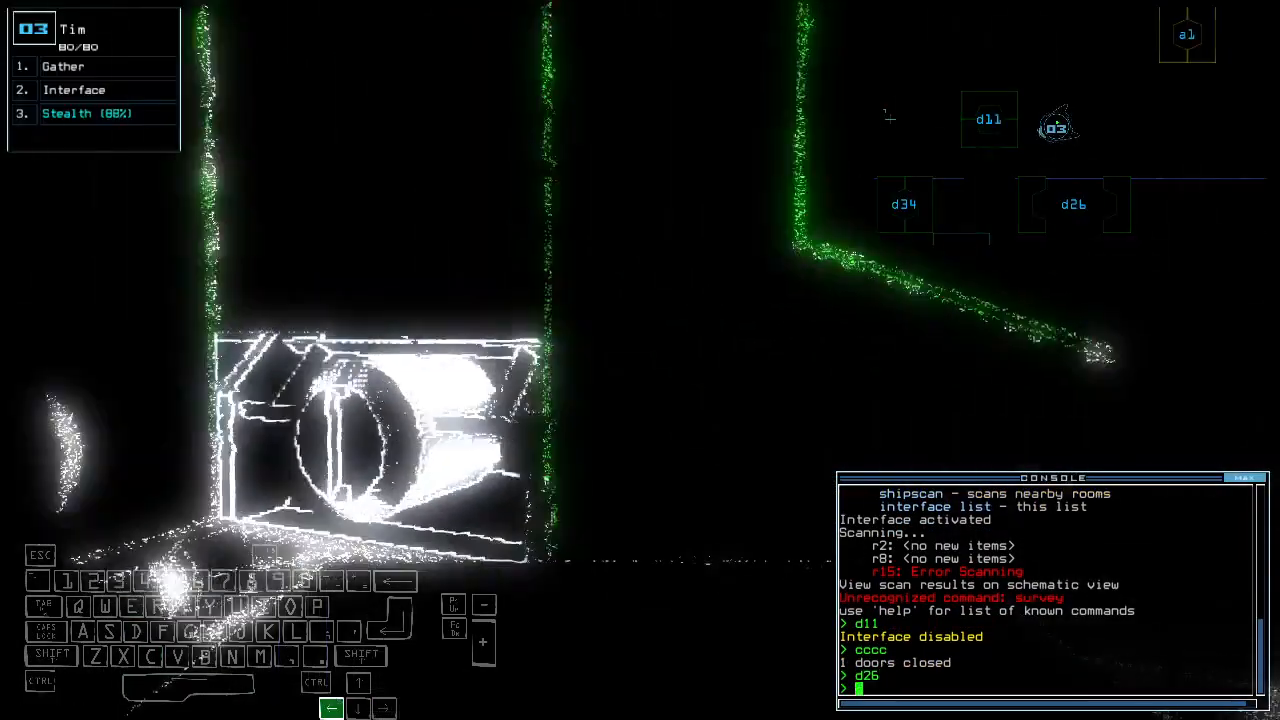
text(navigate 2)
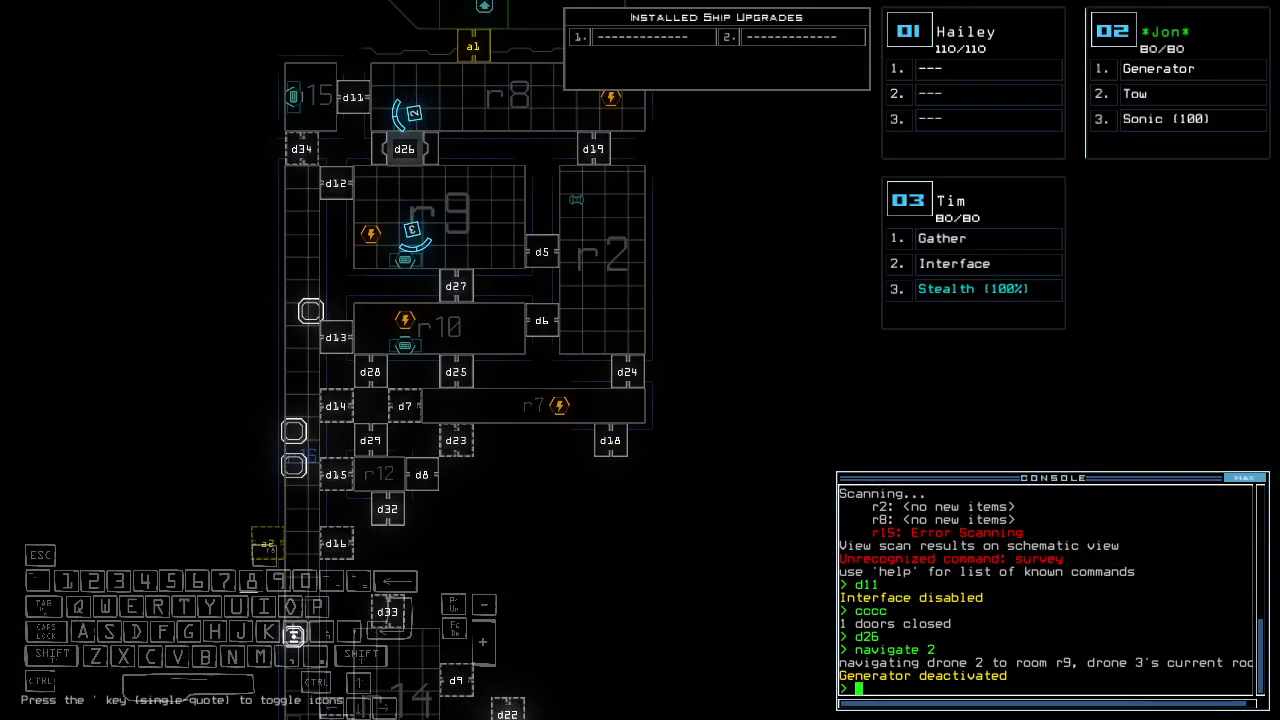
- Run 'generator 2', dock the ship at airlock a2 and toggle door d2
text(generator 2)
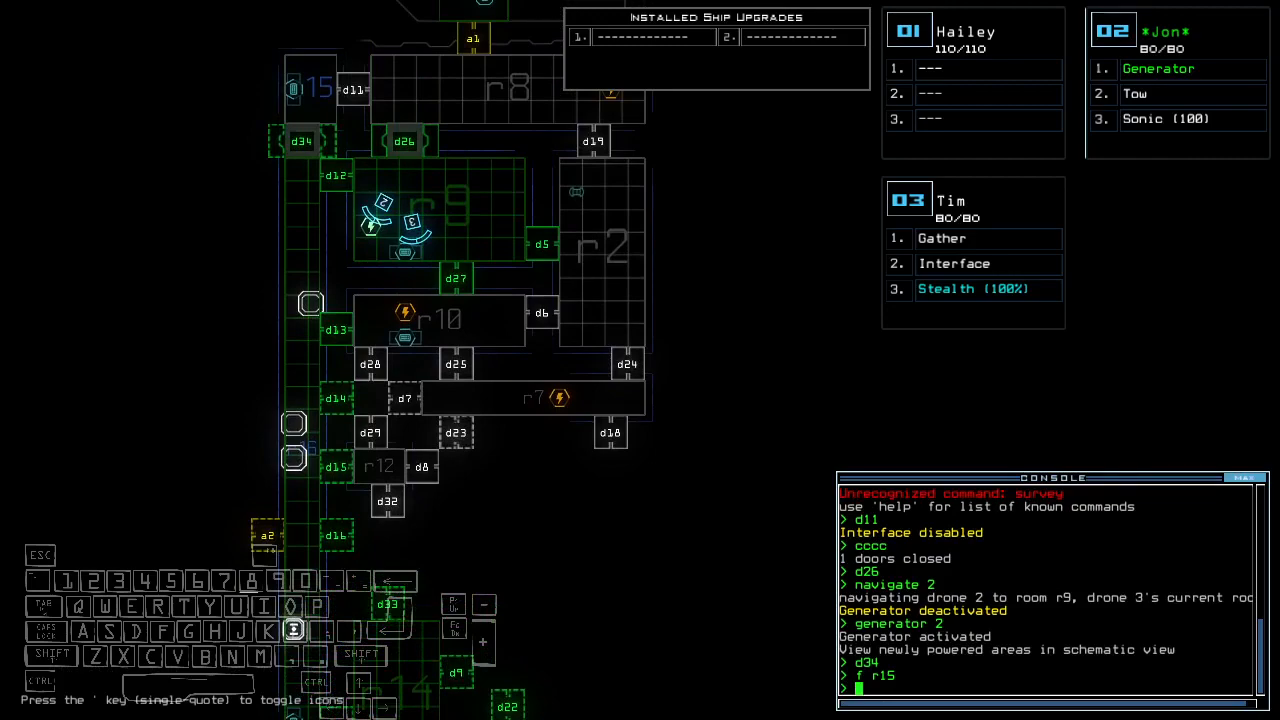
text(dd a2)
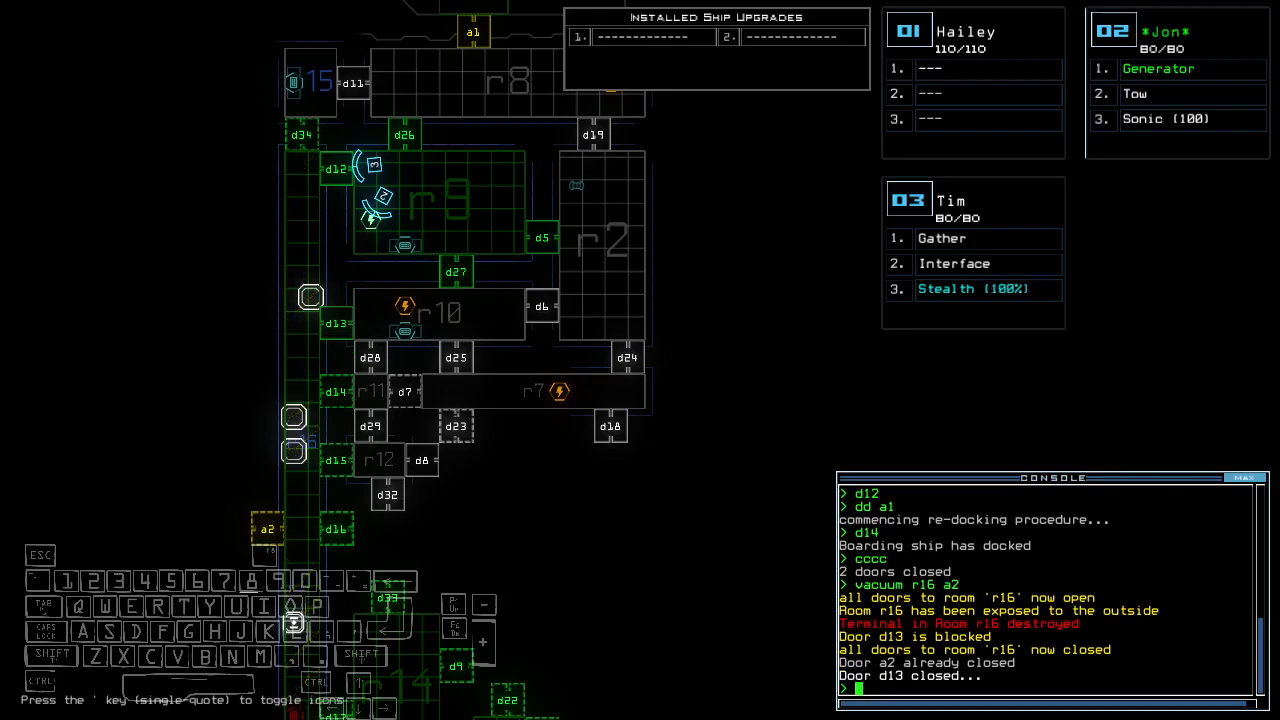
text(d2)
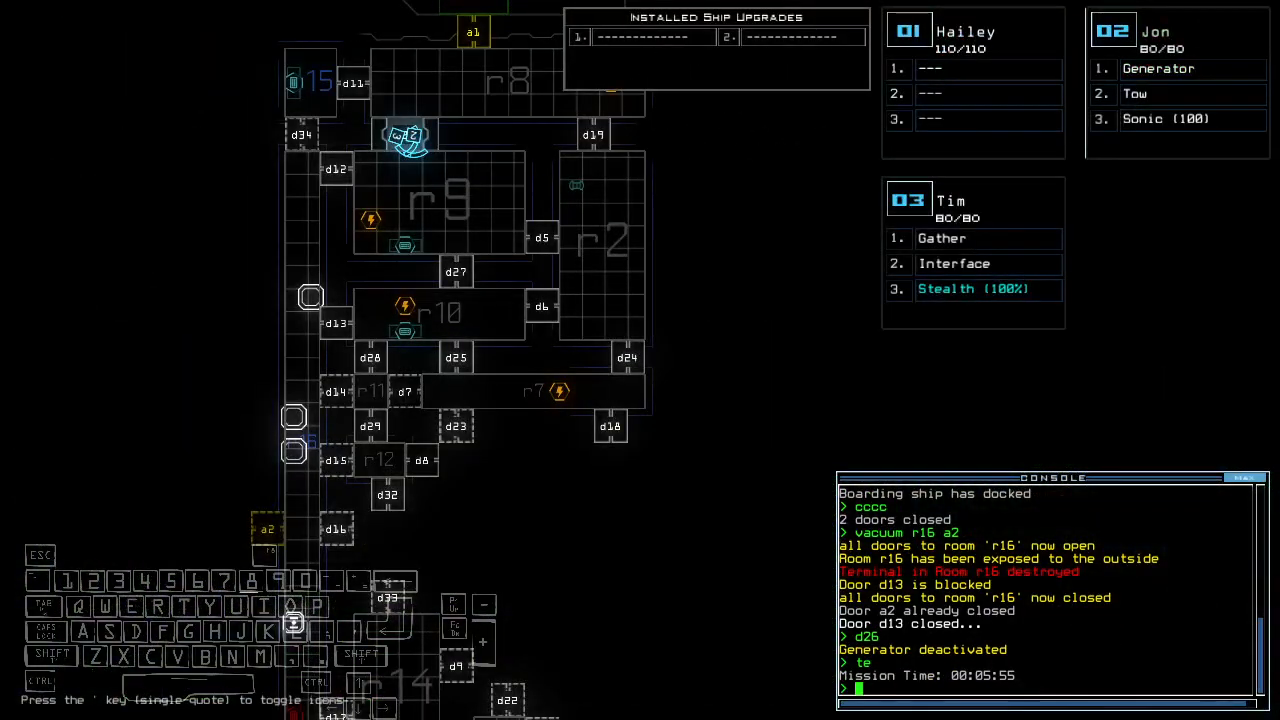
mouse_move(970, 398)
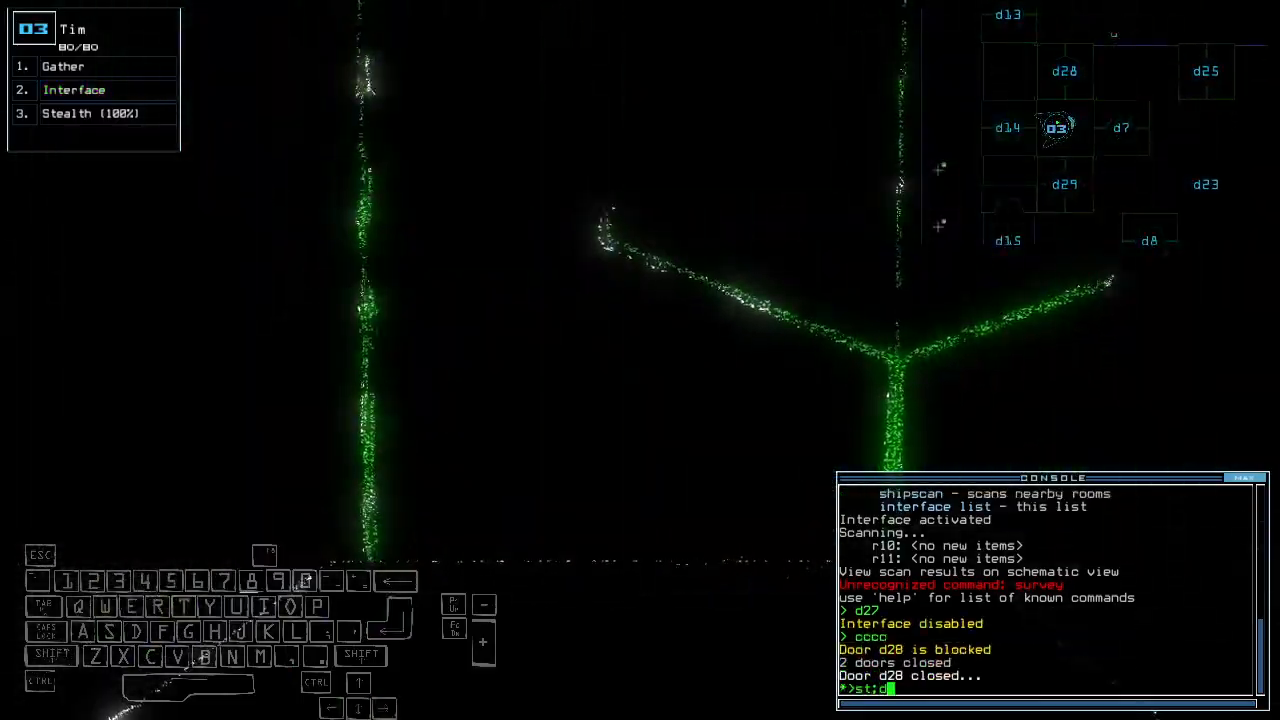
- Run 'st;d7', door commands and d28, then 'st' to drop the stealth field
text(st;d7)
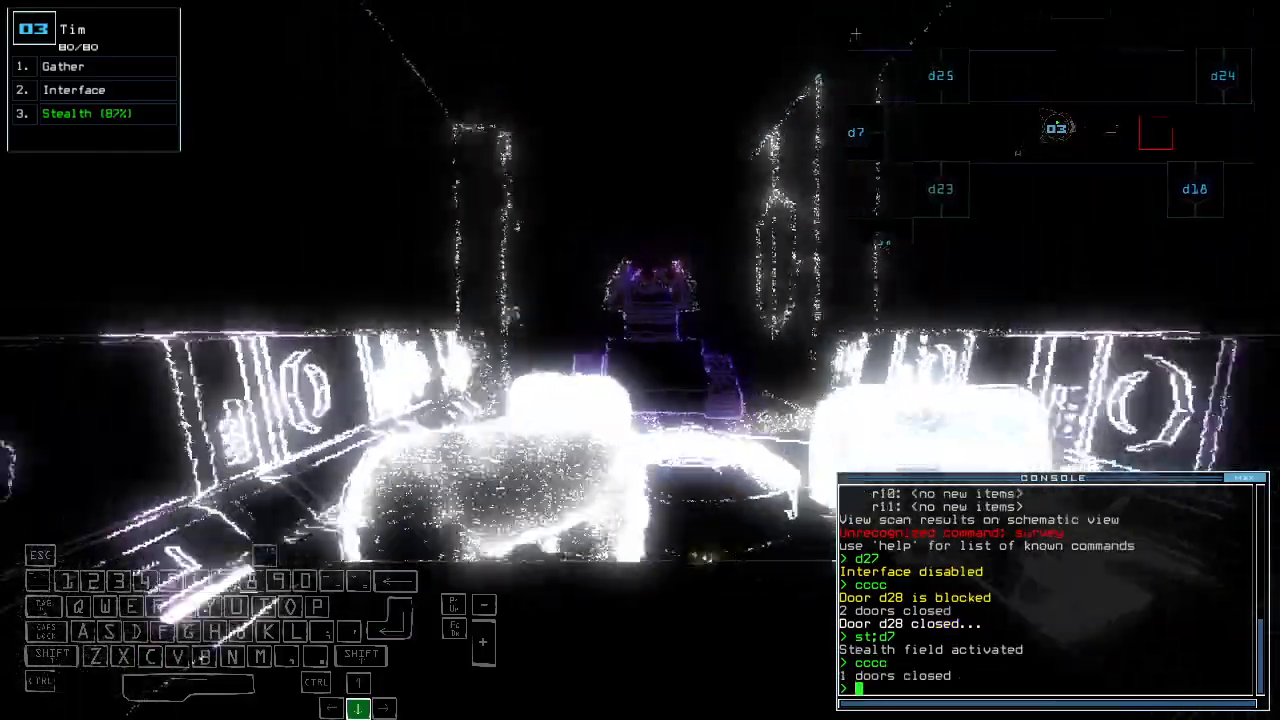
text(d2)
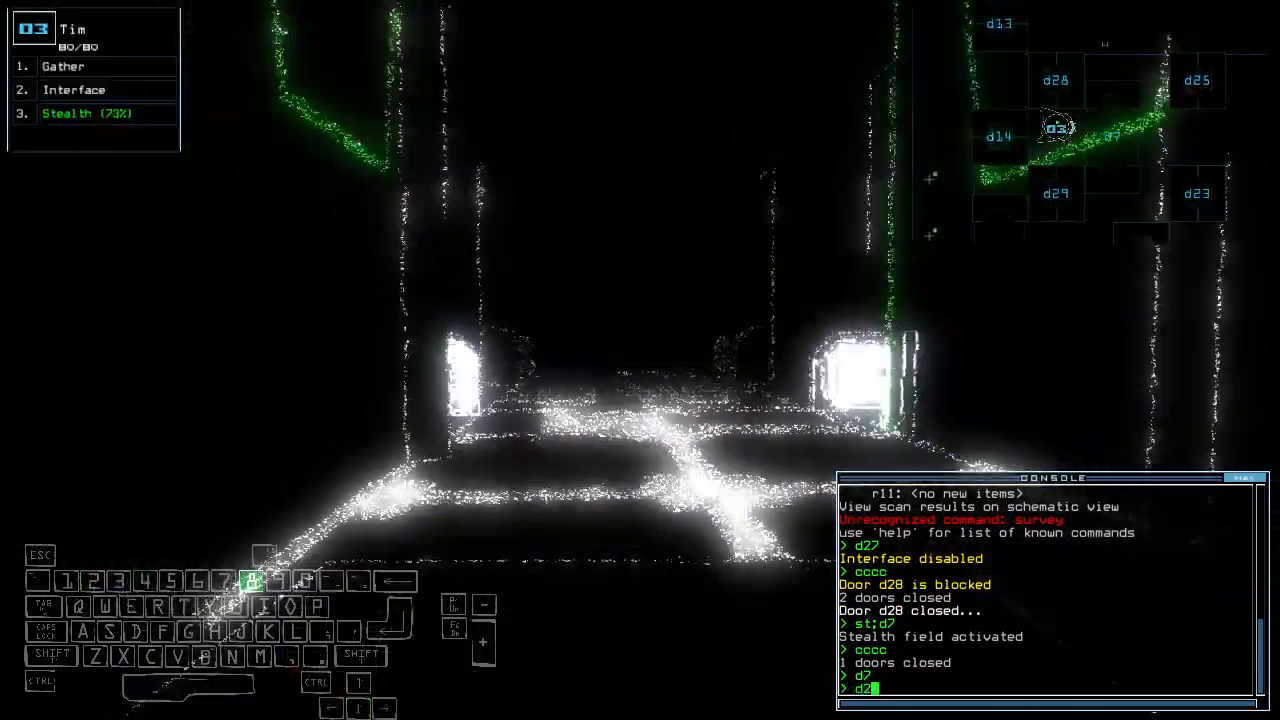
text(d28)
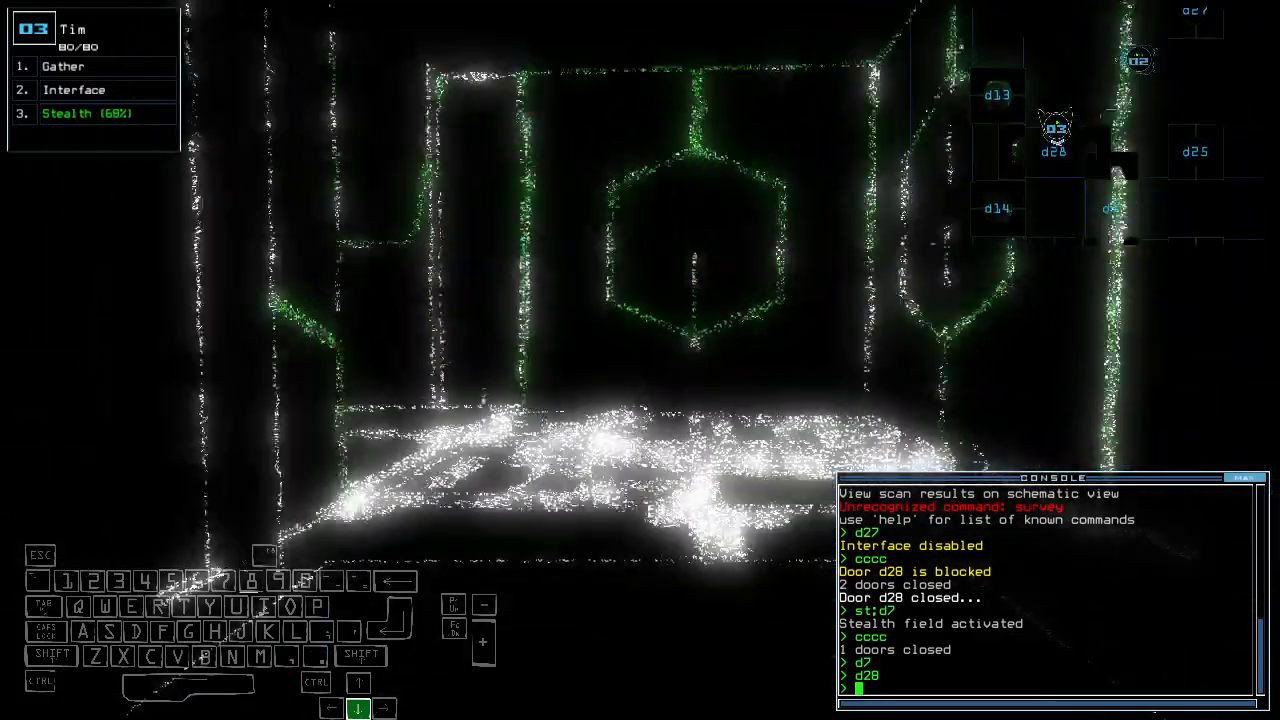
text(st)
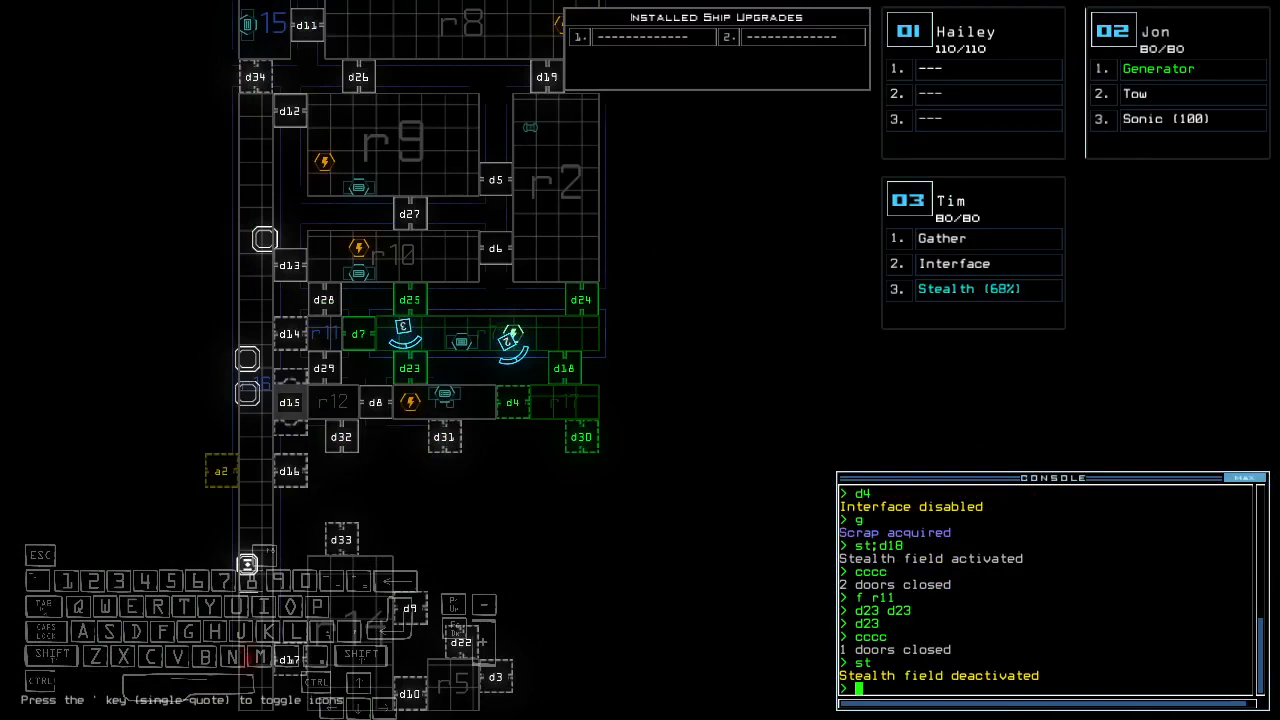
- Activate the generator and send drone 3 onward with 'navigate 3'
key(r)
text(te)
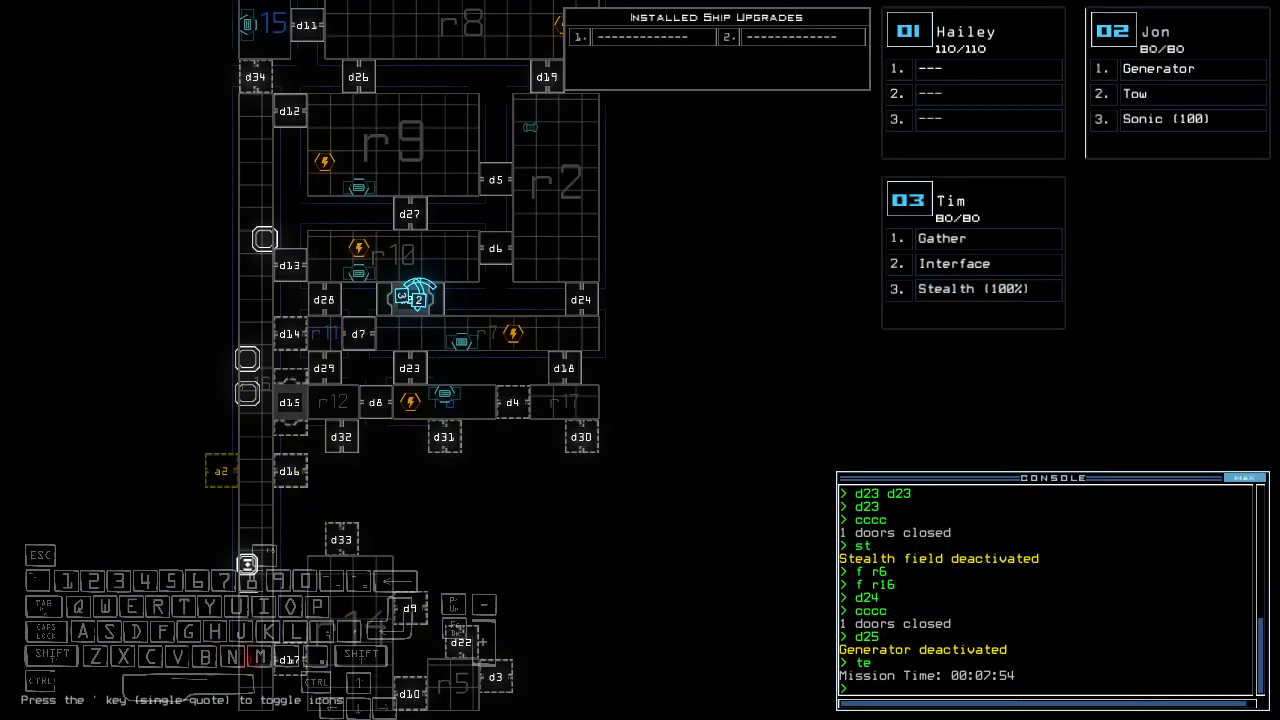
text(generator)
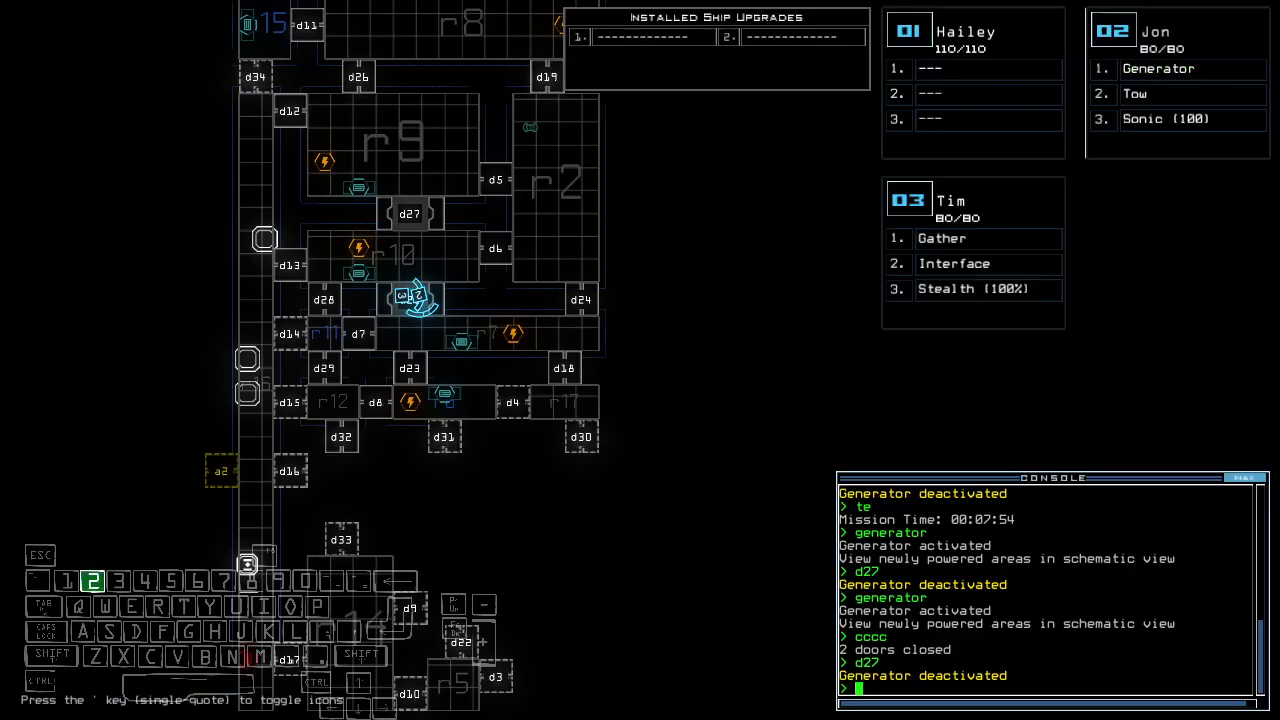
text(navigate 3)
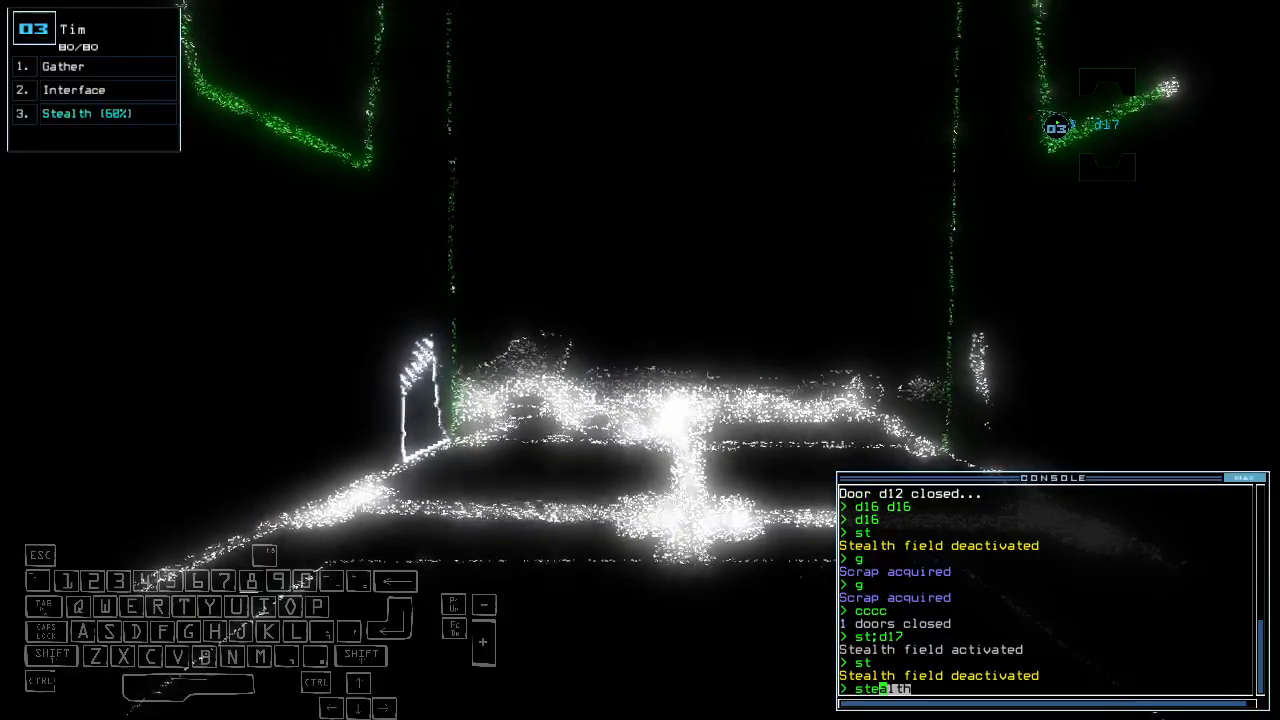
- Re-activate Tim's stealth field and vent room r16 to space through airlock a2
key(enter)
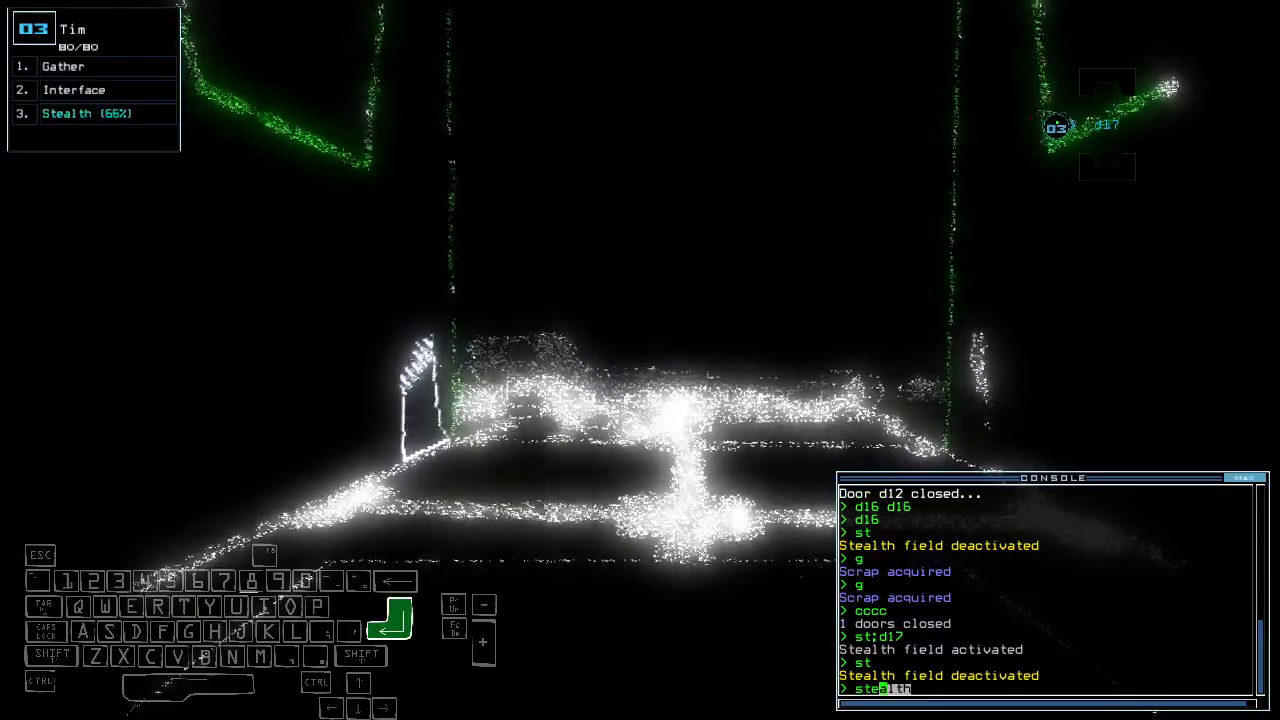
key(enter)
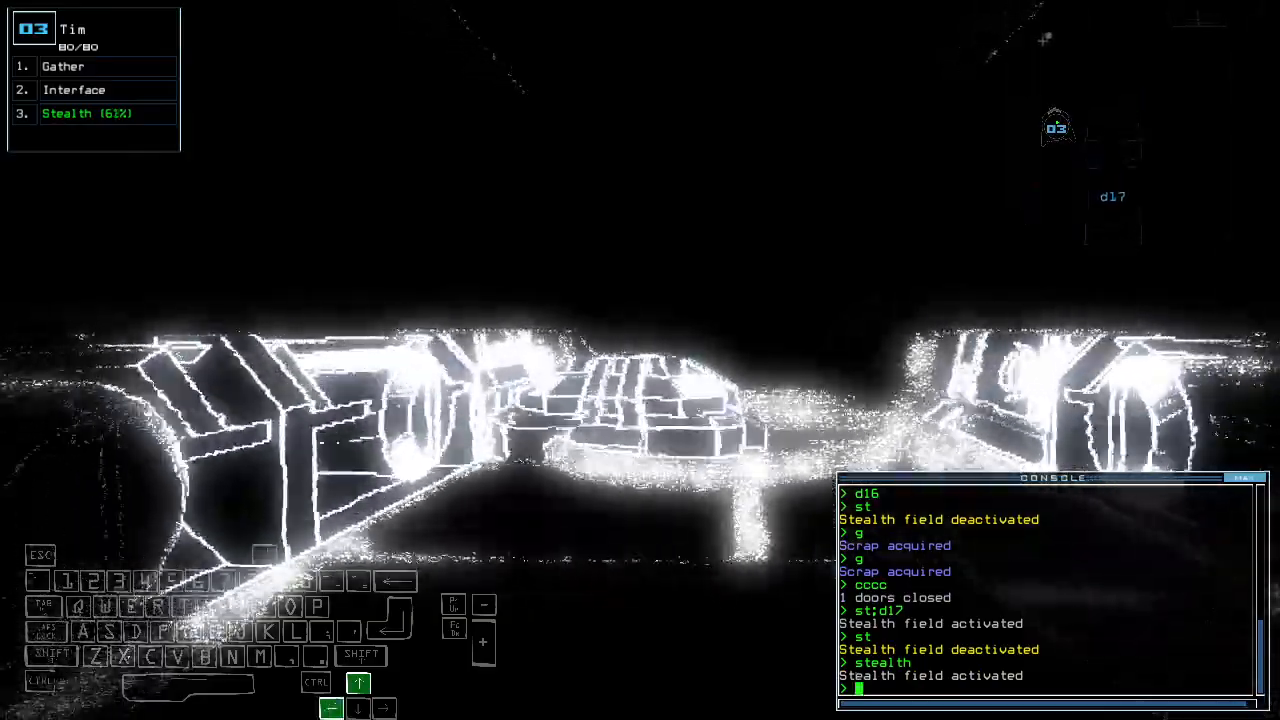
text(vacuum r16 a2)
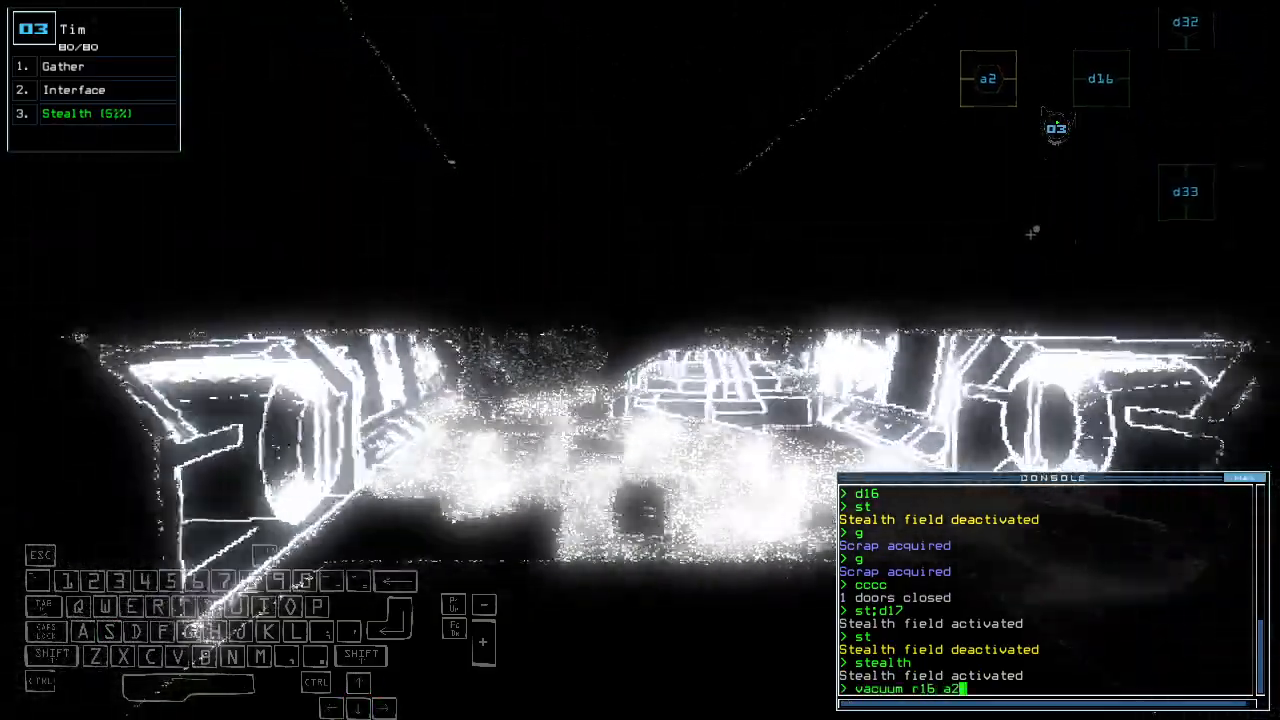
key(enter)
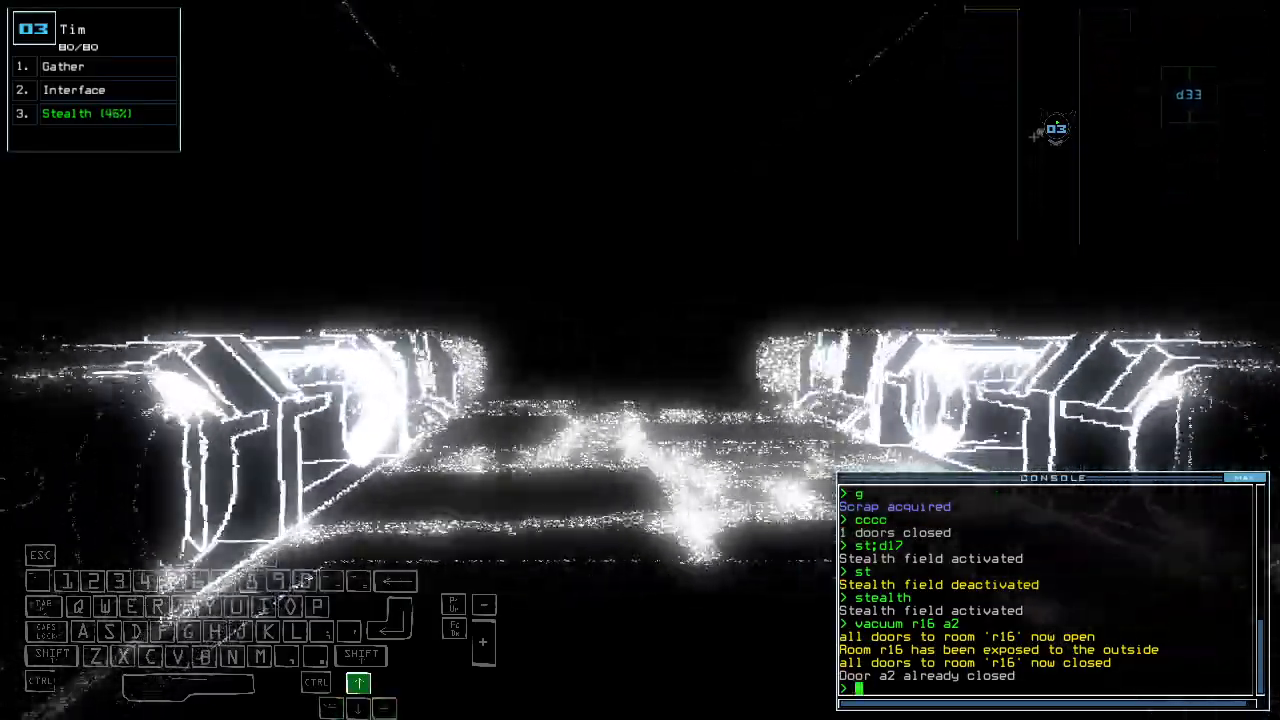
- Issue the d17 door command for Tim's drone
text(d17)
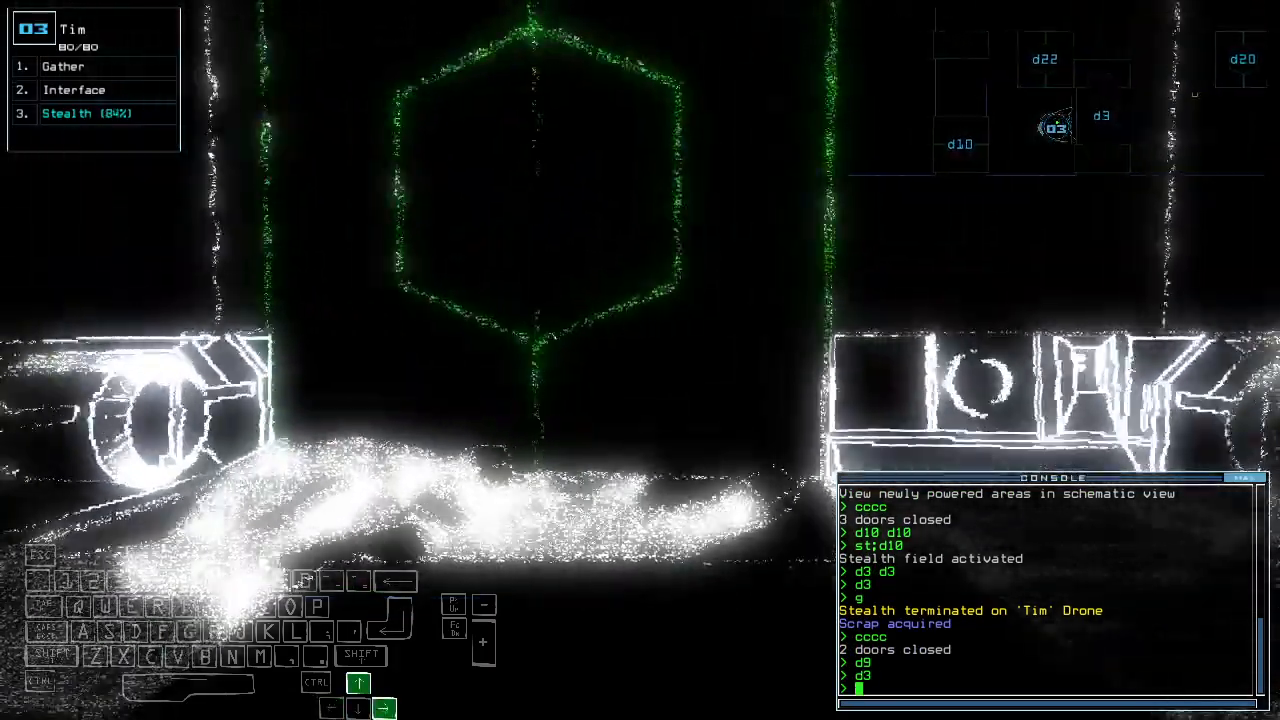
- Queue stealth and door d22 together with the st;d22 command
text(st;d22)
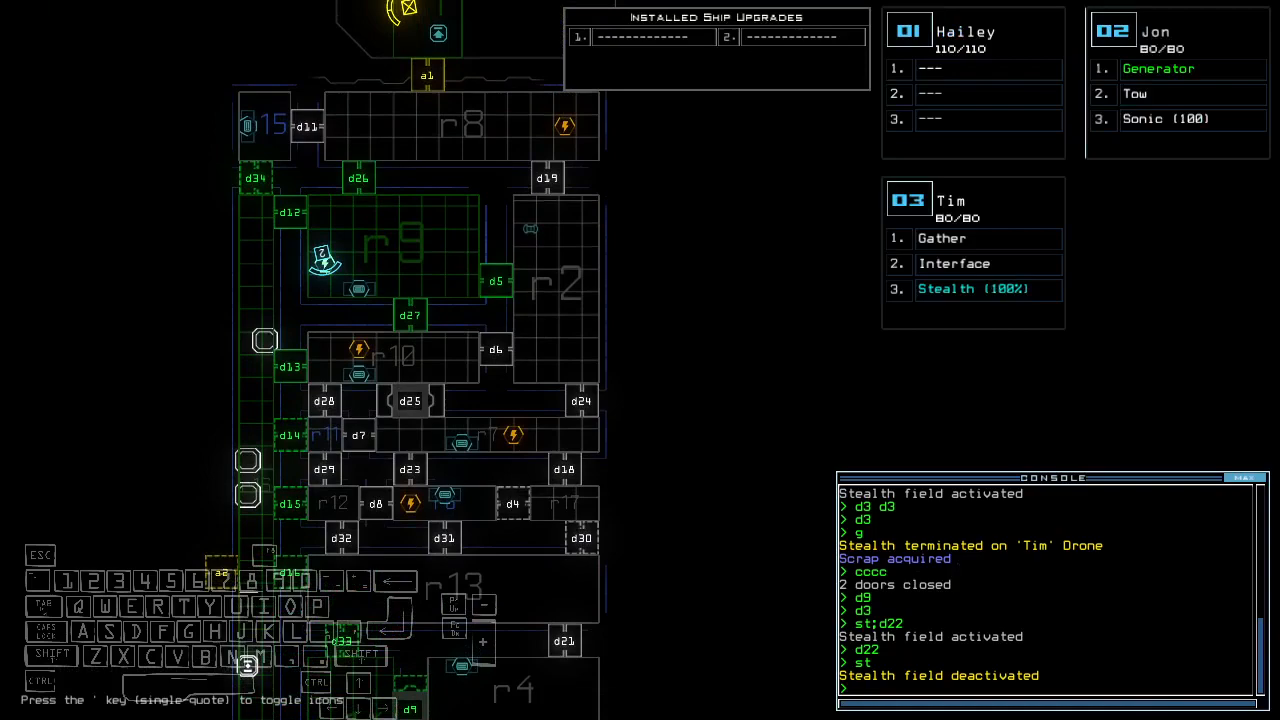
- Send Tim through d22 under stealth, open d9, and start Jon's generator to power the rooms
scroll(down, 3)
text(st;d2)
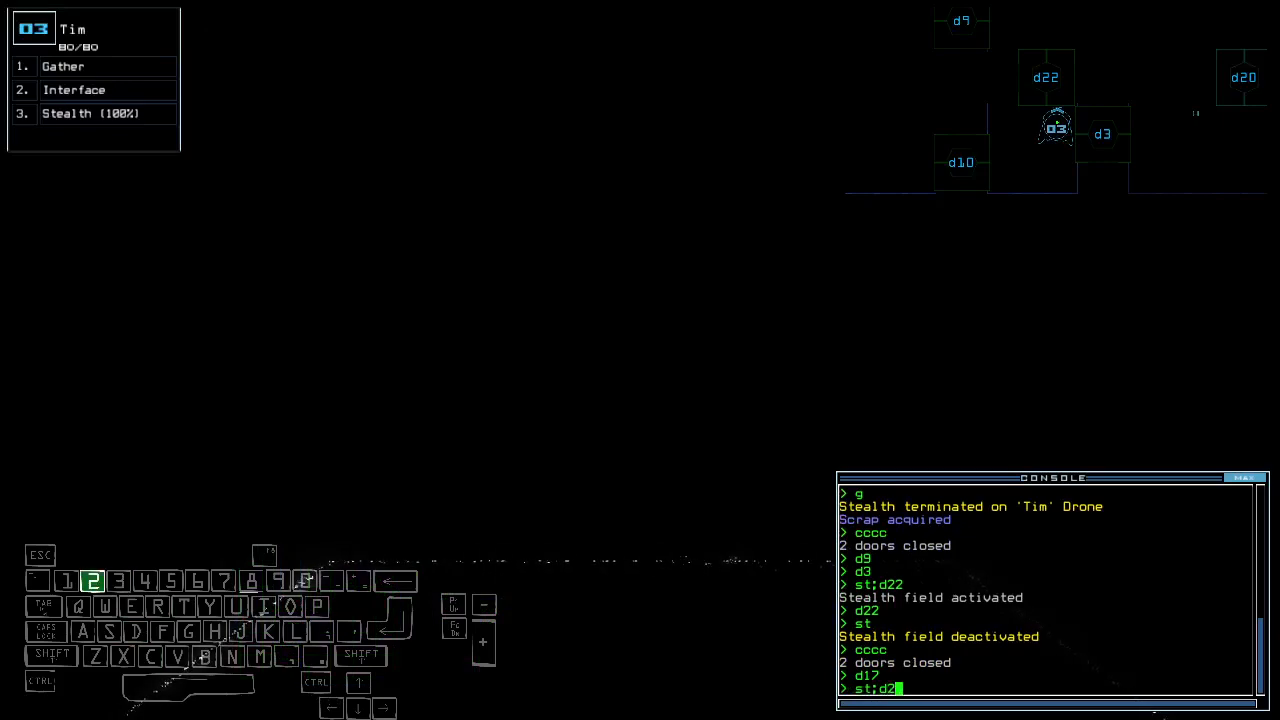
key(enter)
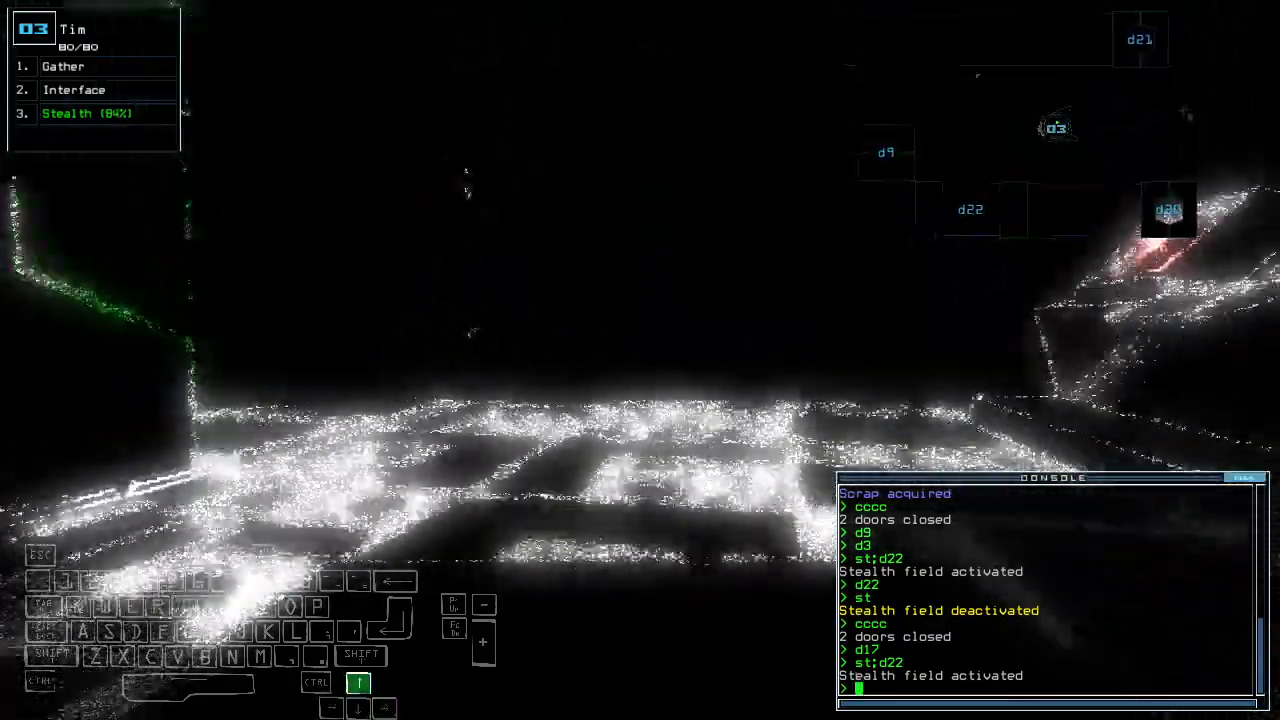
text(d9)
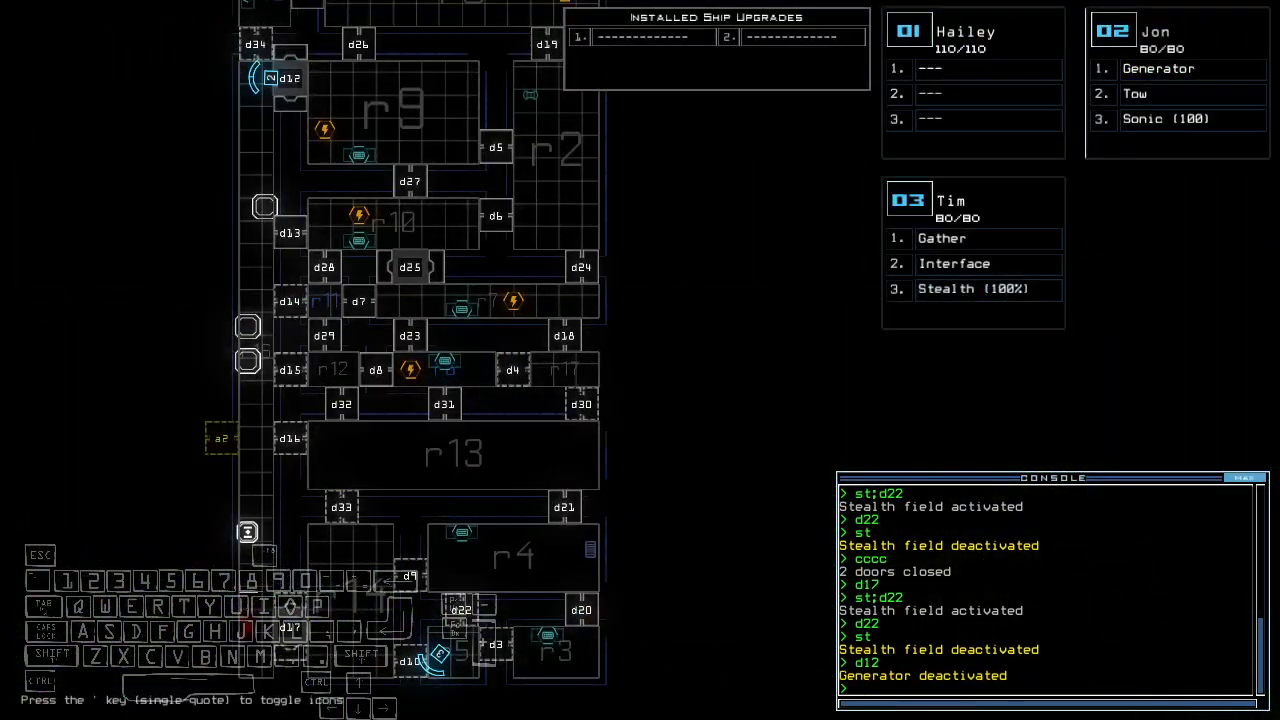
text(generator)
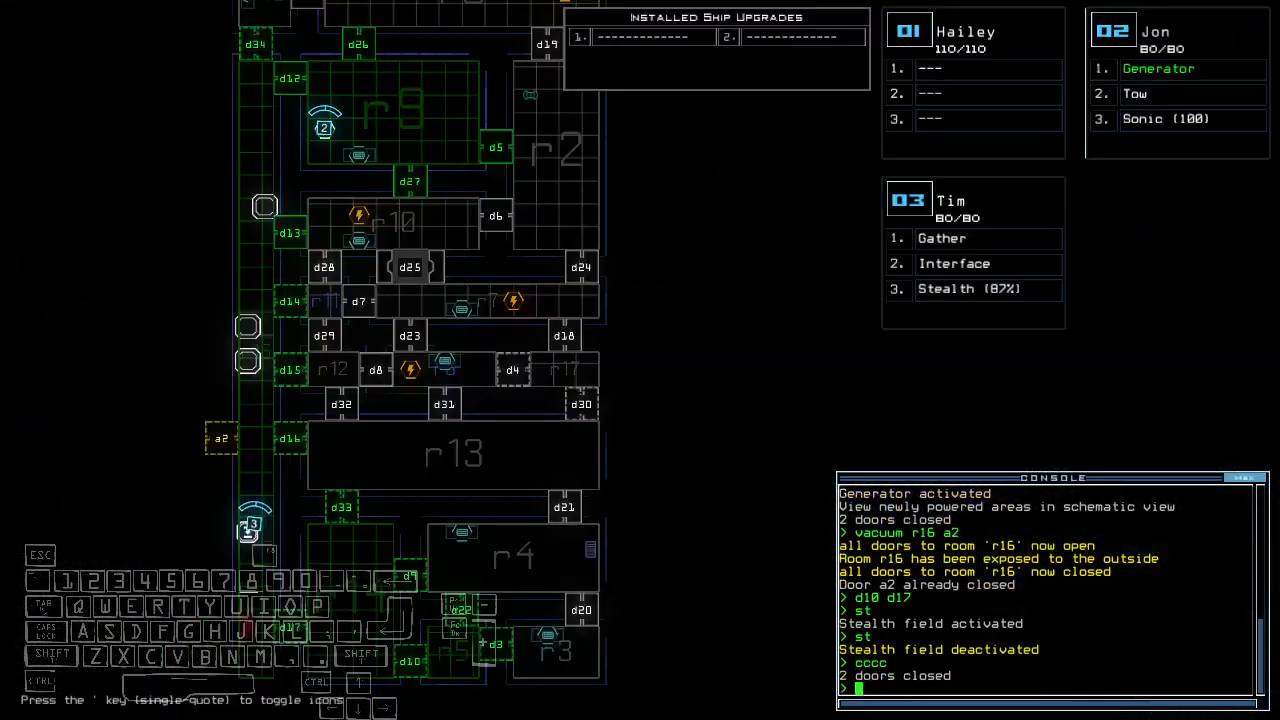
key(')
text(f)
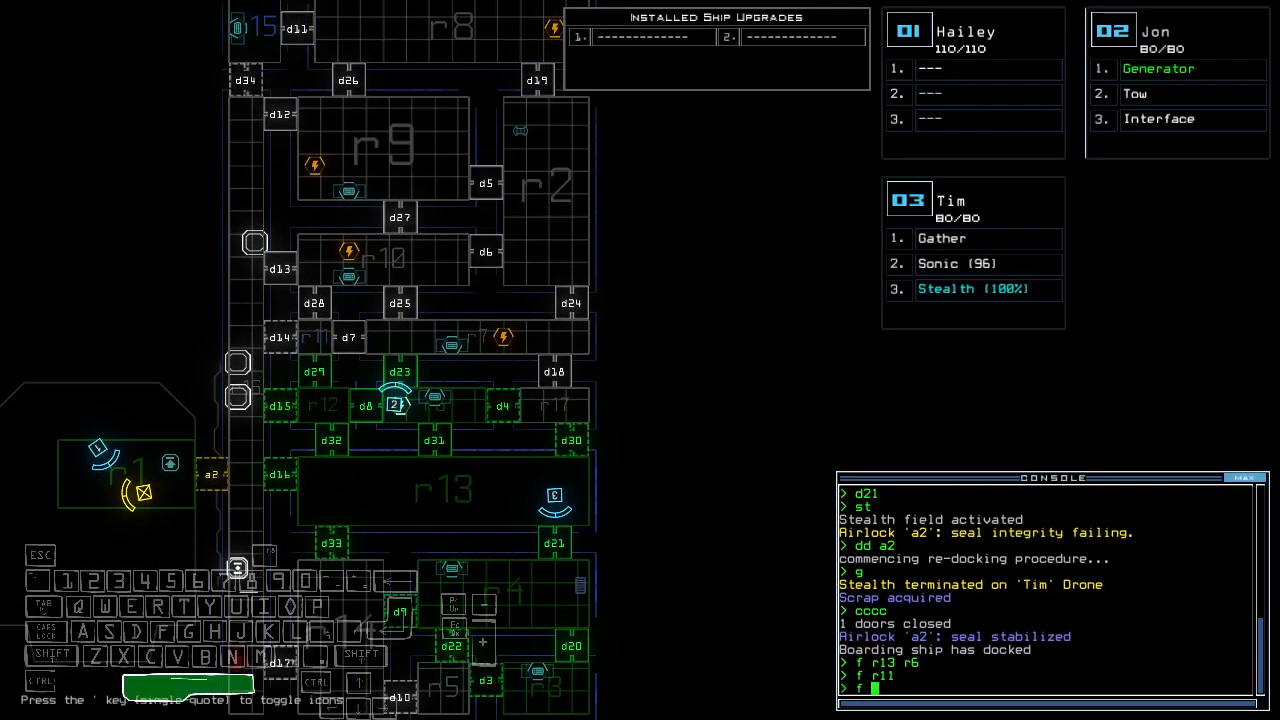
- Begin the room-targeted transfer command involving r11
text(r11 r)
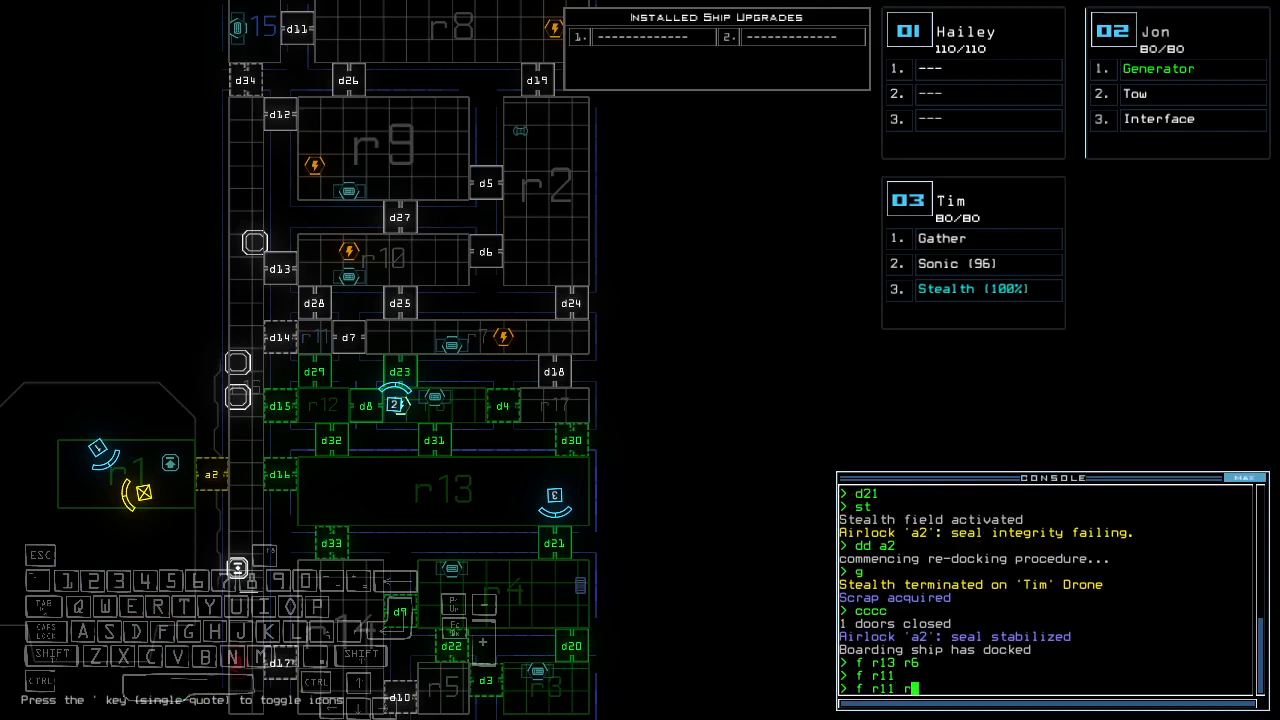
- Open door d23, gather scrap, and send Tim through door d32
text(d23)
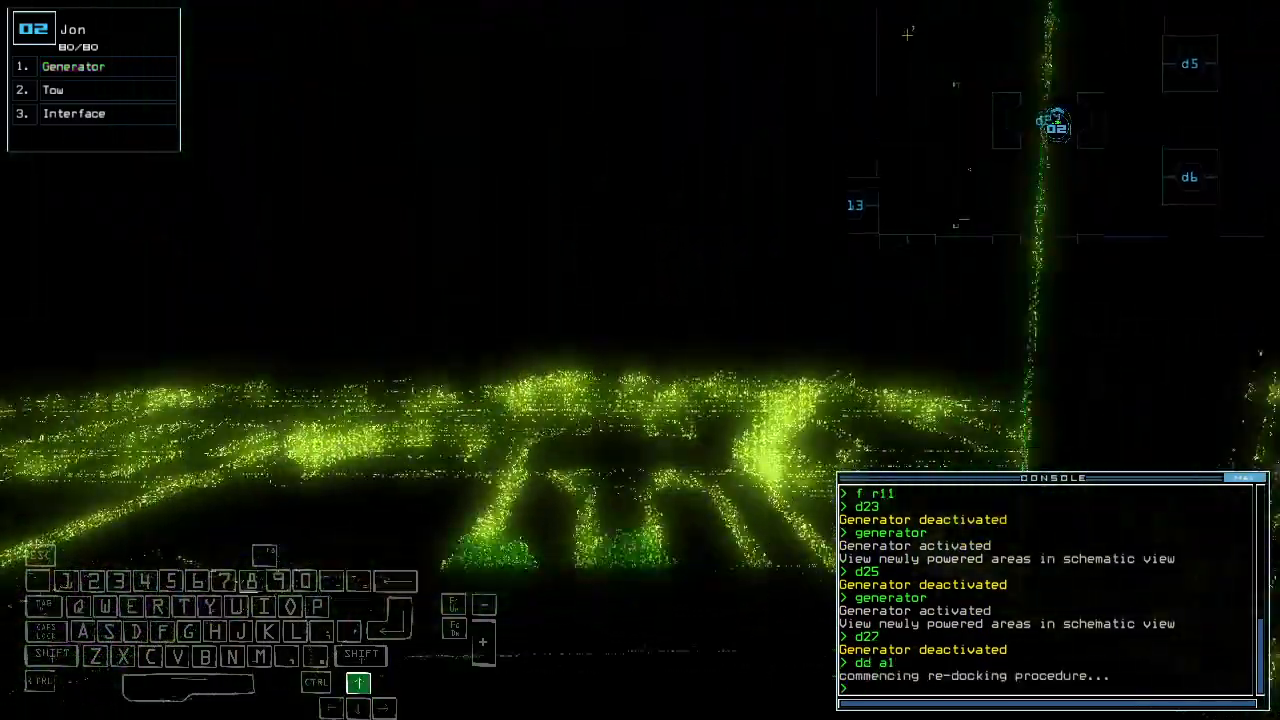
text(g)
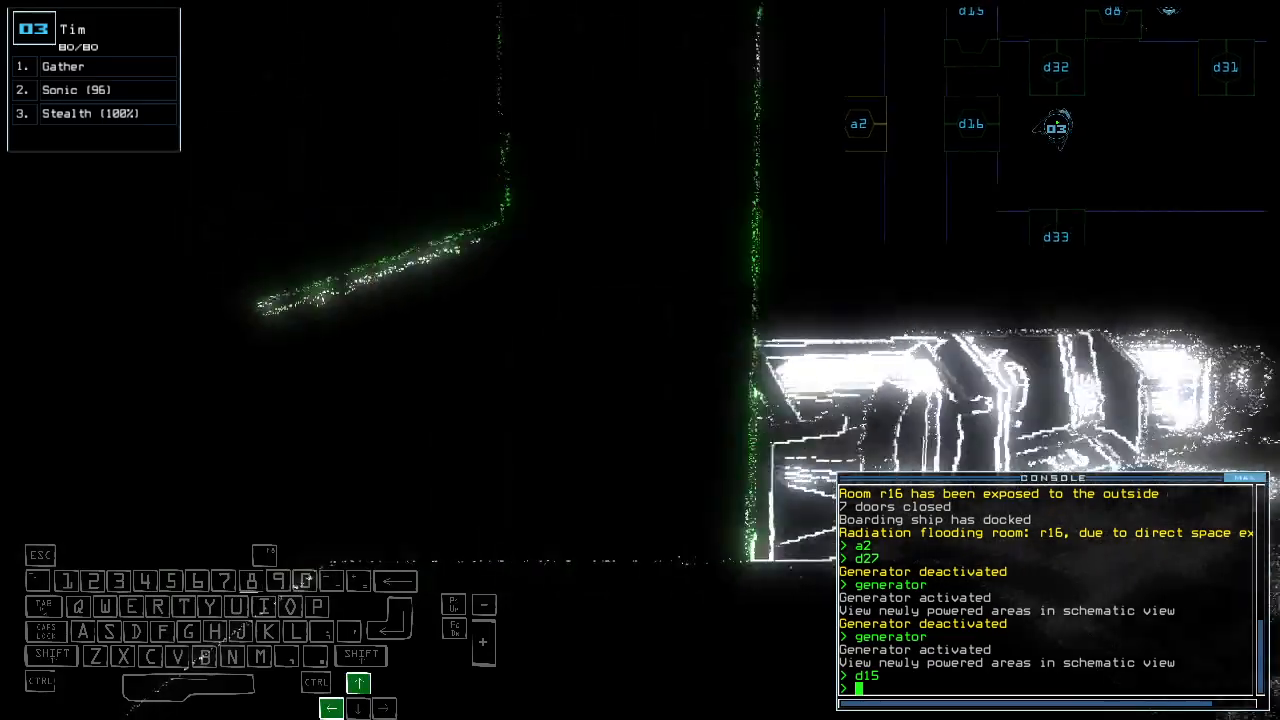
text(d32)
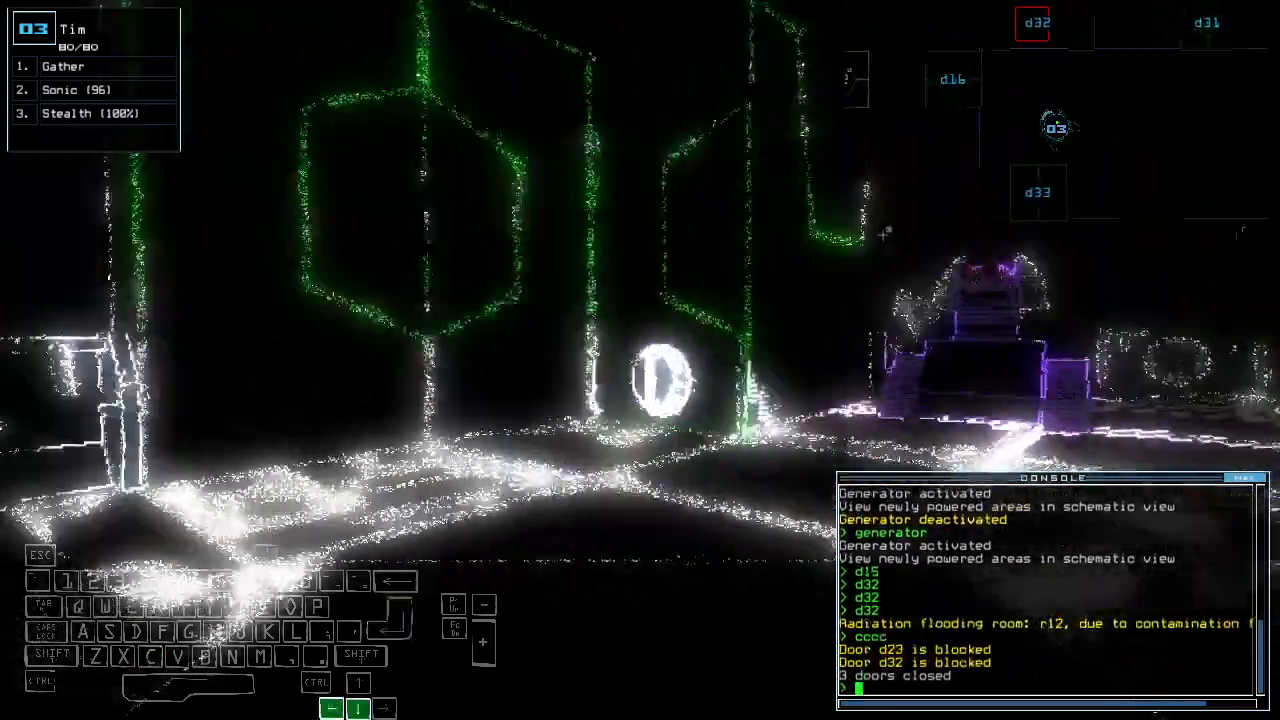
- Toggle Tim's stealth field with the st command
text(st)
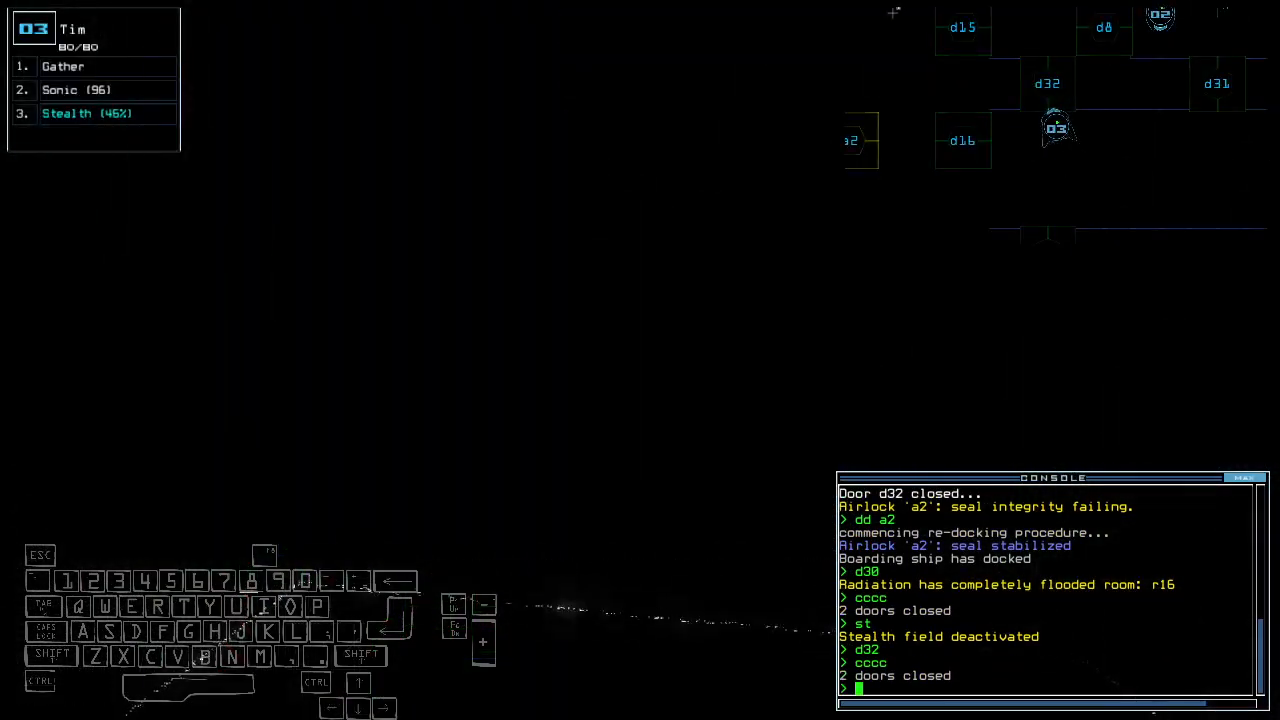
- Close door d32 again and switch Tim's stealth field off
text(d32)
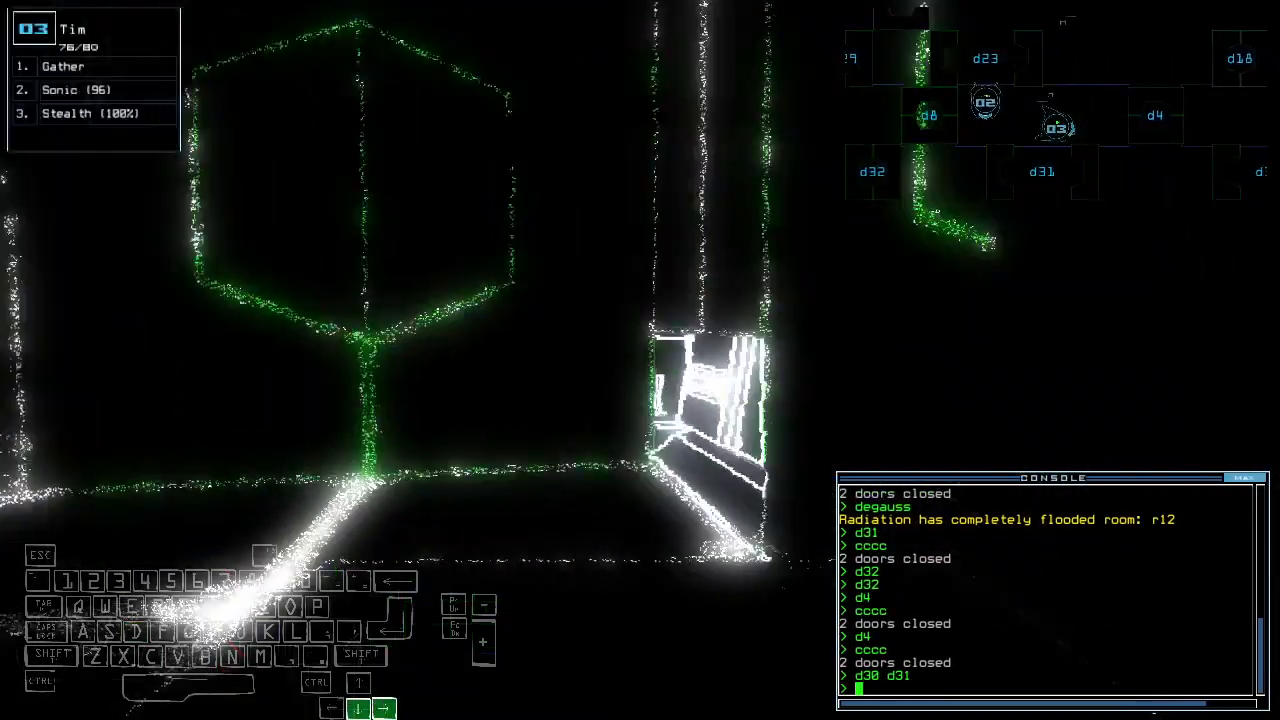
text(st)
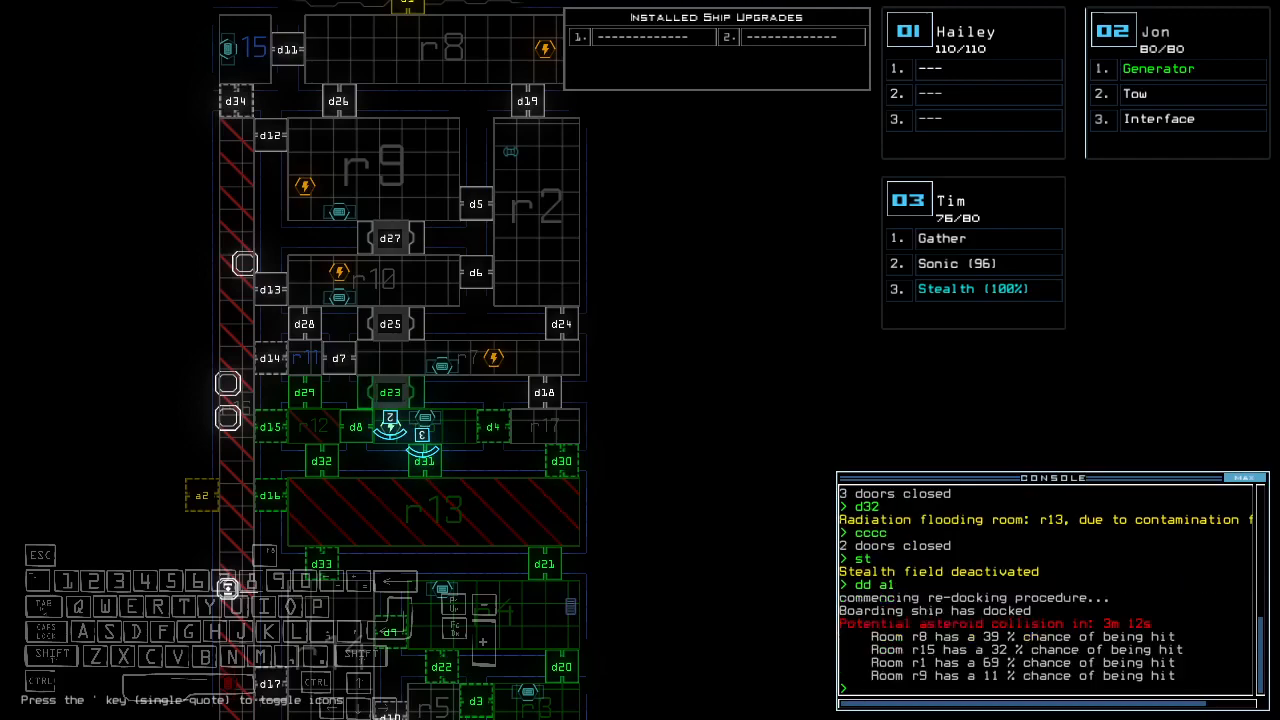
scroll(down, 3)
text(f r11)
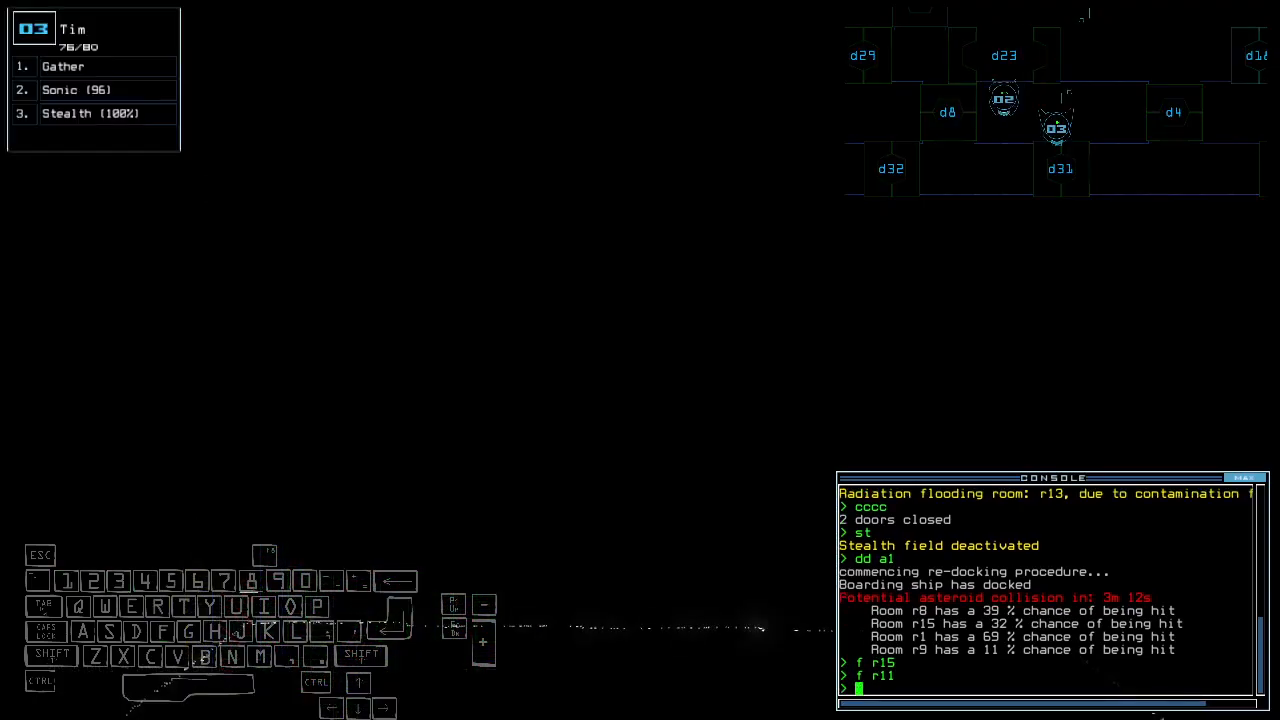
- Issue the d31 door command twice before ending the mission
text(d31)
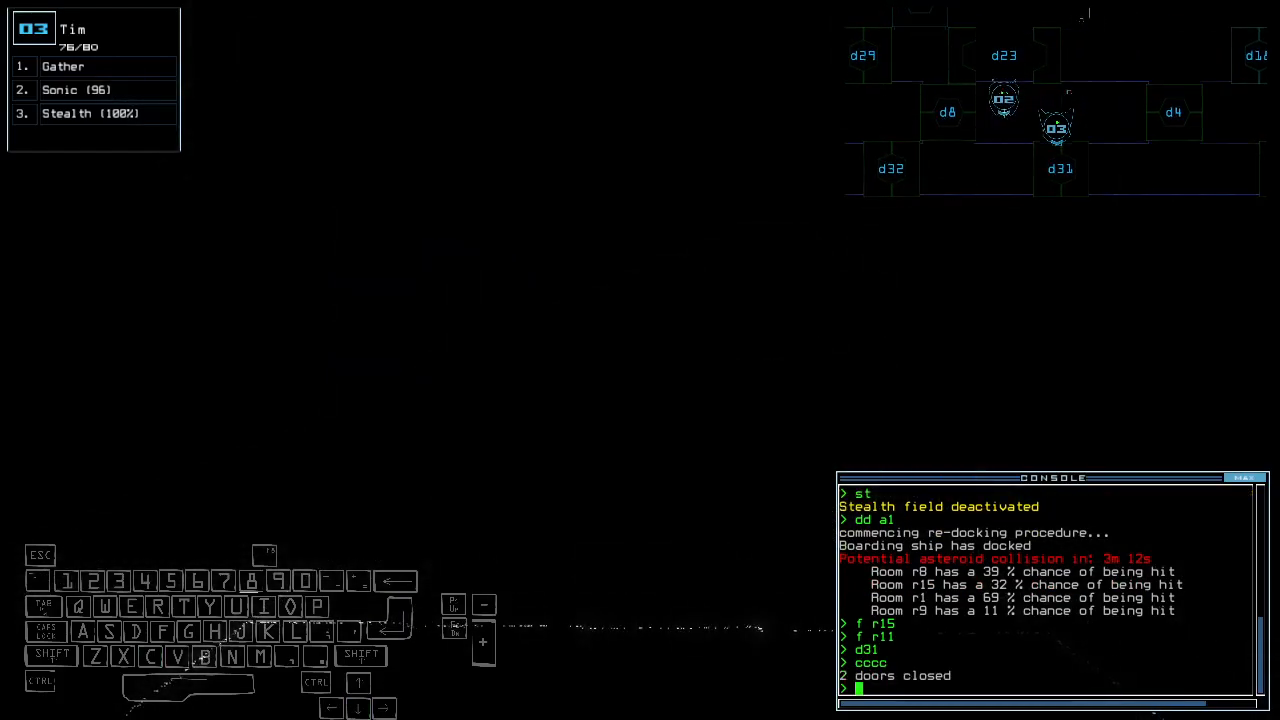
text(d31)
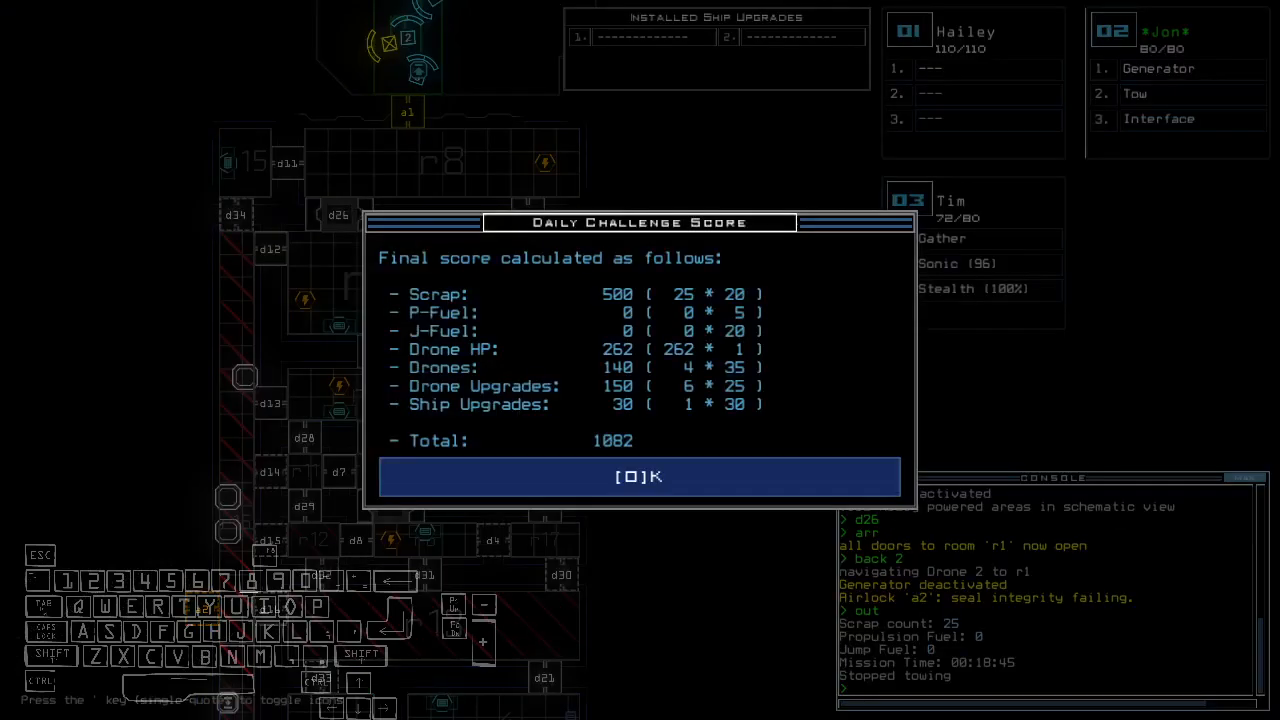
- Accept the daily challenge score and continue to the next mission
click(640, 476)
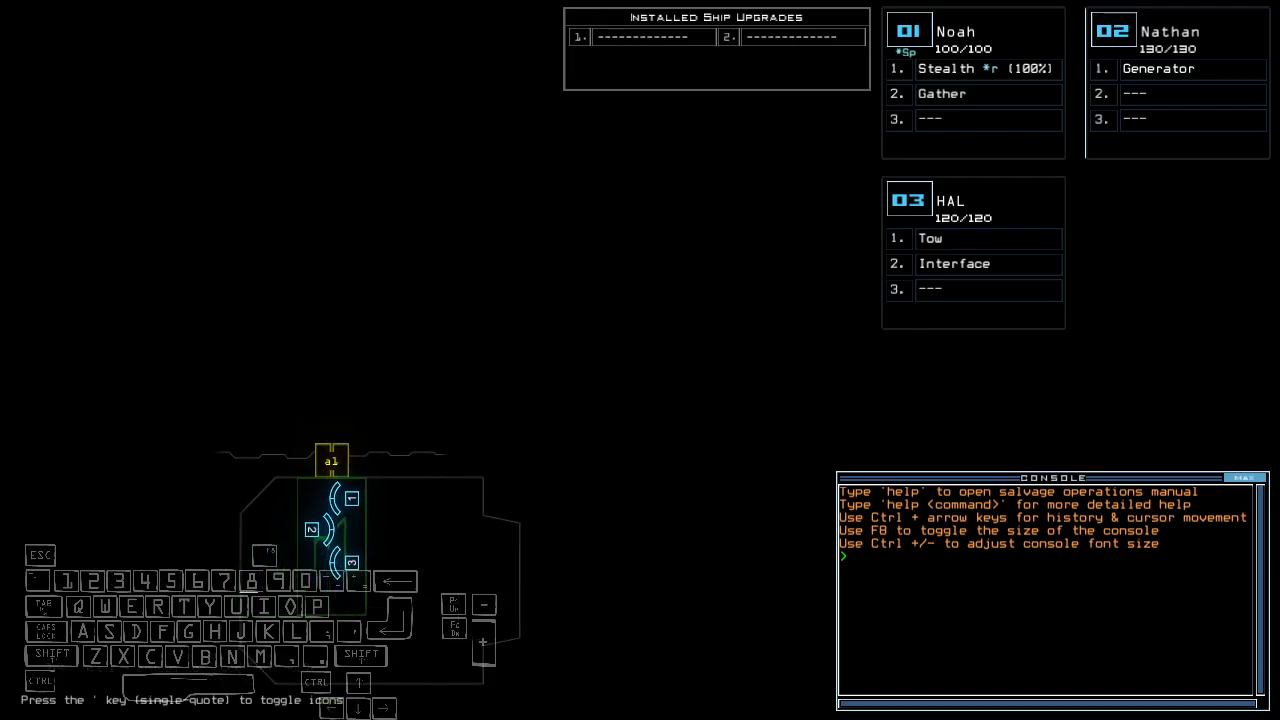
- Check the derelict status, then list the console alias shortcuts before reassigning upgrades
text(status)
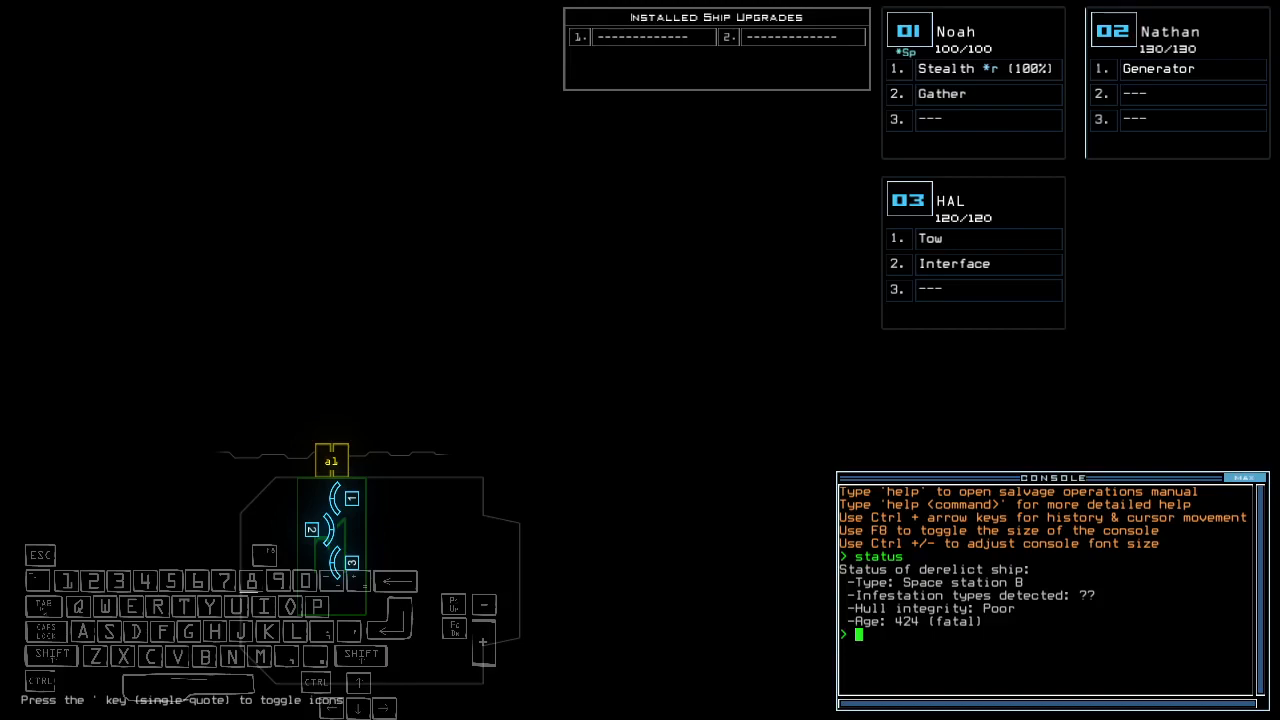
text(alias)
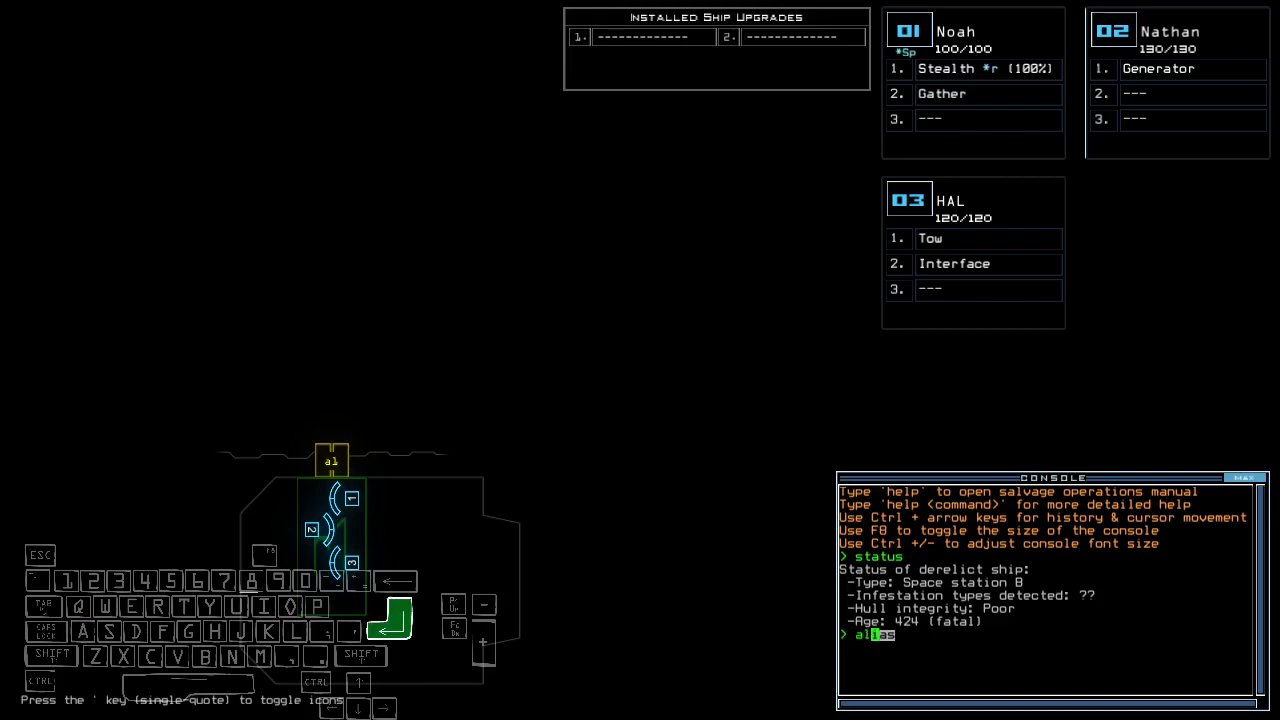
text(sup 3)
key(enter)
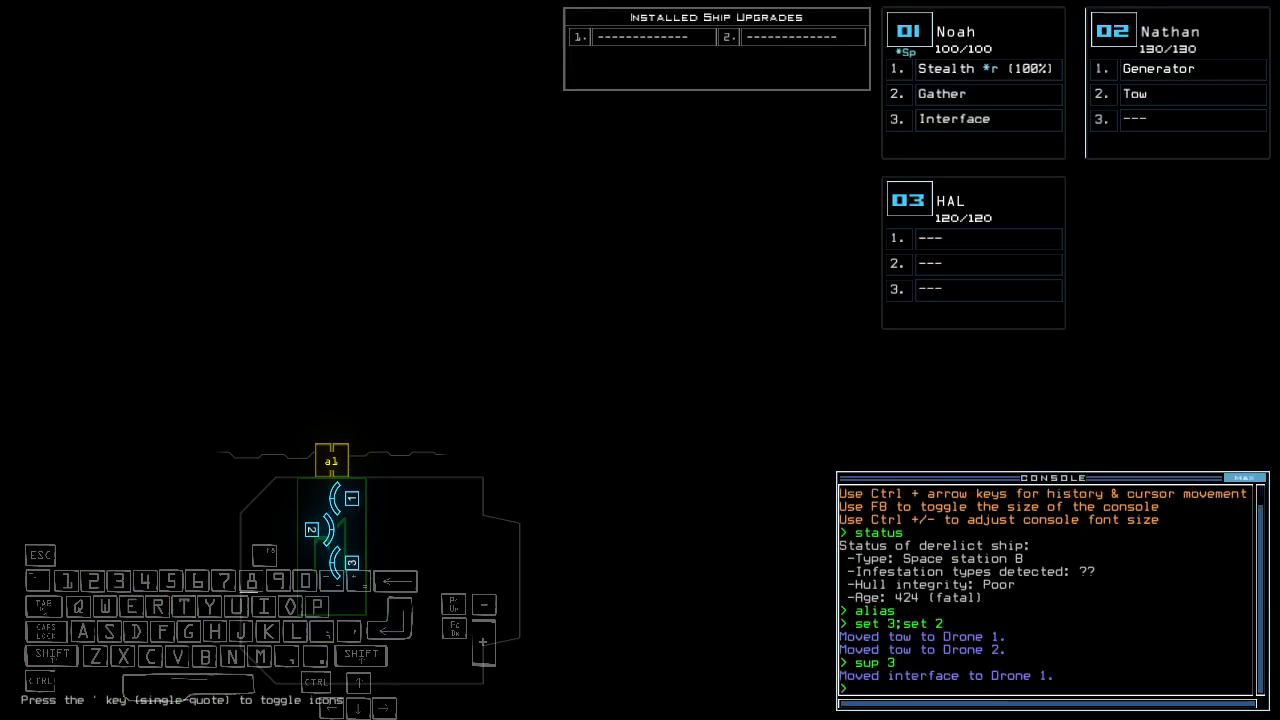
- Open the console, run door d2, then activate stealth and open door d37 with 'st:d37'
key(')
text(st;d39)
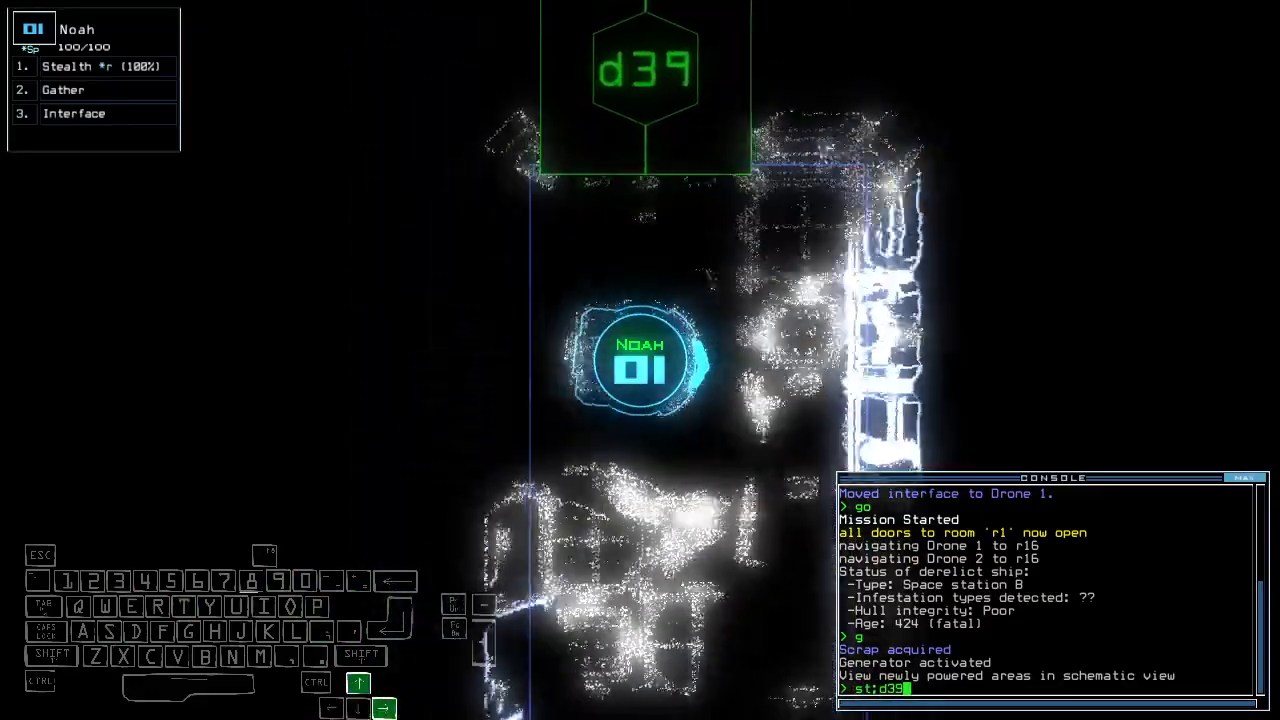
key(enter)
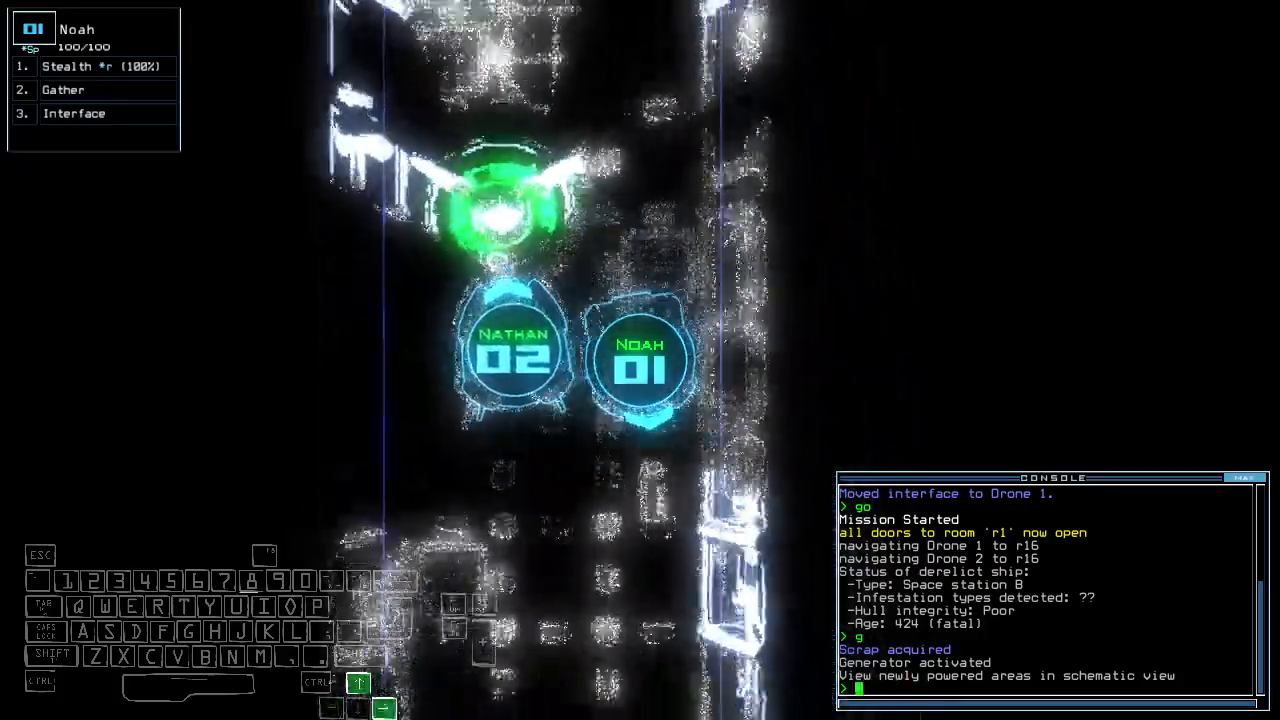
text(d2)
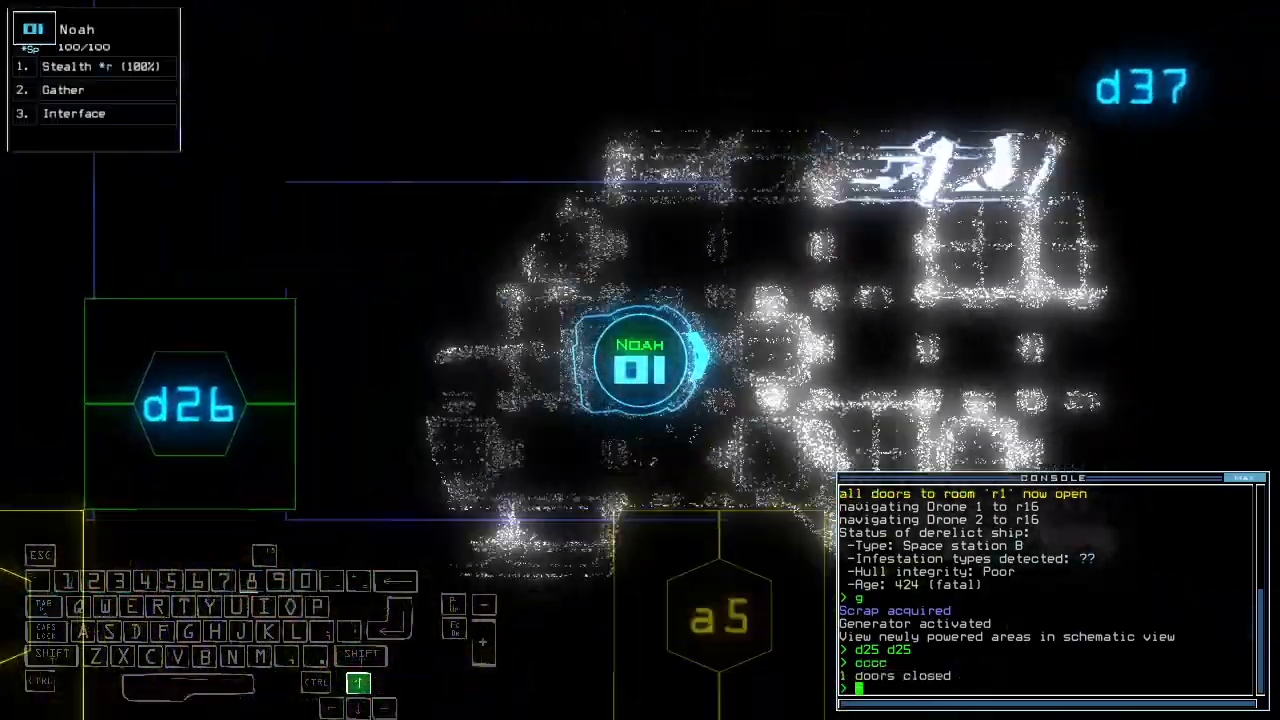
text(st:d37)
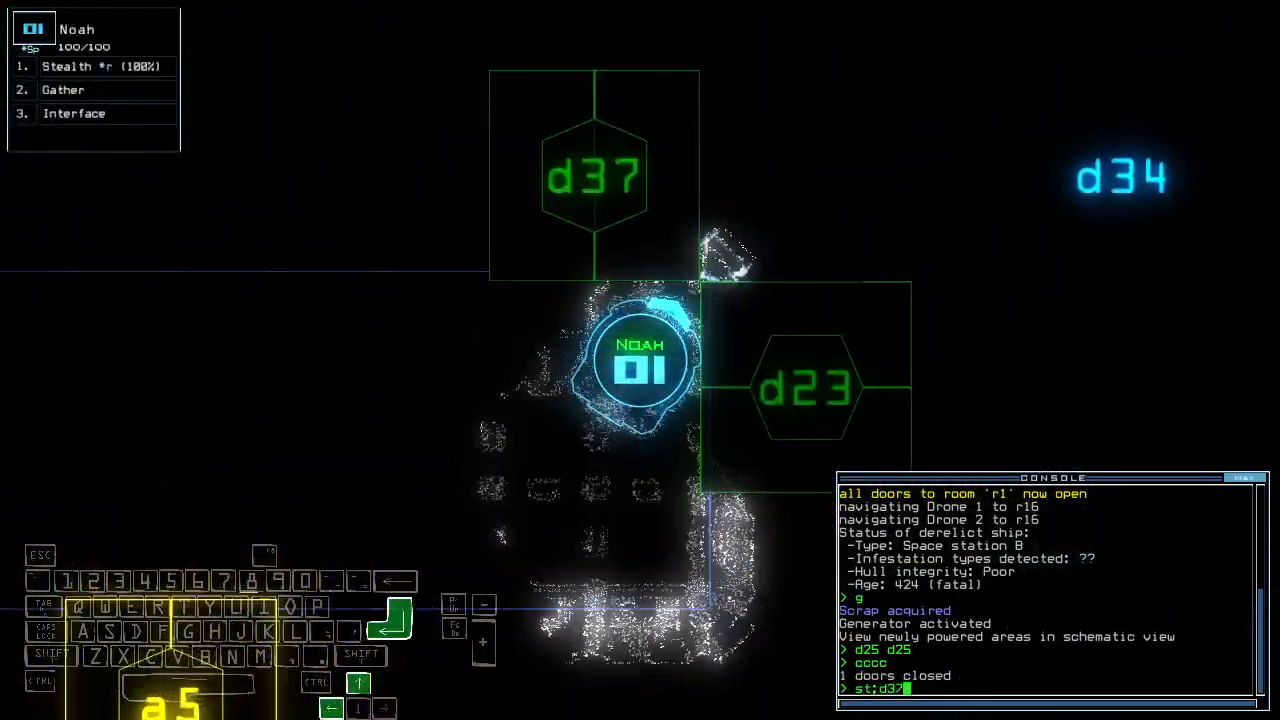
key(enter)
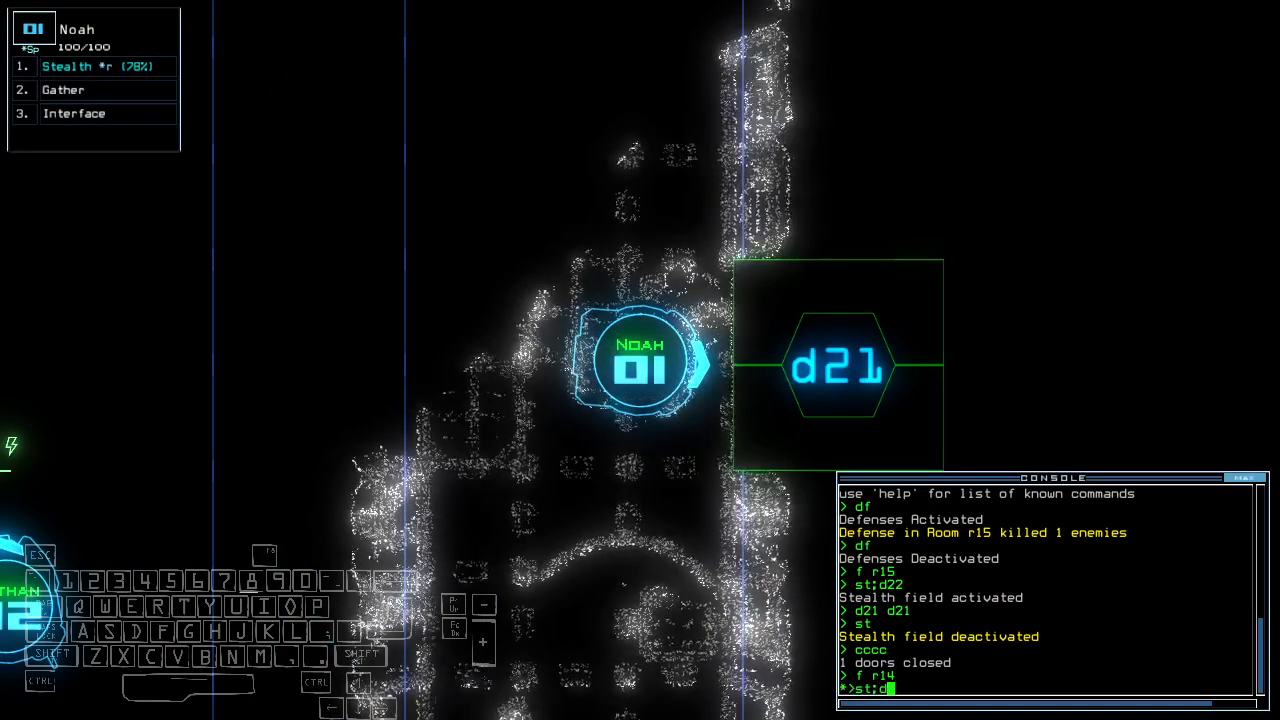
- Send the drone toward room r14 before reactivating room r15's defenses
key(enter)
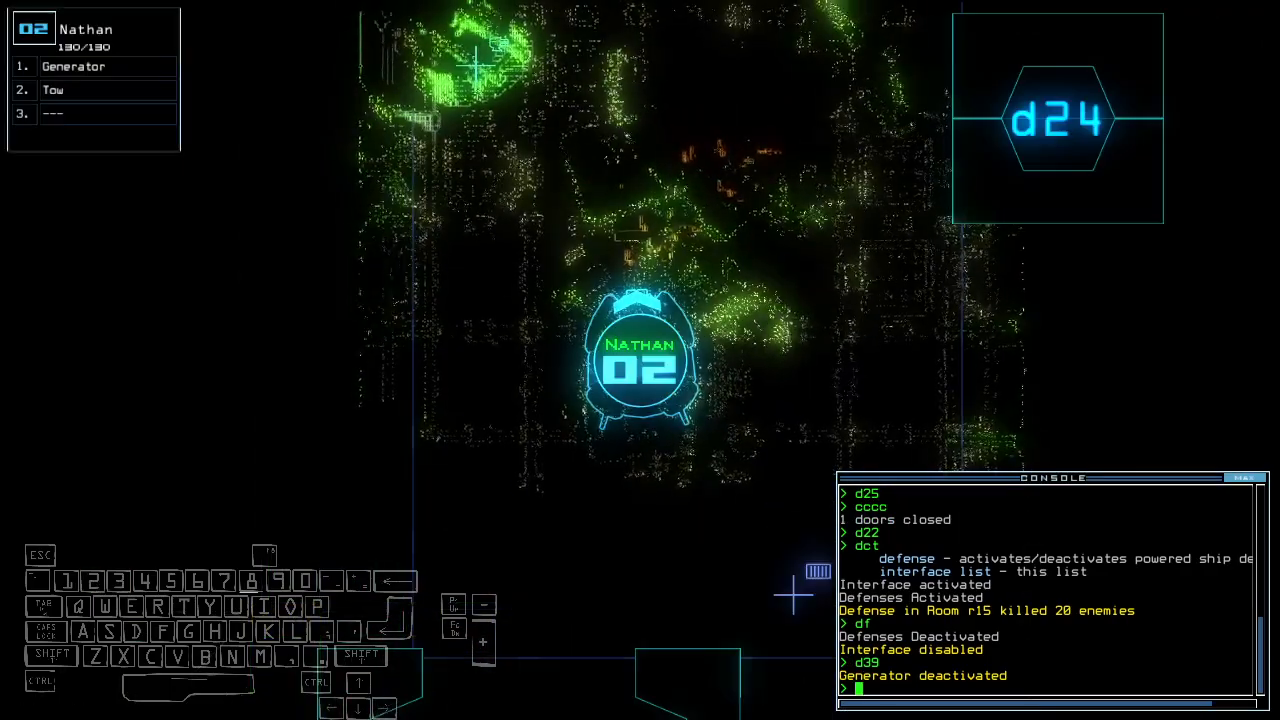
- Check the remaining mission time with 'te'
text(te)
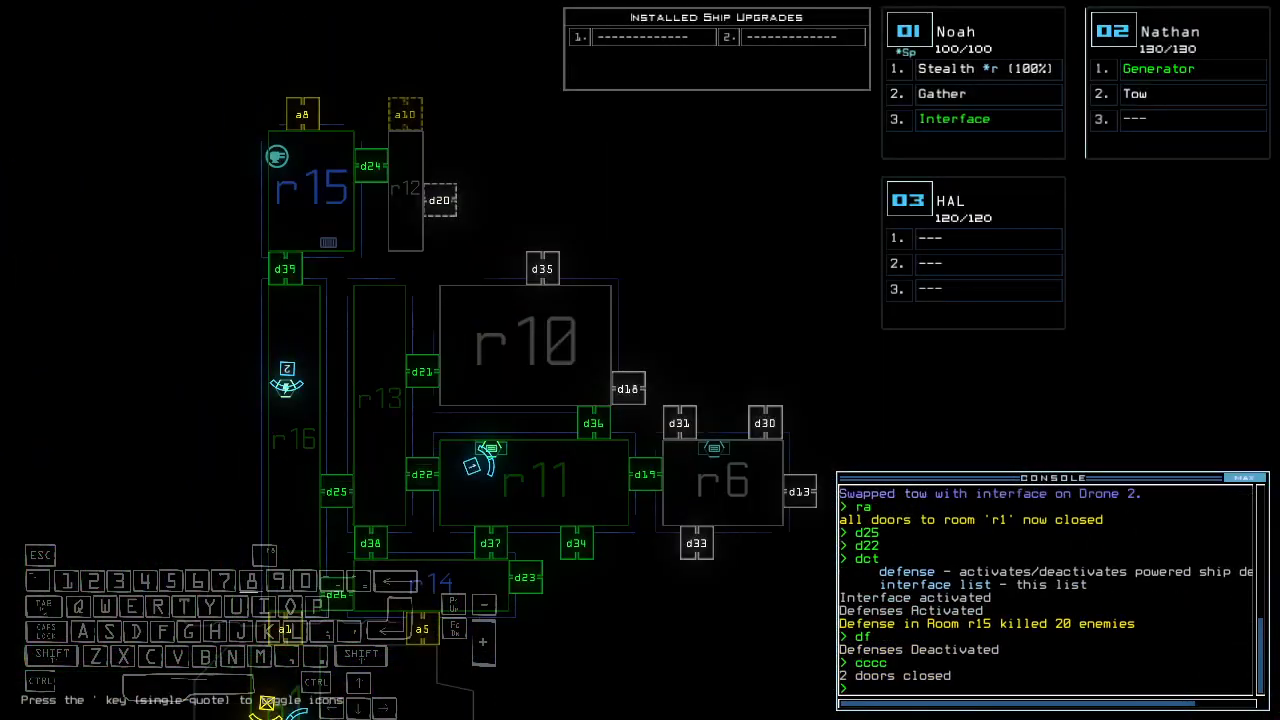
- Toggle doors d21 and d25 from the console
text(d21 d25)
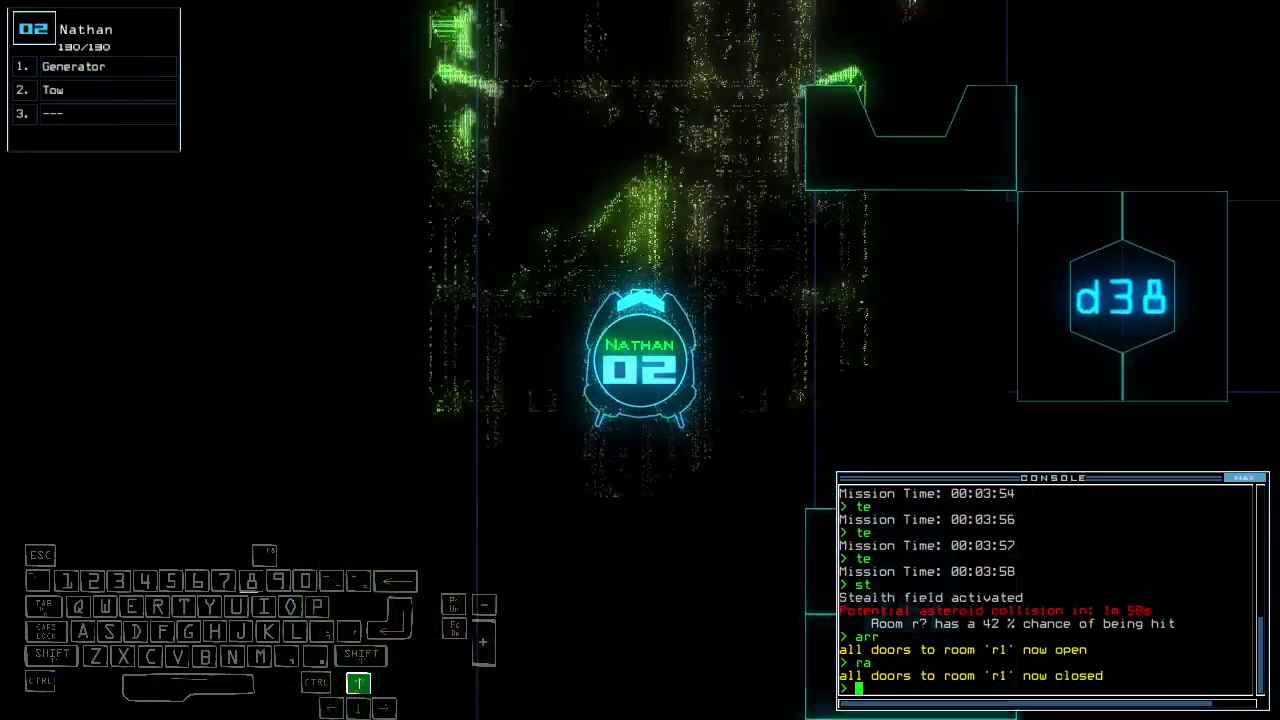
- Run 'generator' to power the derelict before redocking at airlock a7
text(generator)
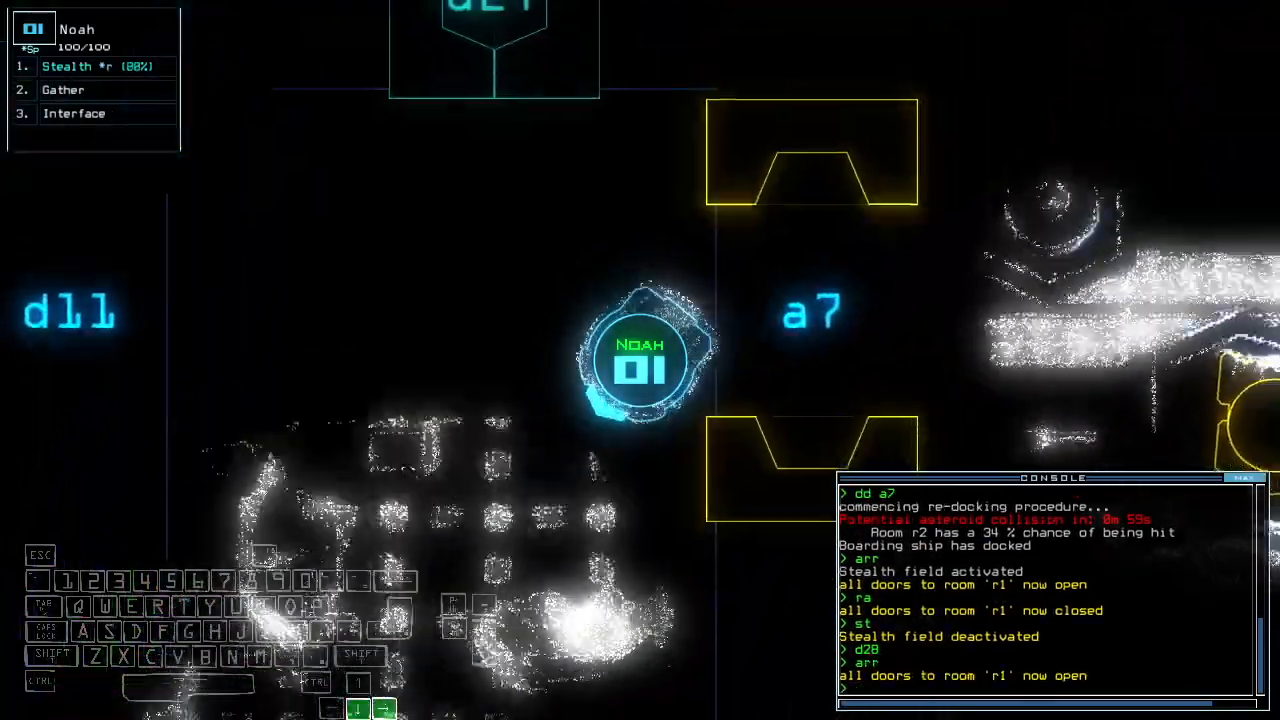
- Close room r1's doors with 'ra' twice, toggle stealth, and open door d39
text(ra)
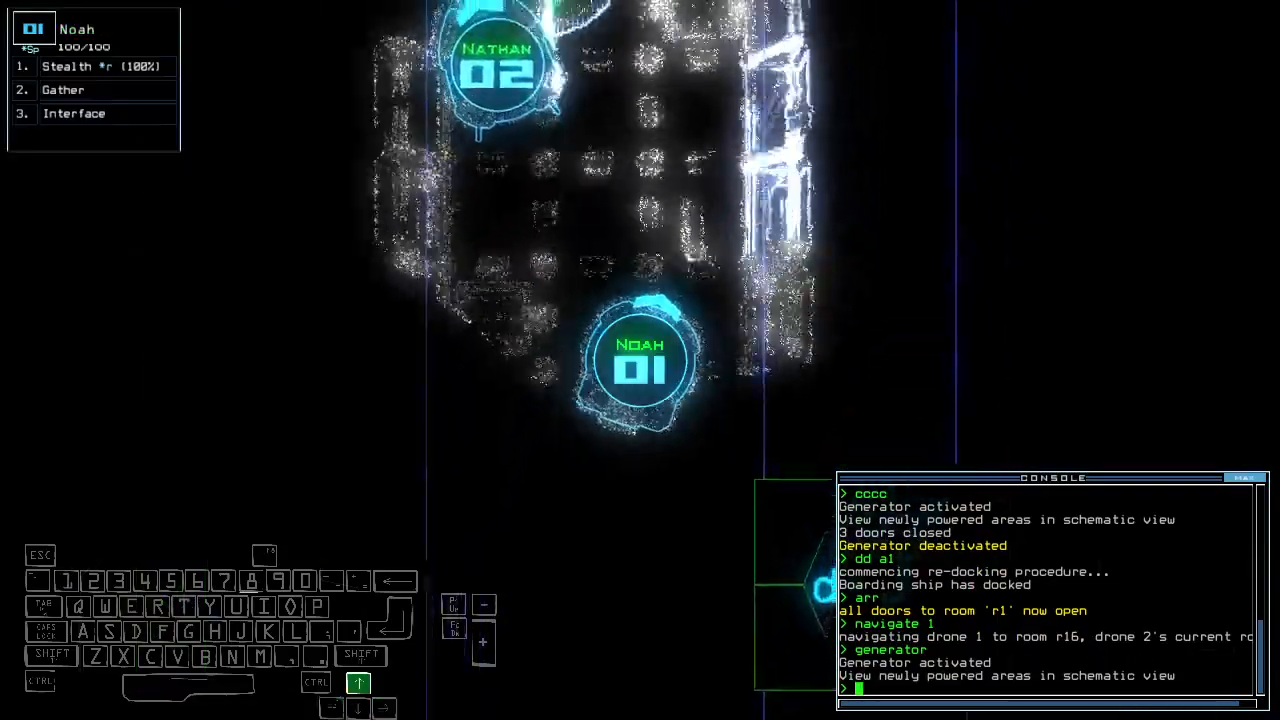
text(ra)
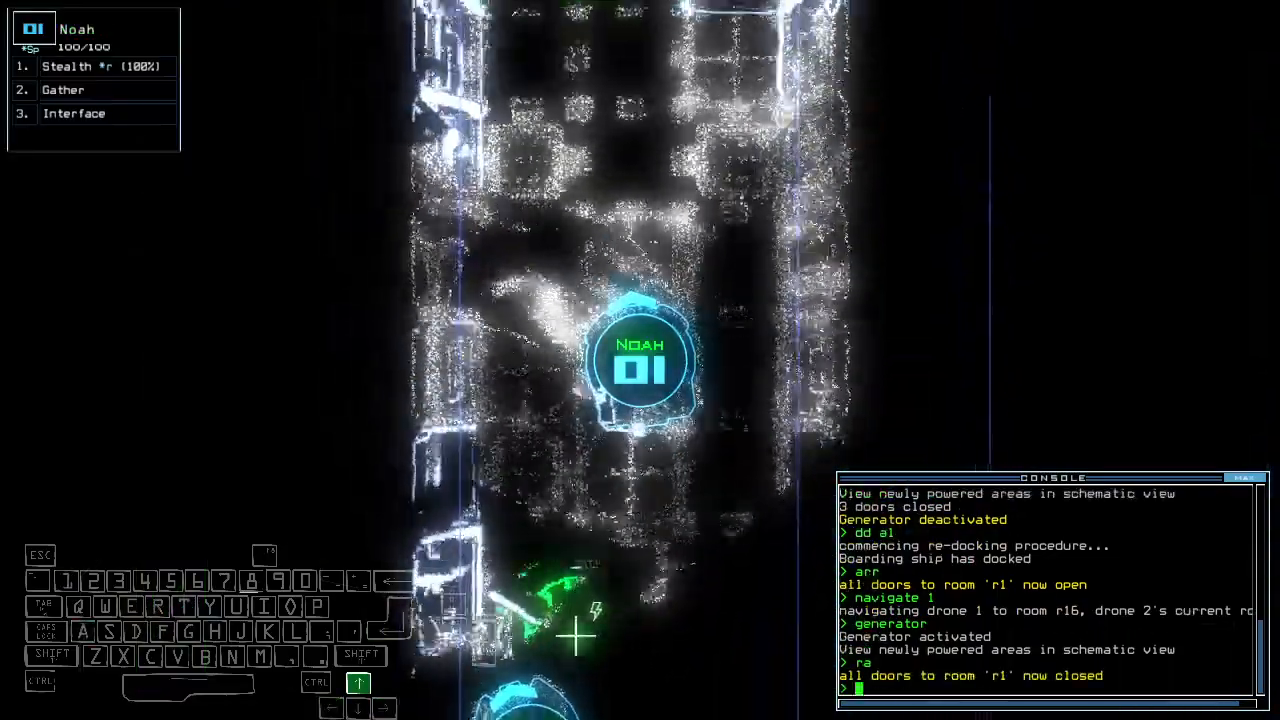
text(st)
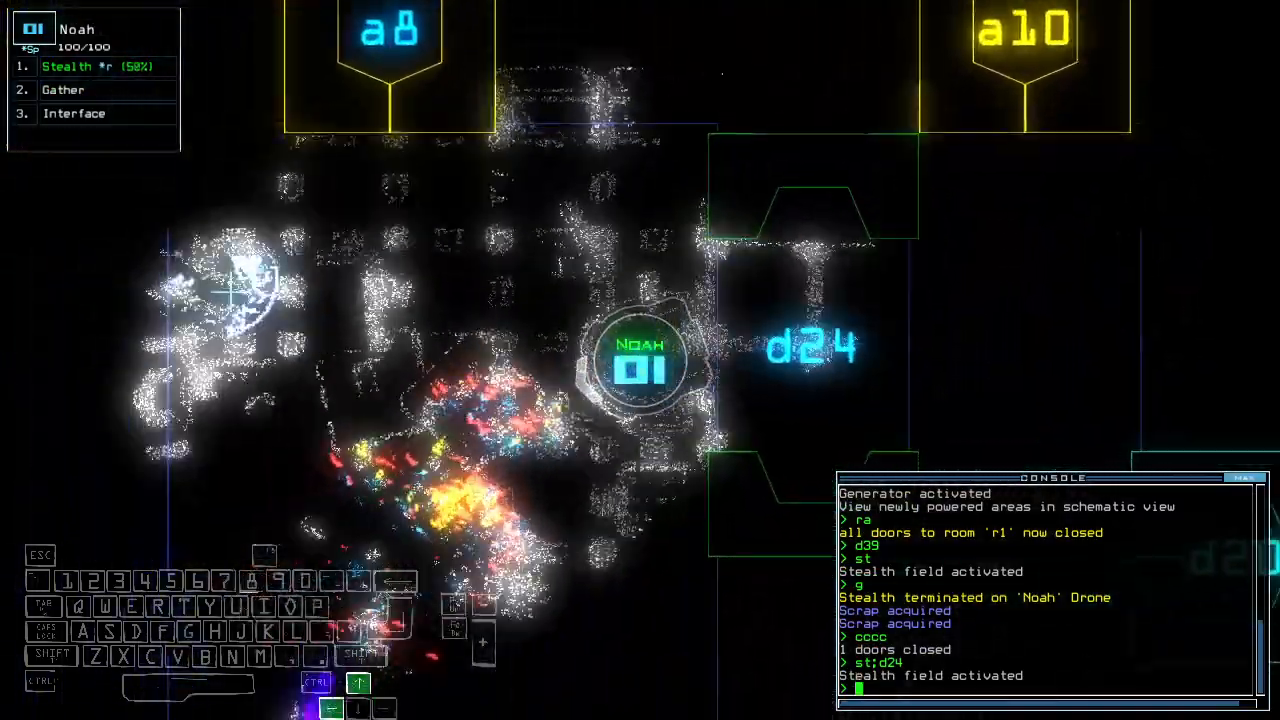
text(d39)
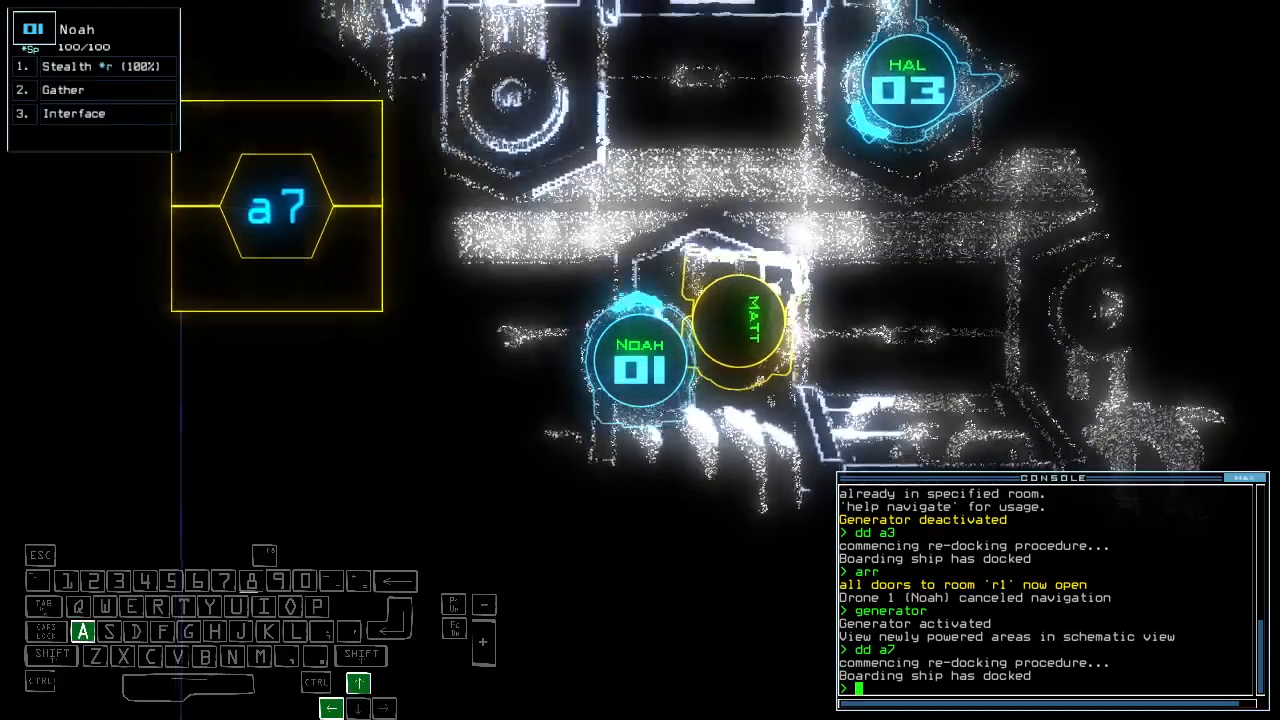
- Toggle Noah's stealth field with 'st' before slipping through door d31
text(st)
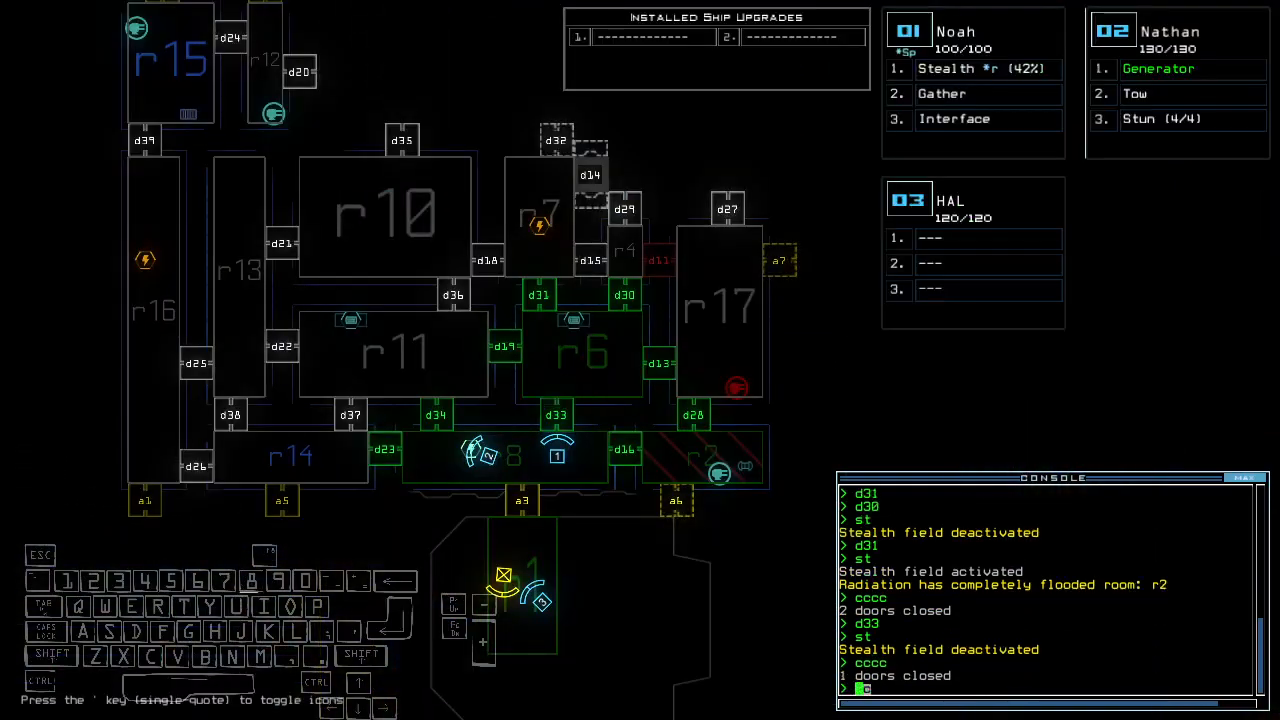
- Enter the defense and 'f r' commands to power room r15's turrets
key(d)
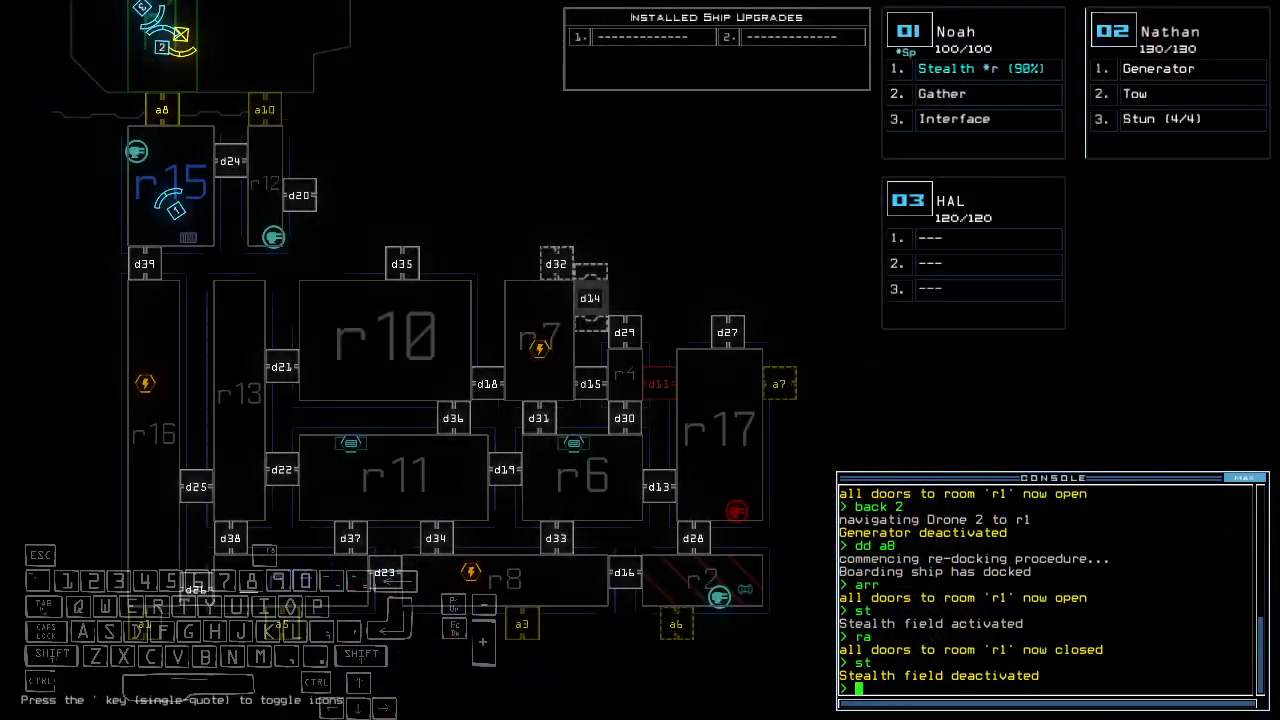
text(f r)
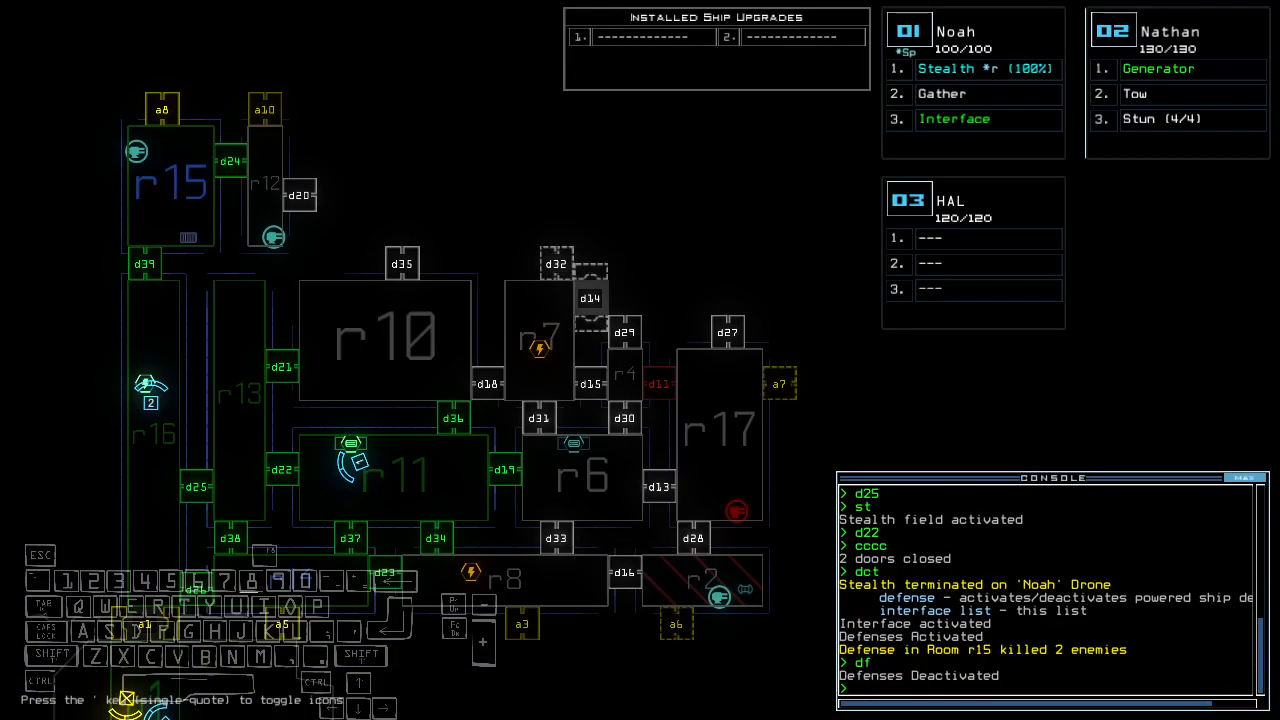
- Begin the door command routing drones through d13 and d31 toward airlock a6
text(d)
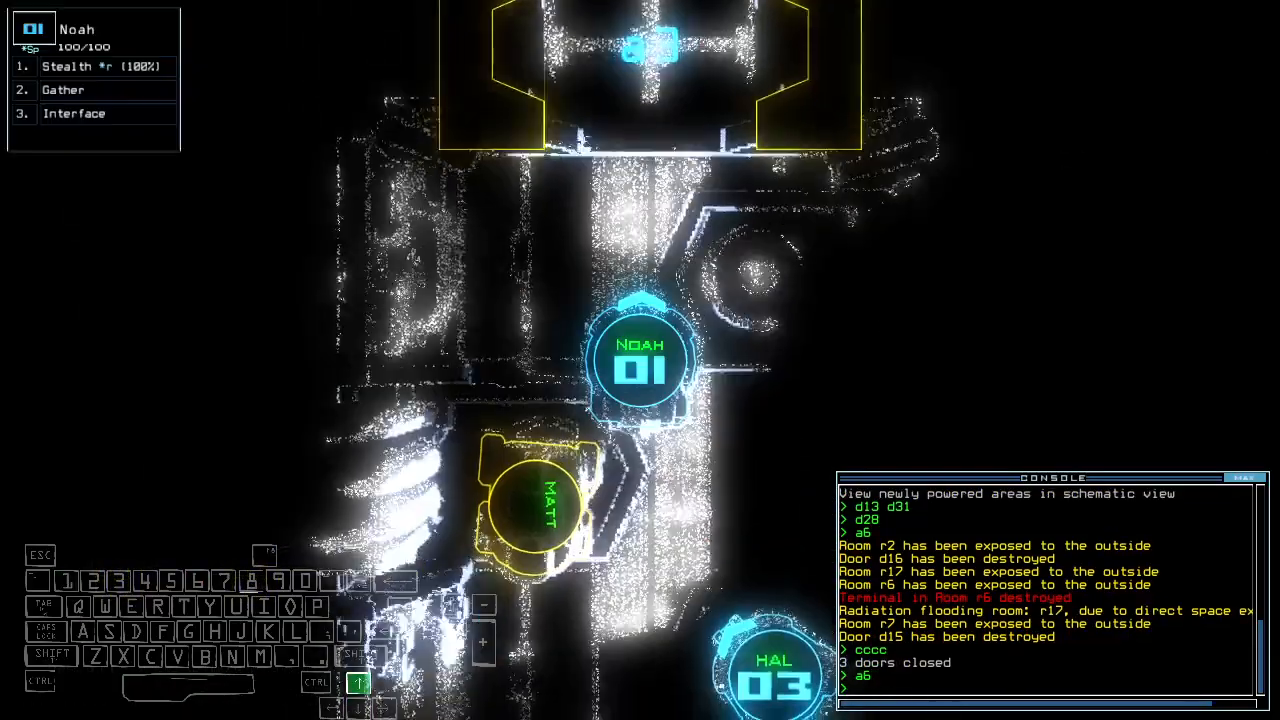
- Issue the 'st;d33' command, triggering the Leave Drone(s) Behind? warning with two drones outside
text(st;d33)
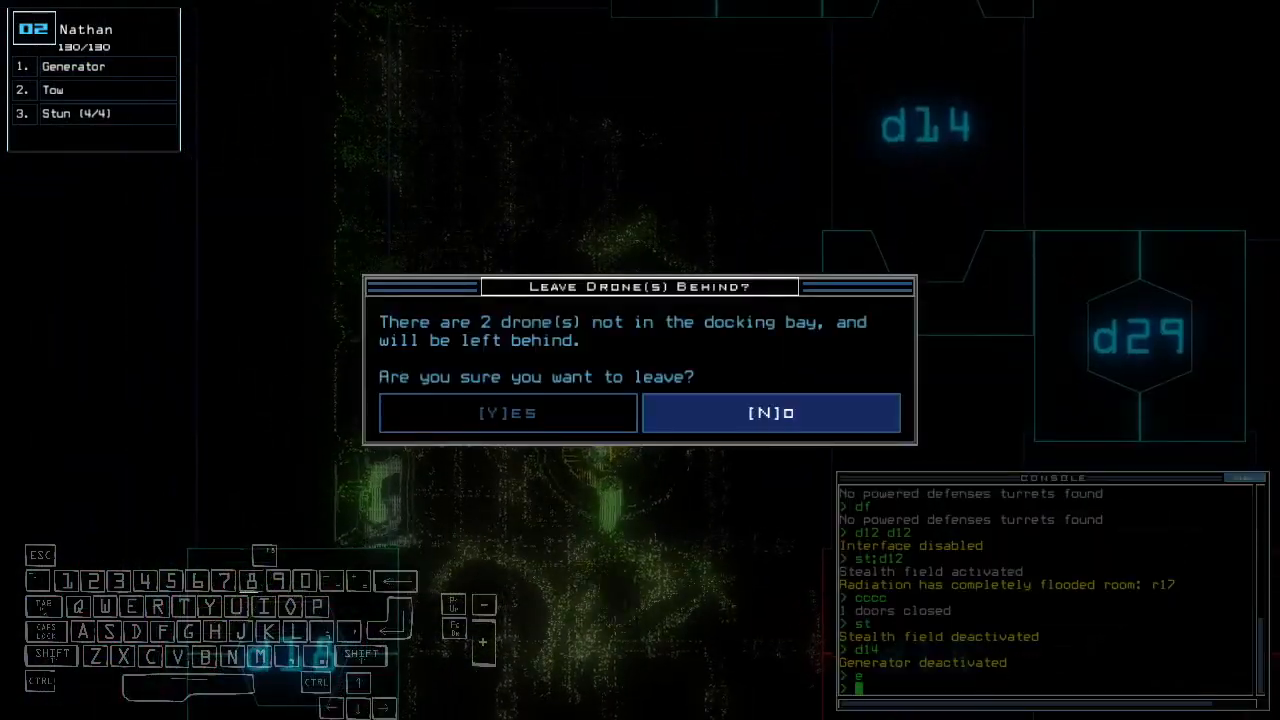
- Decline leaving drones, run 'st:d17', then accept the 800-point score to show the rank-1 leaderboard
click(770, 412)
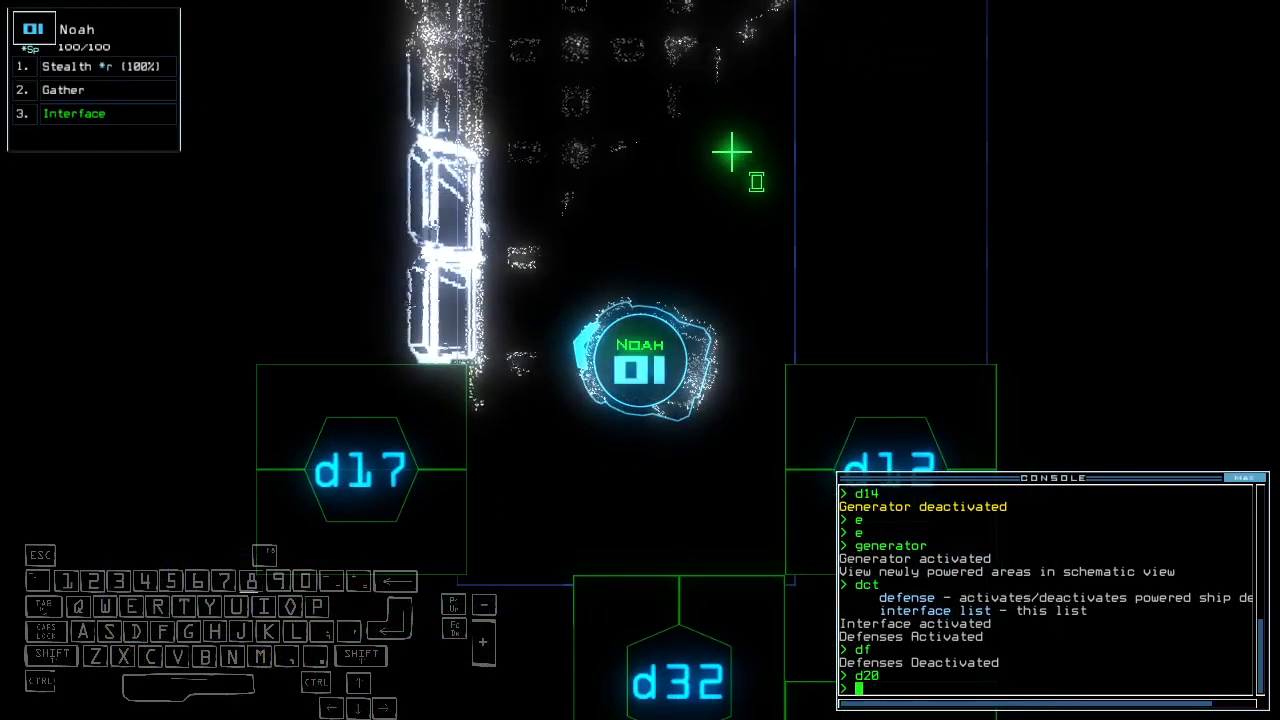
text(st:d17)
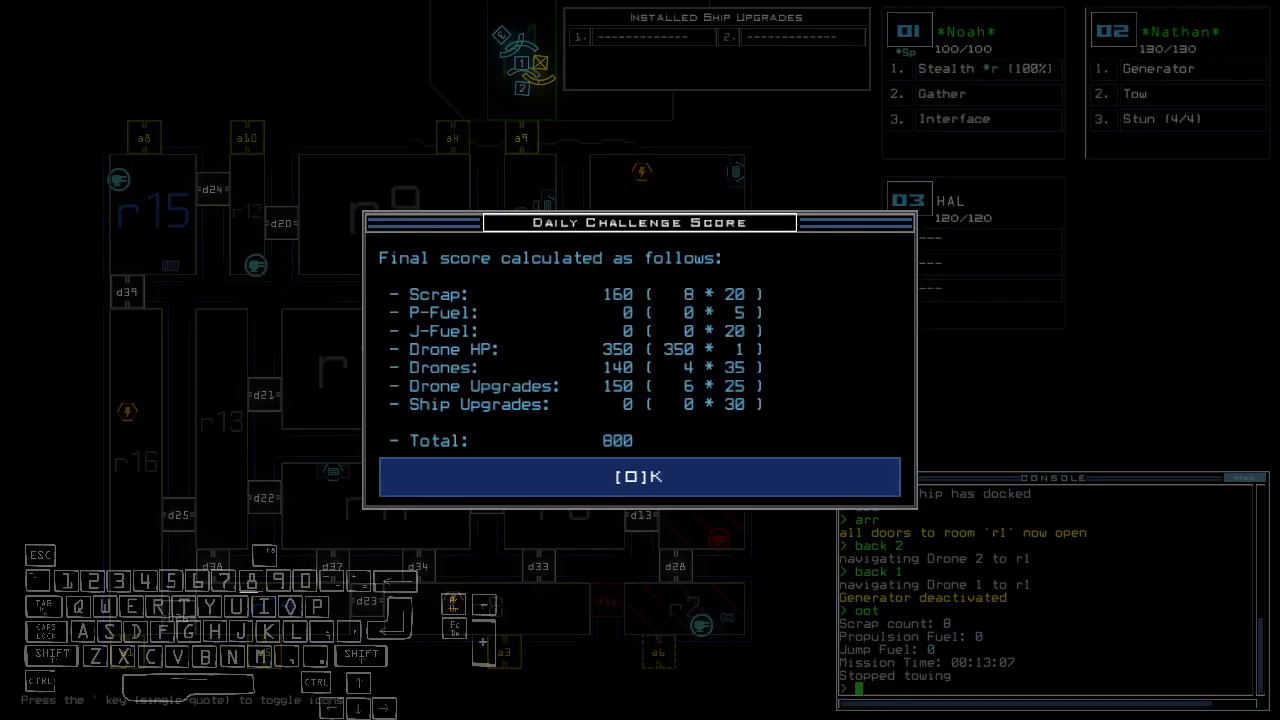
click(640, 476)
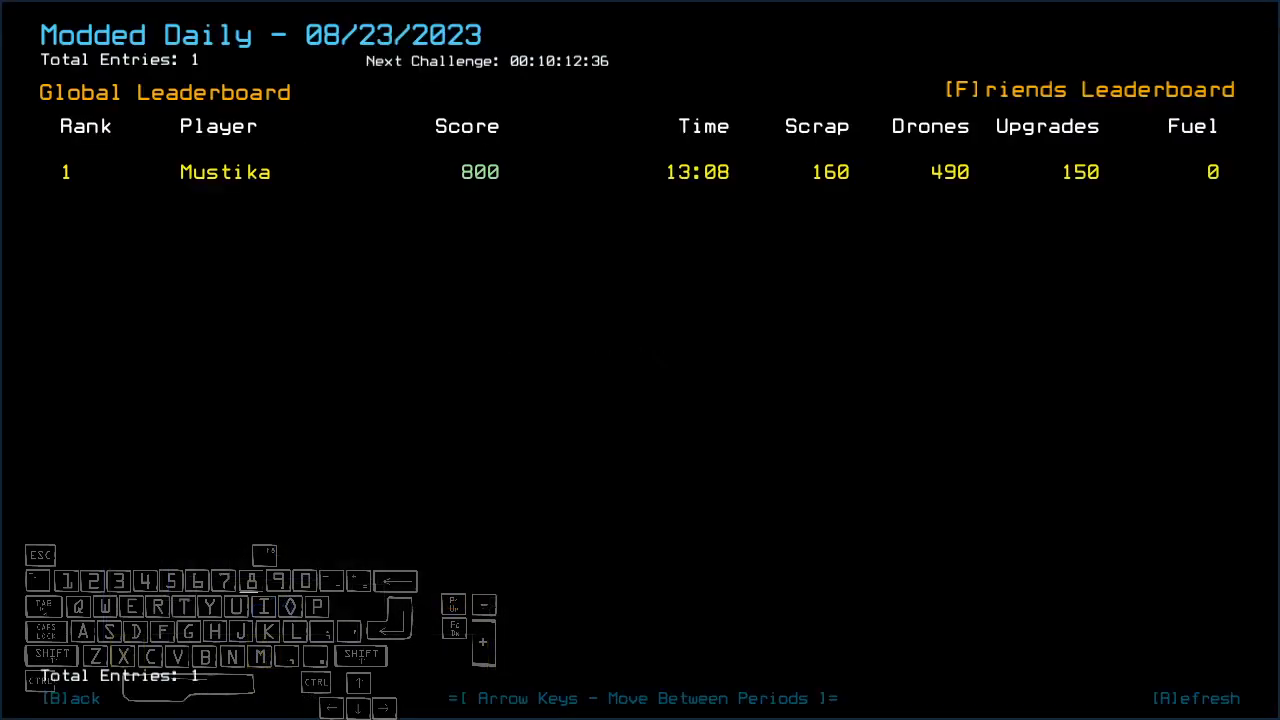
mouse_move(592, 320)
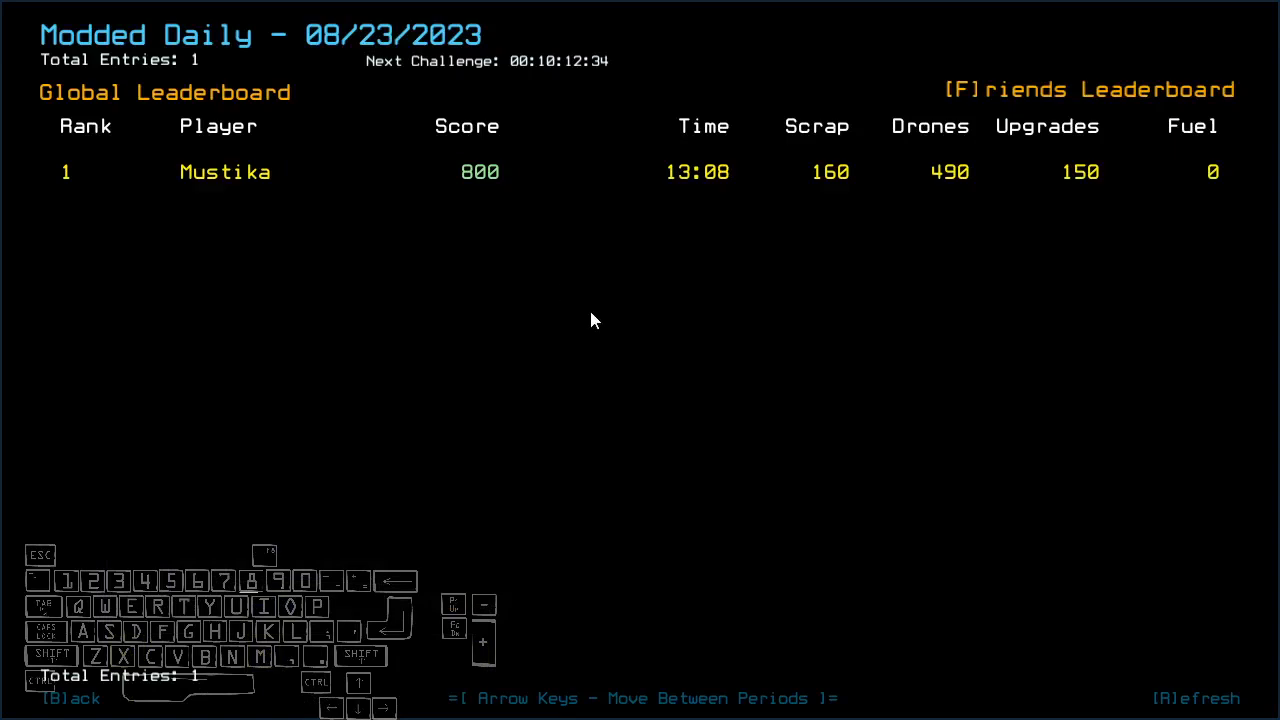